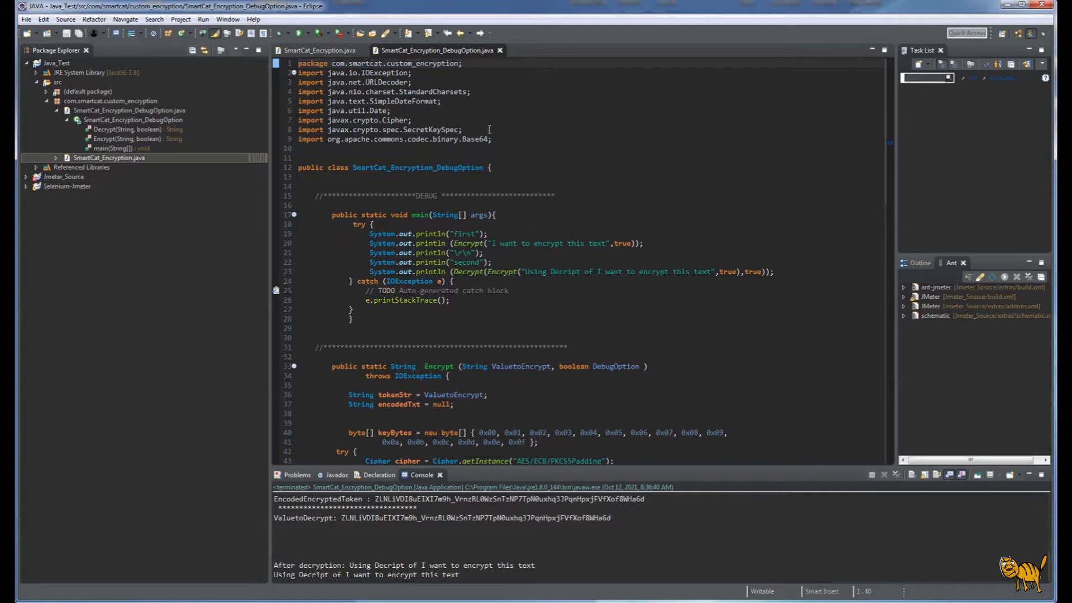
Step: Walk through the imports, class name, main method and the ValuetoEncrypt and DebugOption variables
drag(299, 73, 490, 138)
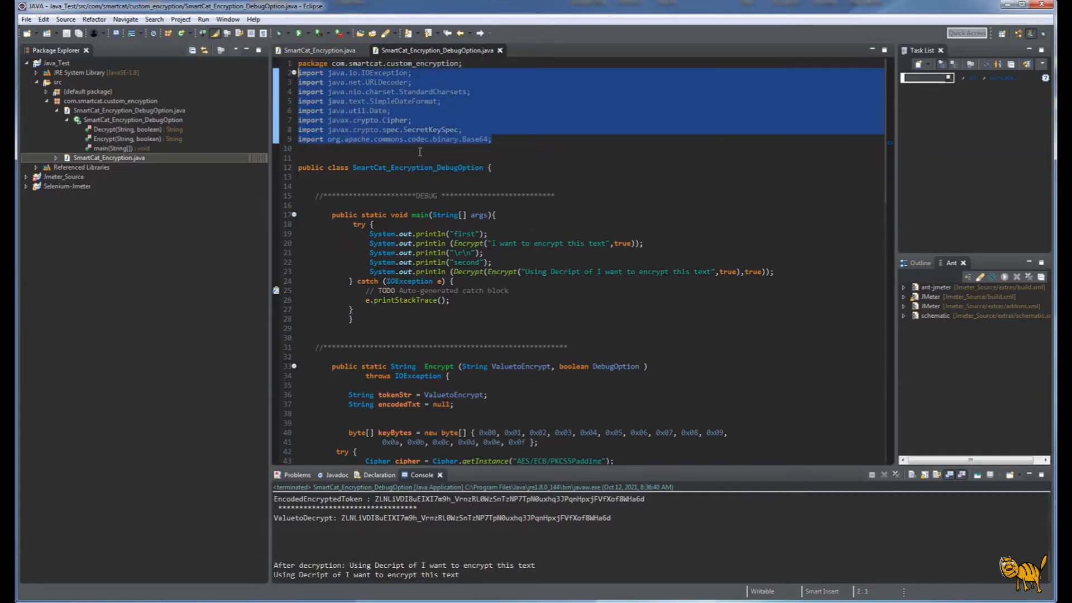
mouse_move(583, 153)
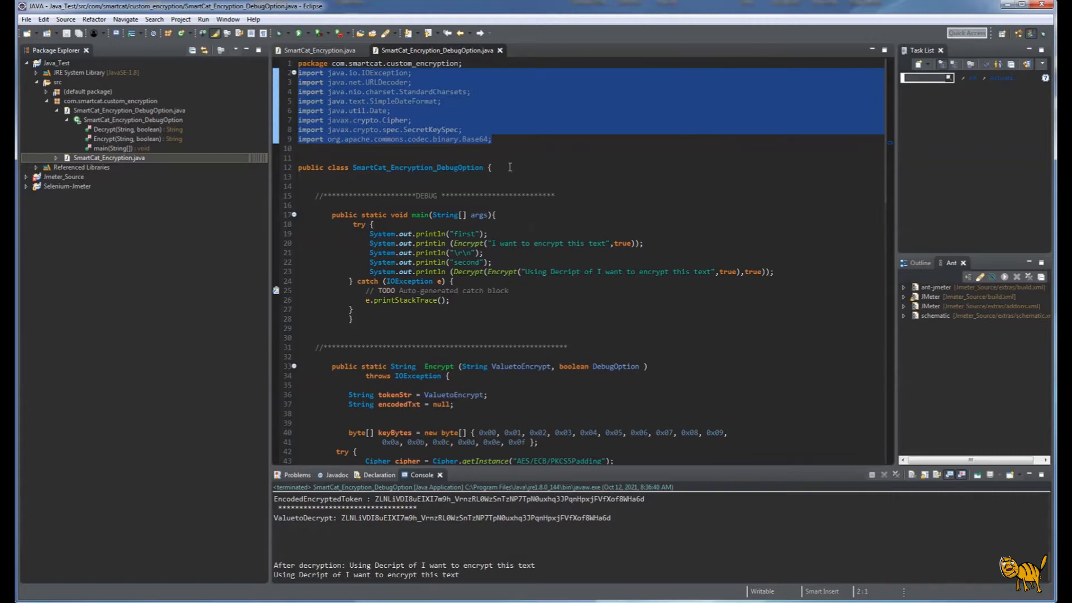
click(300, 168)
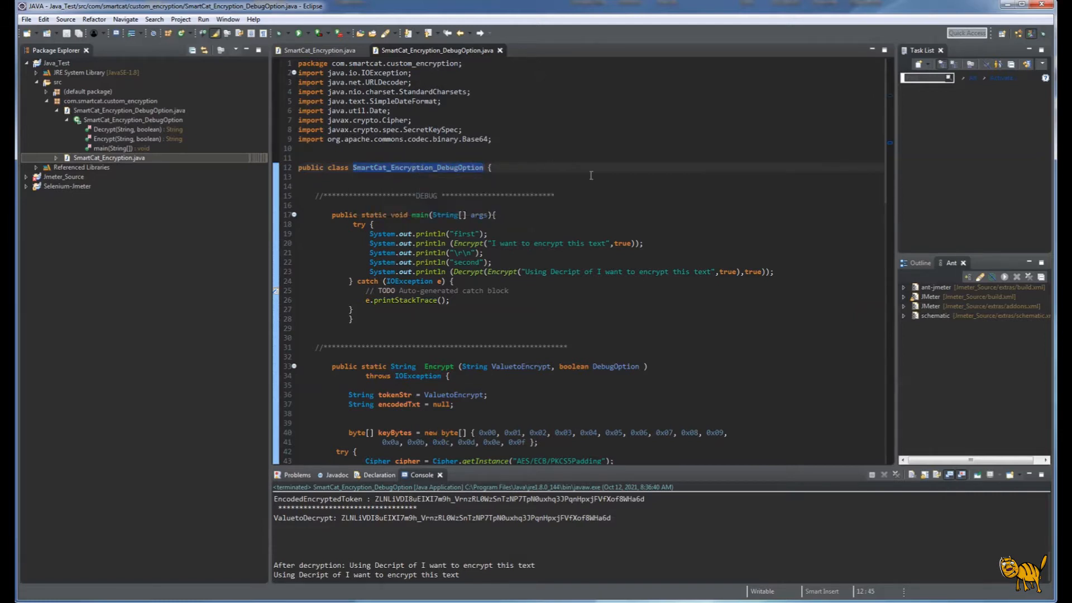
scroll(down, 3)
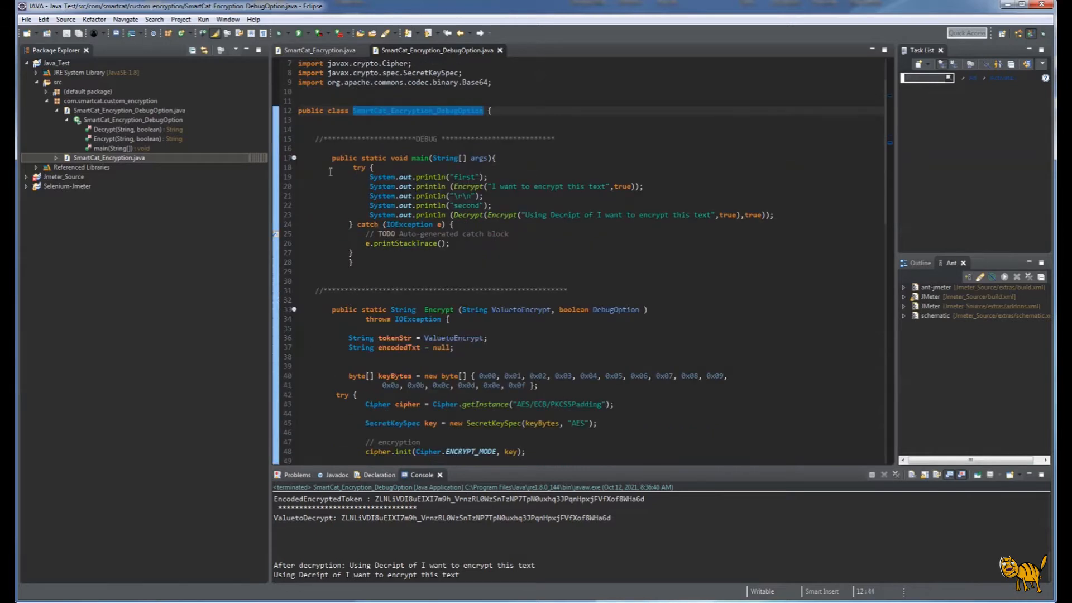
drag(332, 158, 376, 267)
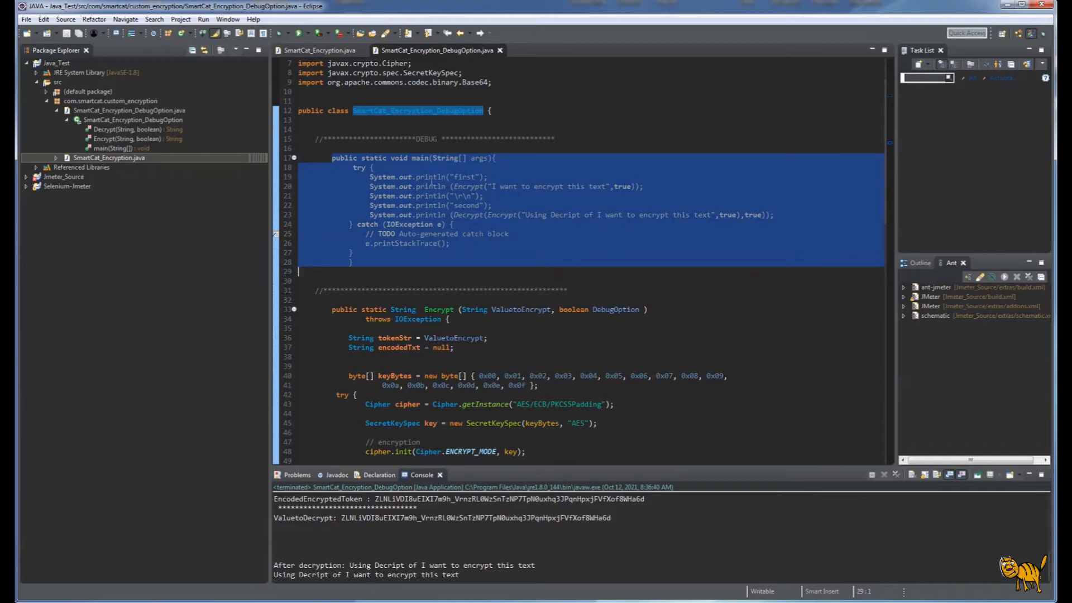
click(518, 255)
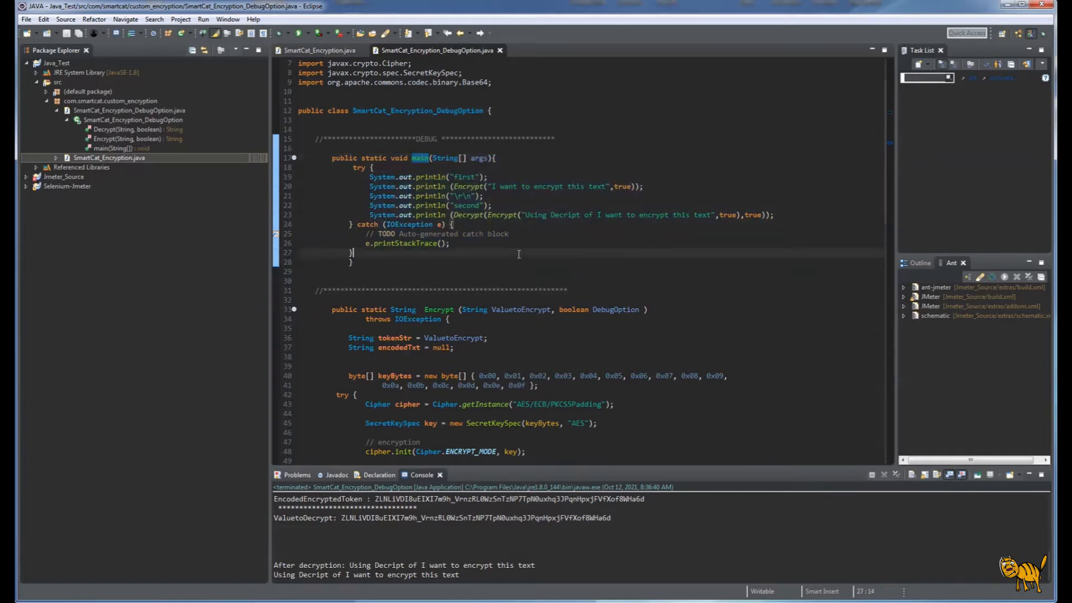
scroll(down, 3)
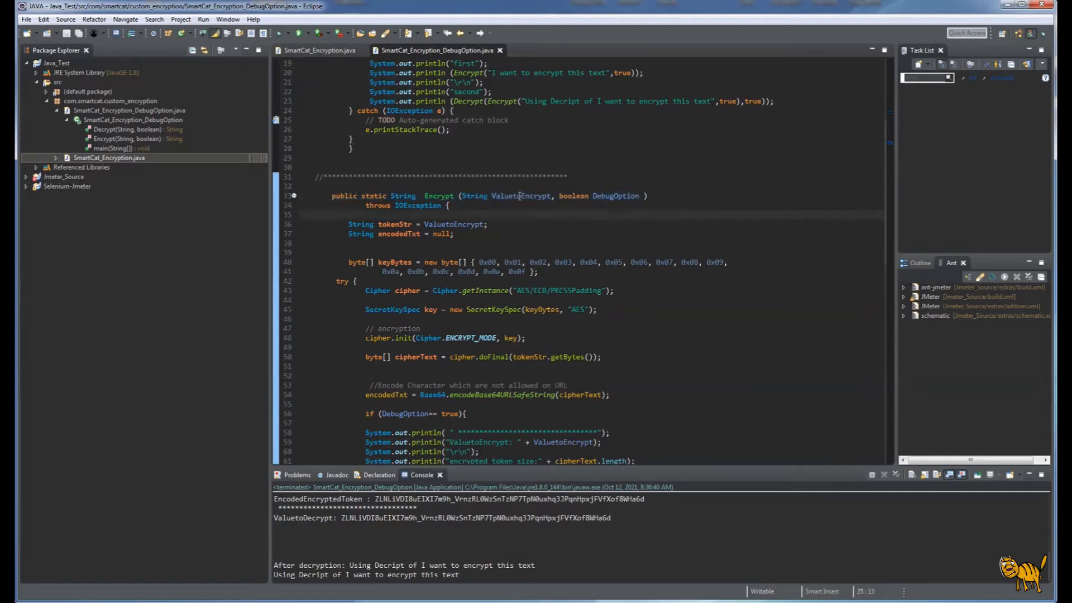
double_click(454, 224)
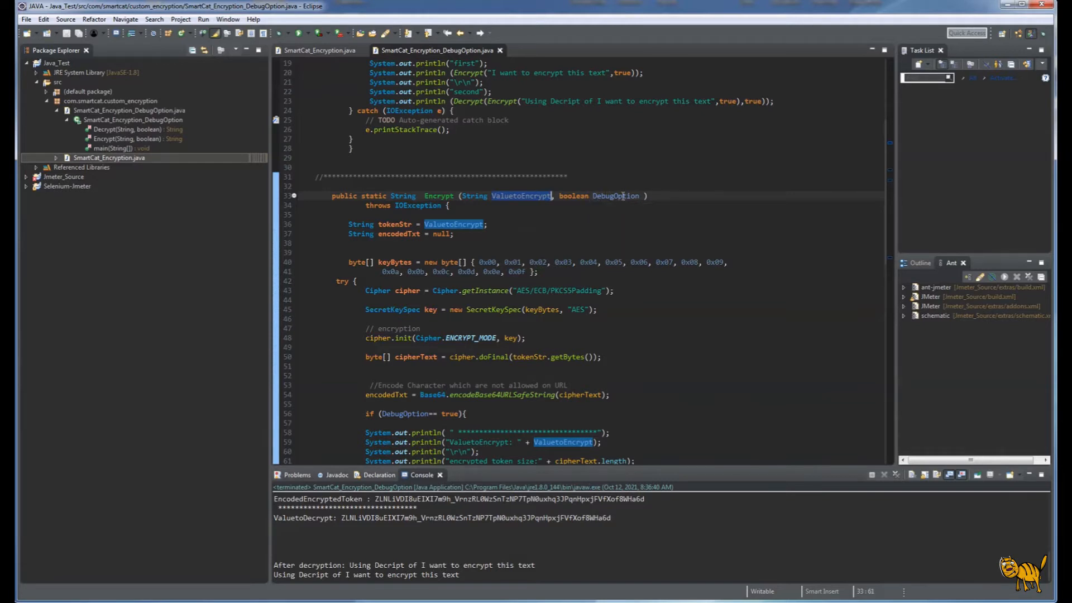
double_click(616, 195)
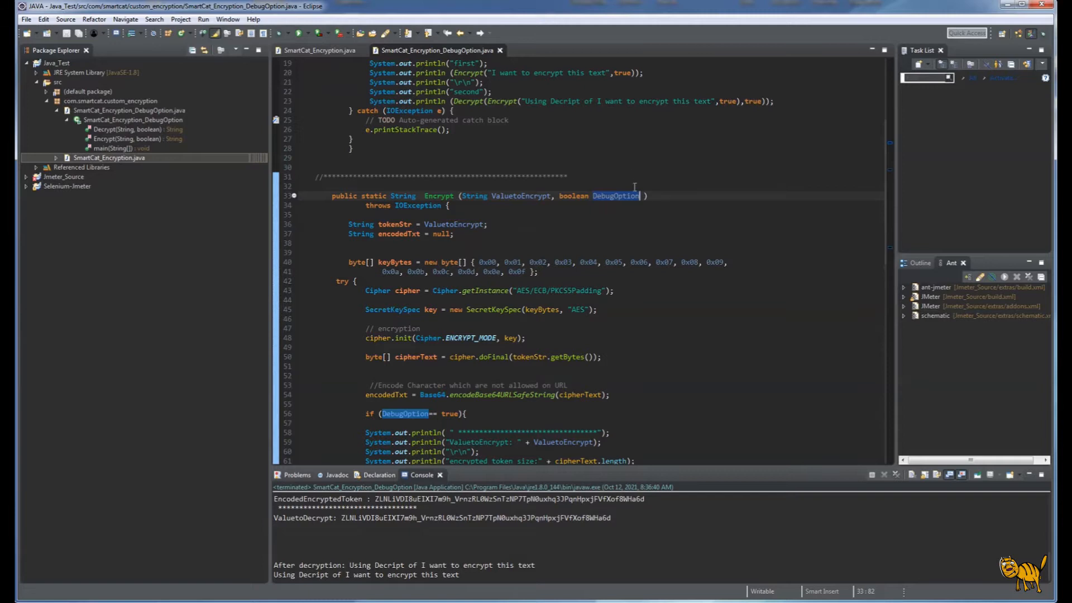
mouse_move(605, 225)
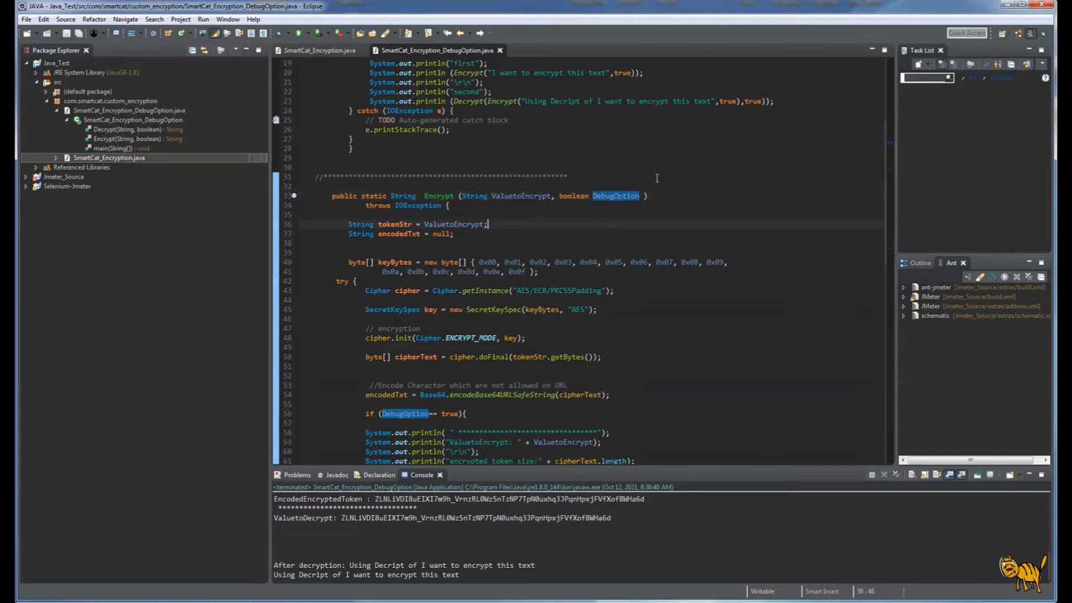
scroll(down, 3)
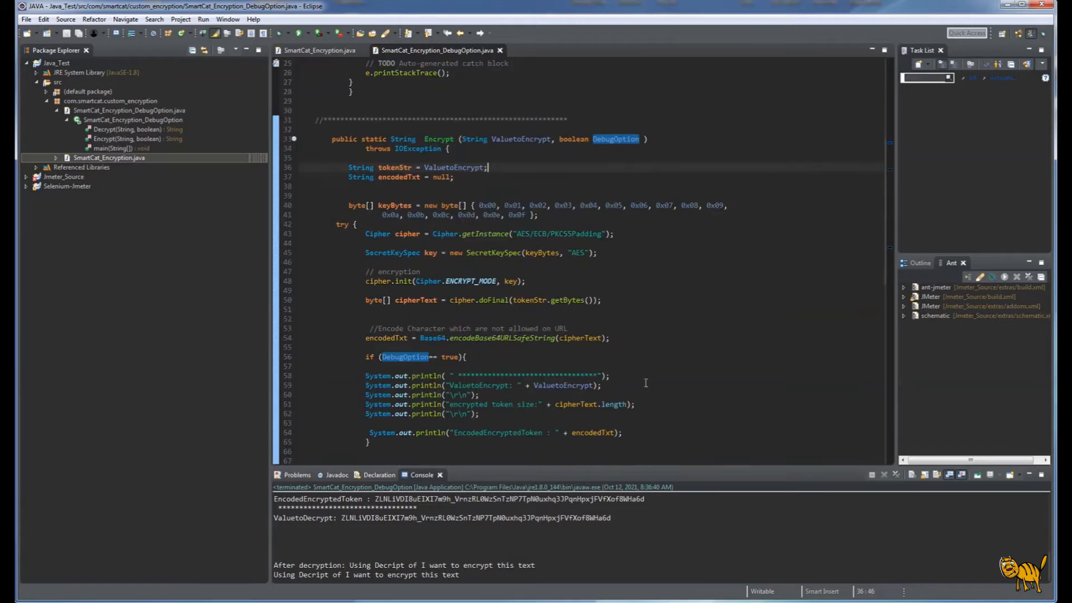
mouse_move(641, 267)
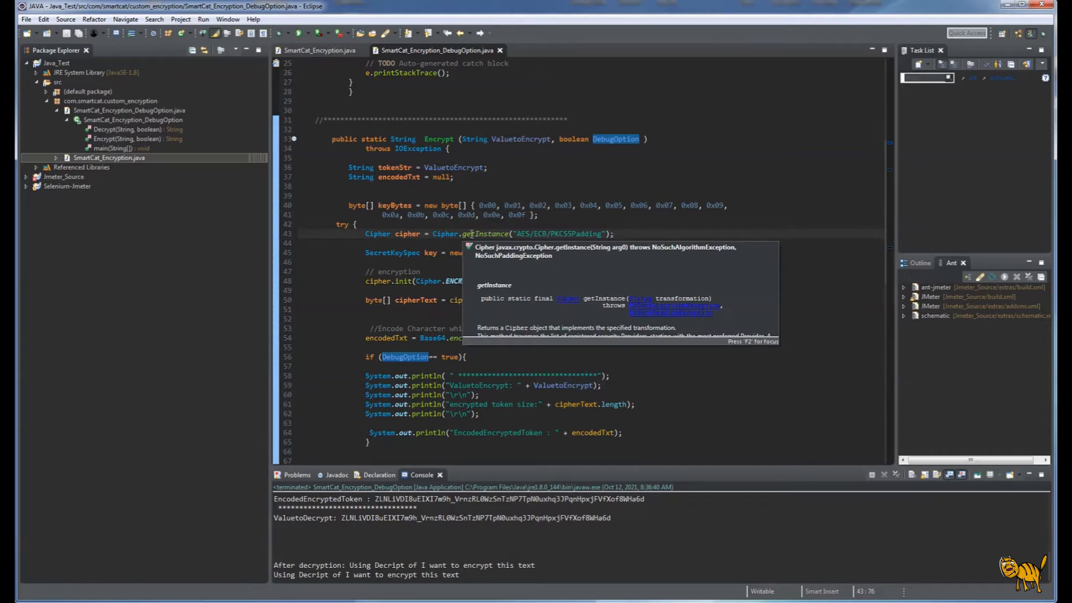
mouse_move(589, 253)
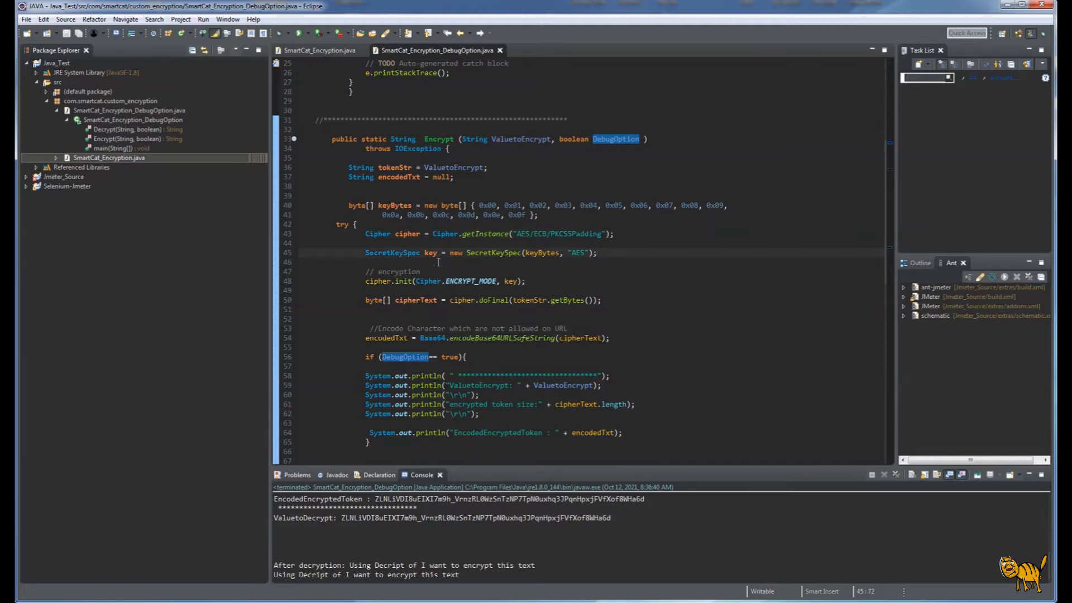
mouse_move(427, 253)
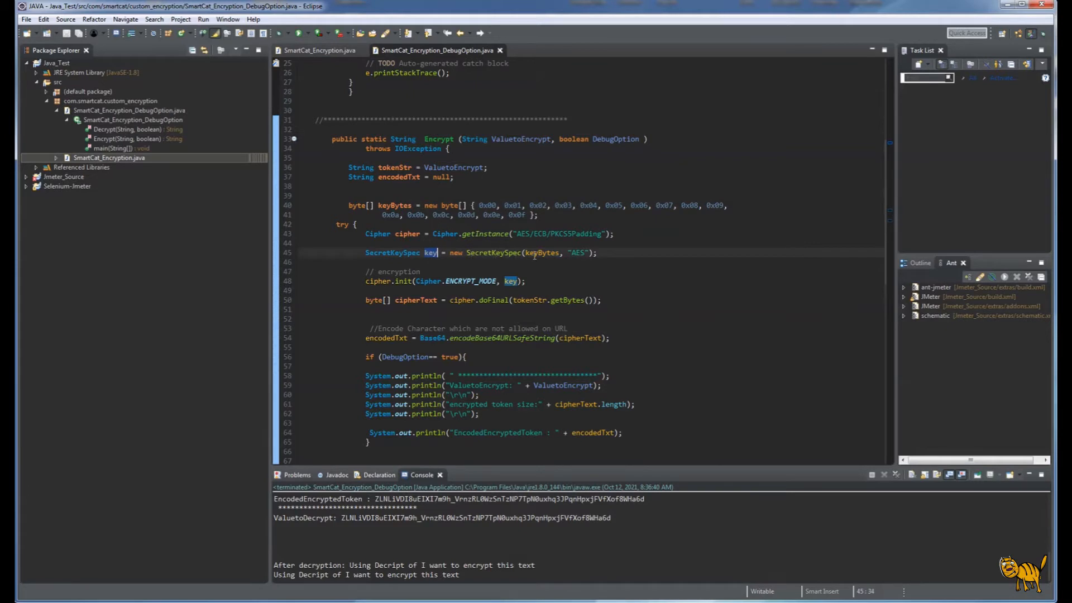
mouse_move(542, 253)
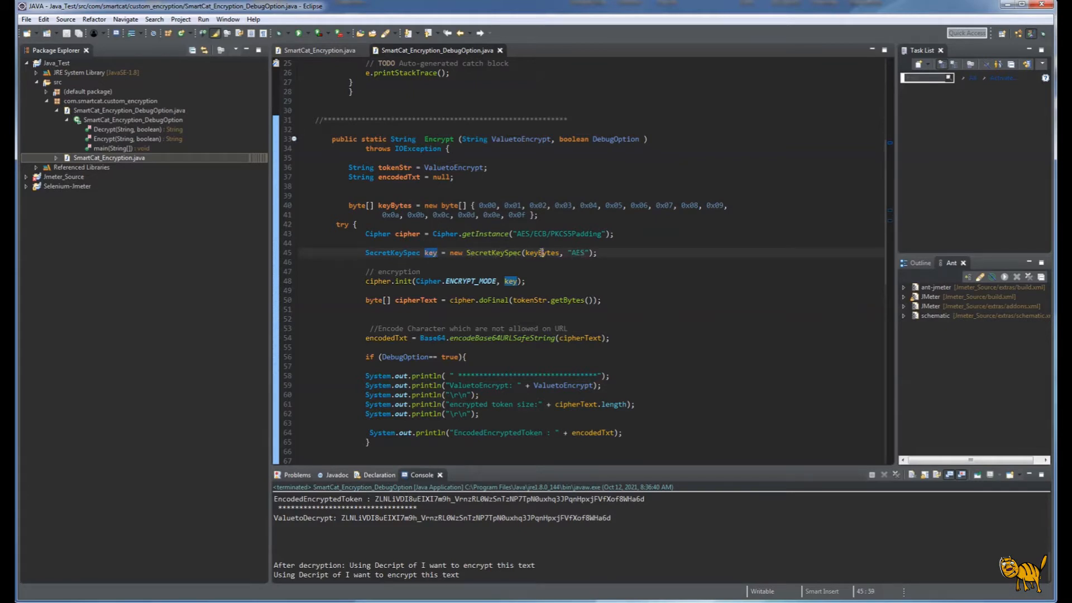
Step: Review the Encrypt method's keyBytes, ENCRYPT_MODE and return encodedTxt, then the Decrypt method
double_click(542, 252)
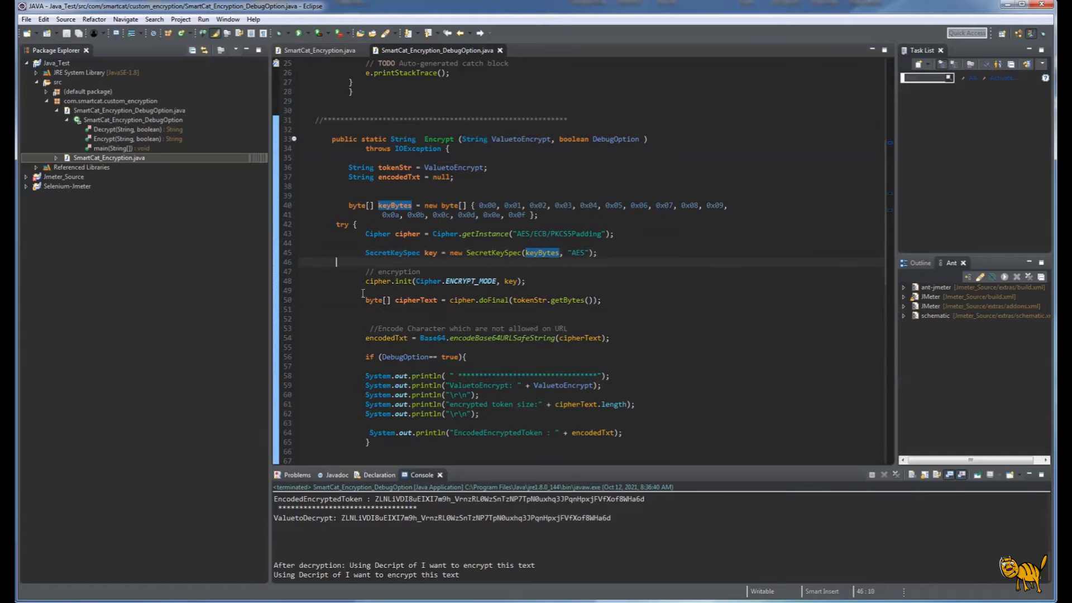
mouse_move(402, 282)
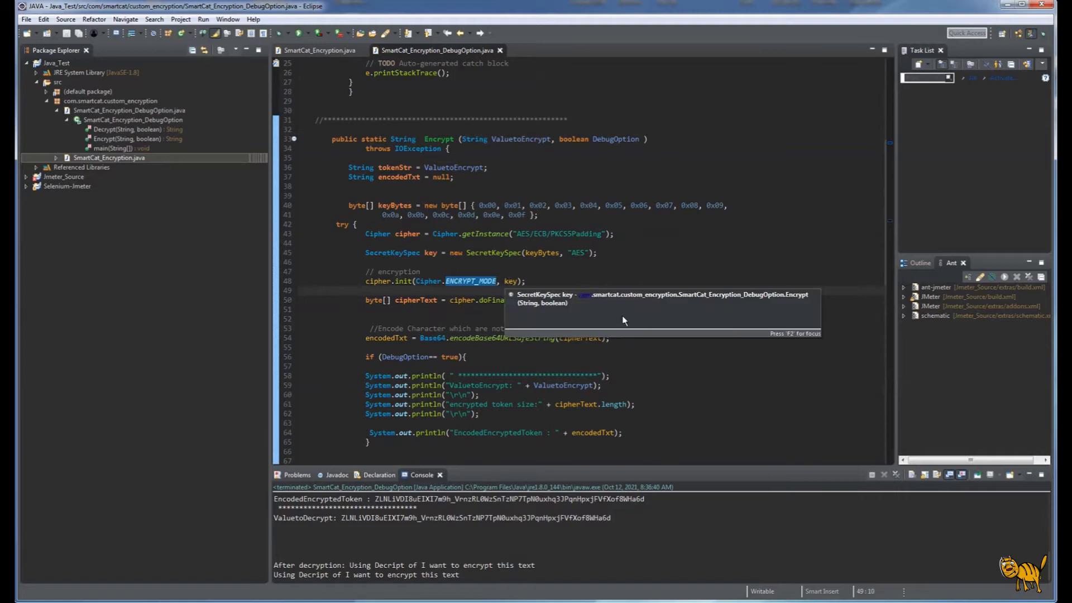
click(511, 303)
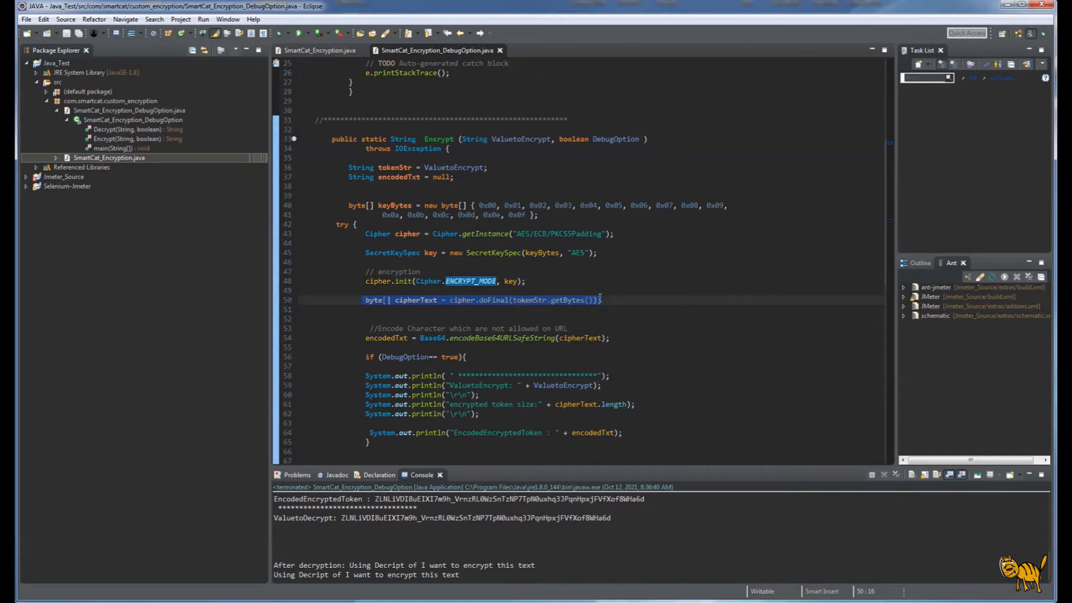
scroll(down, 3)
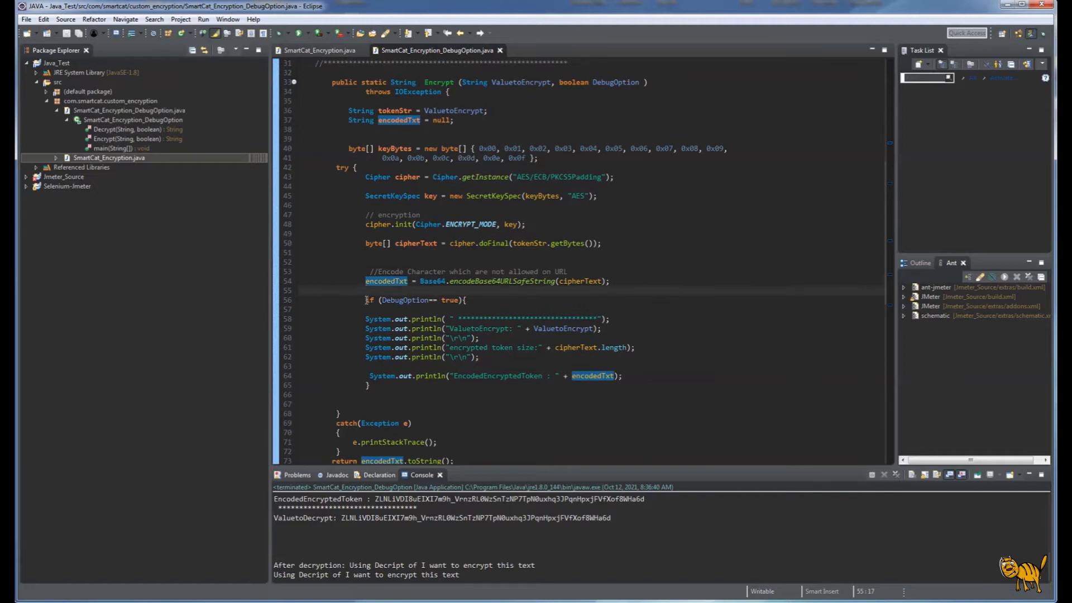
drag(365, 300, 369, 387)
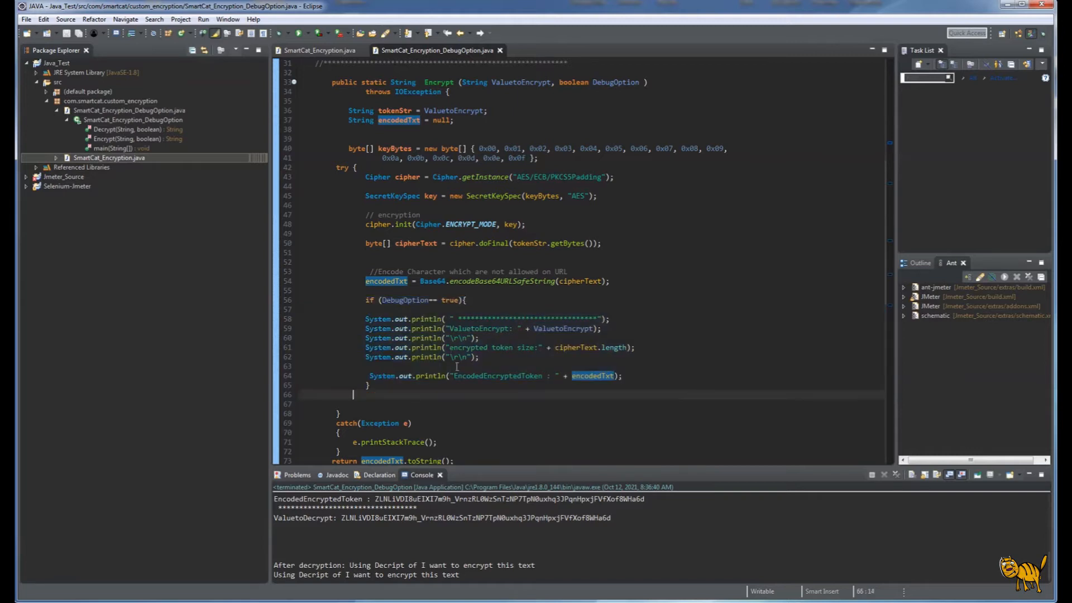
mouse_move(694, 285)
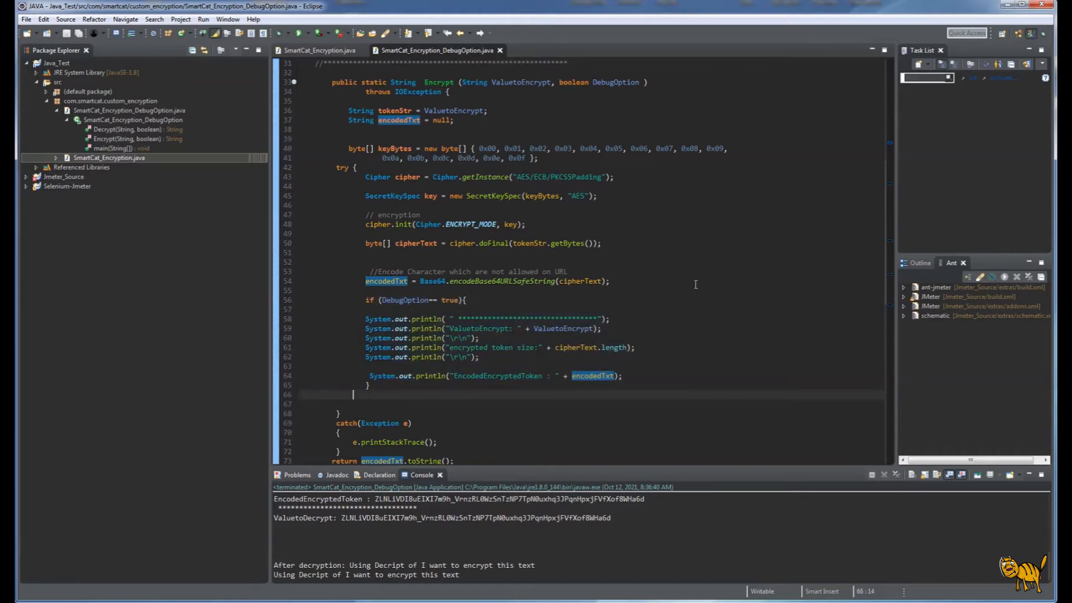
scroll(down, 3)
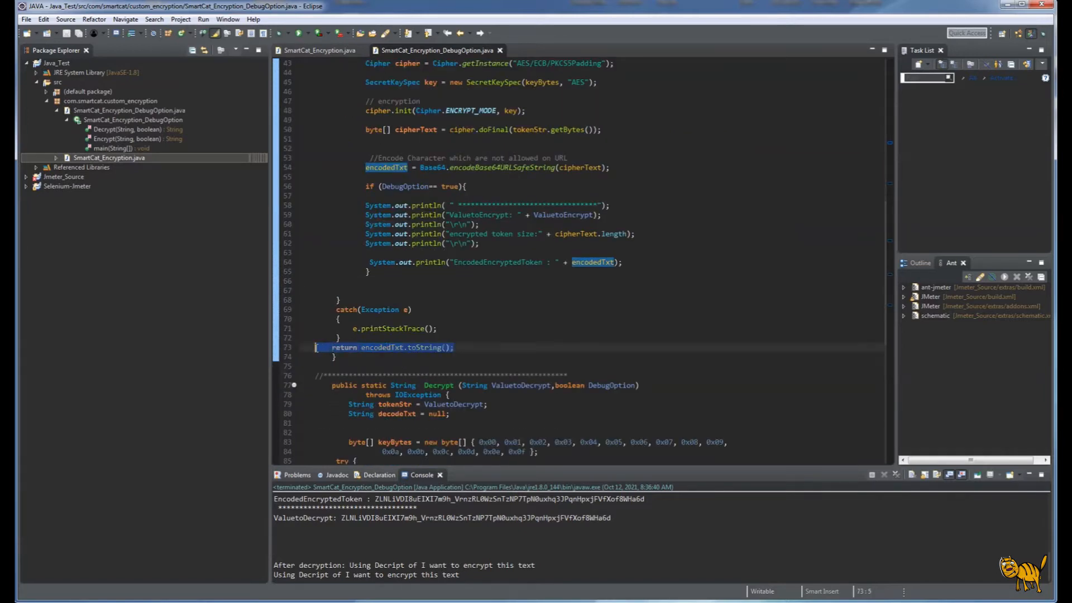
click(471, 347)
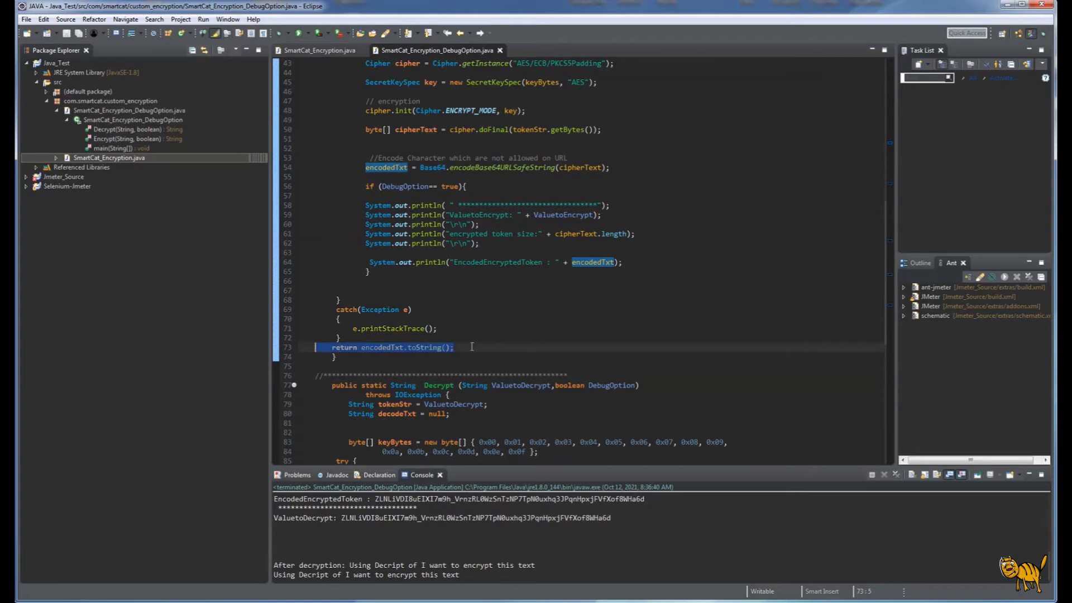
click(635, 335)
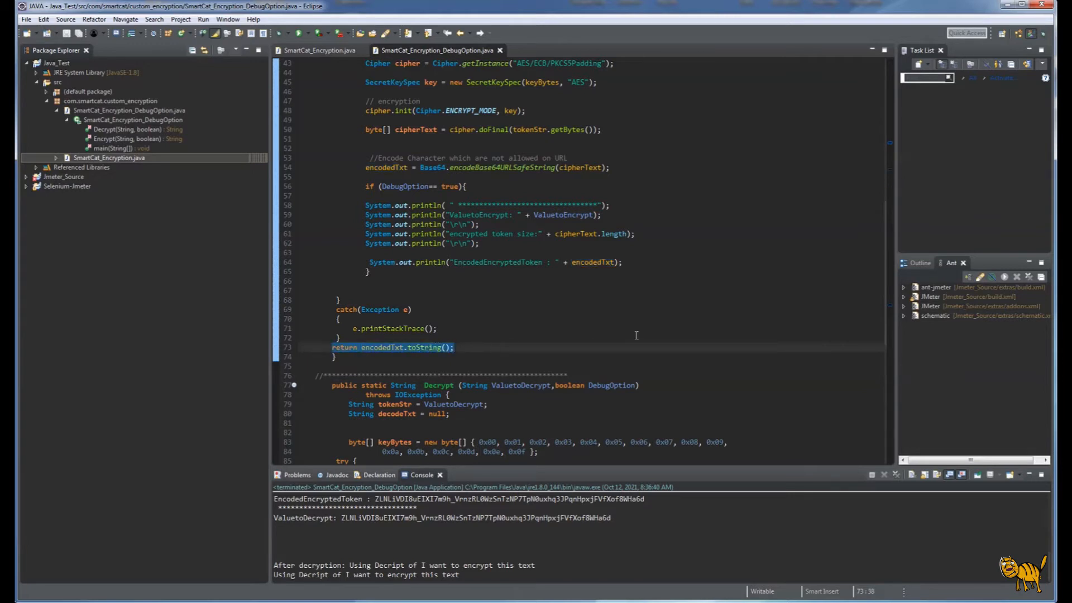
scroll(down, 3)
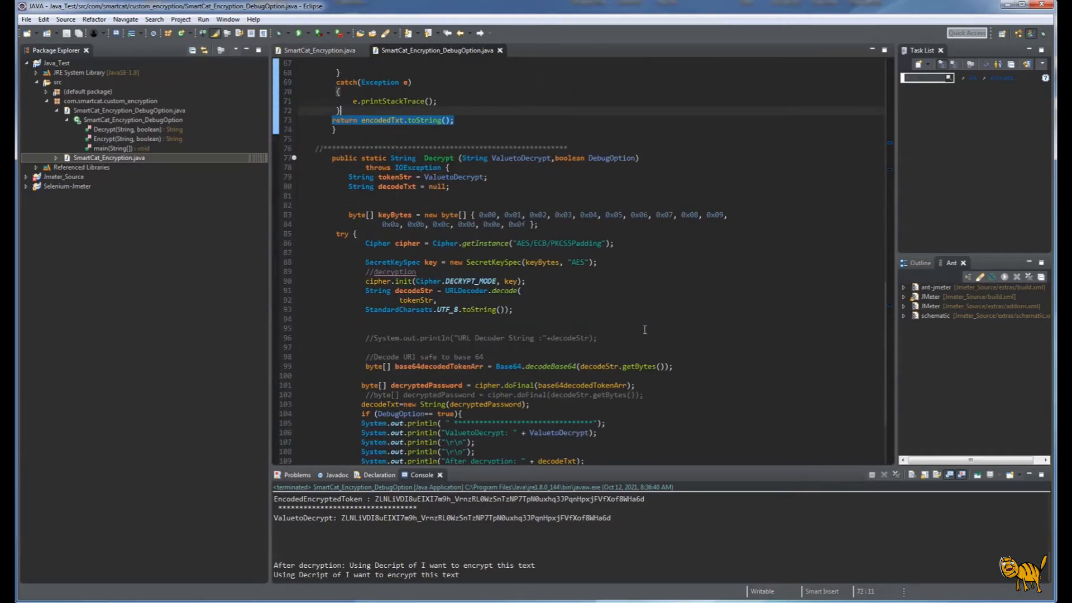
scroll(down, 3)
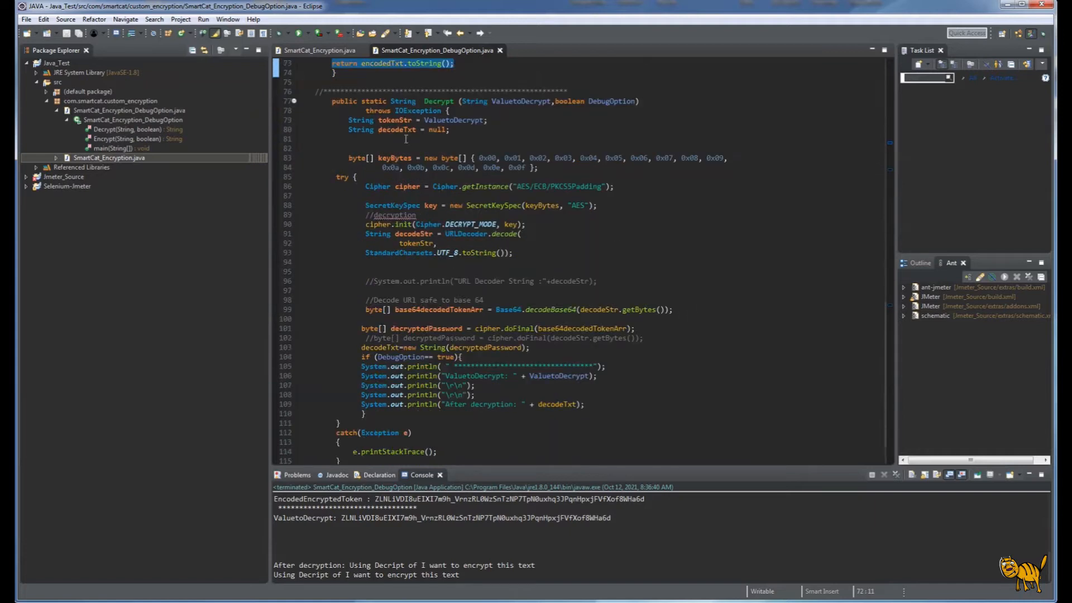
mouse_move(364, 223)
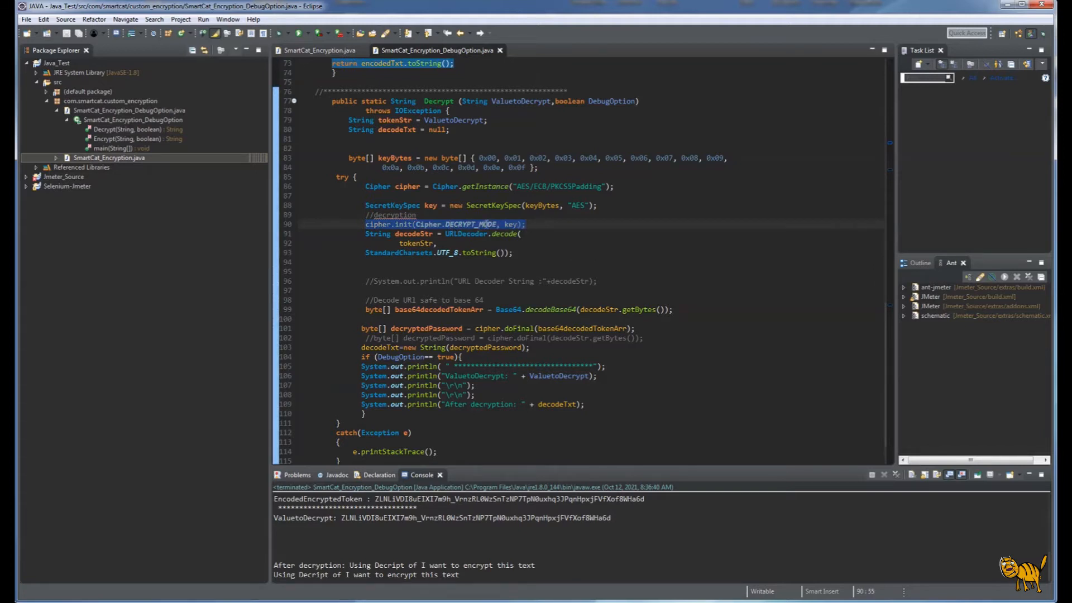
click(590, 250)
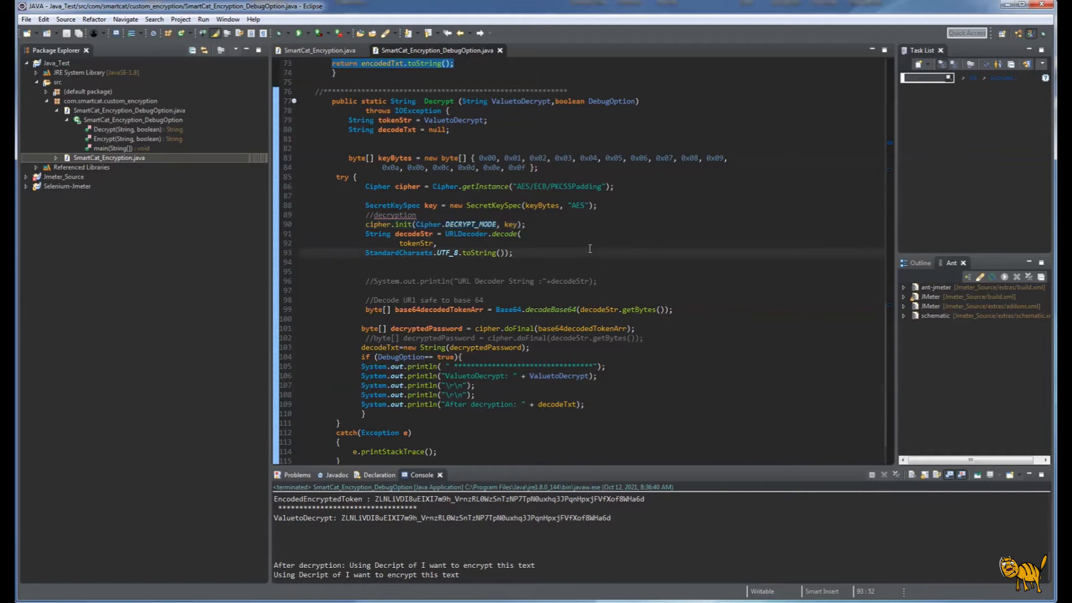
scroll(down, 3)
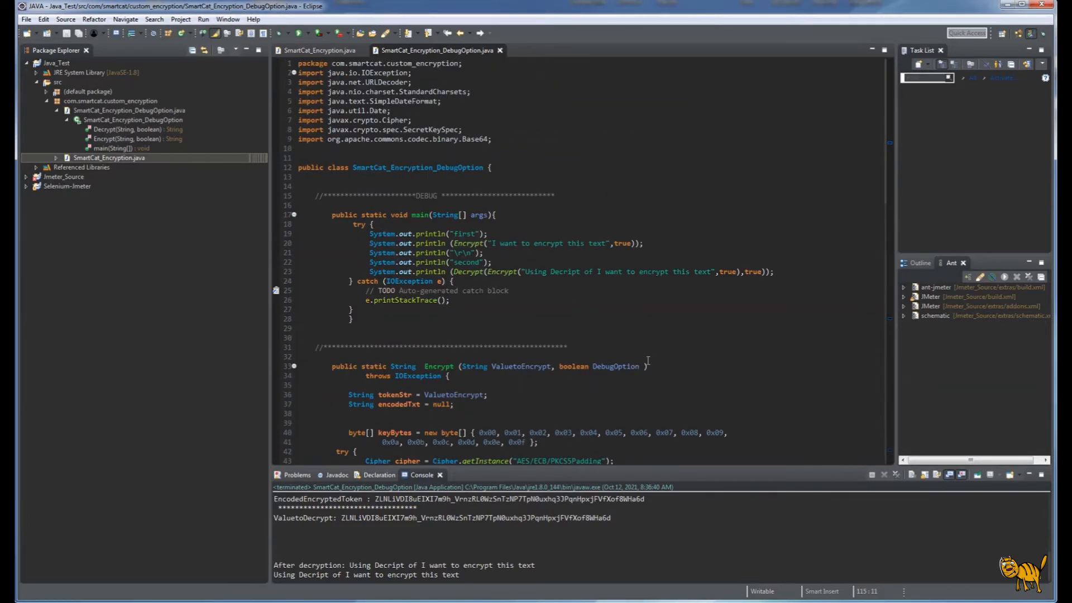
Step: Clear the console and run SmartCat_Encryption_DebugOption again for fresh encrypt/decrypt output
right_click(572, 534)
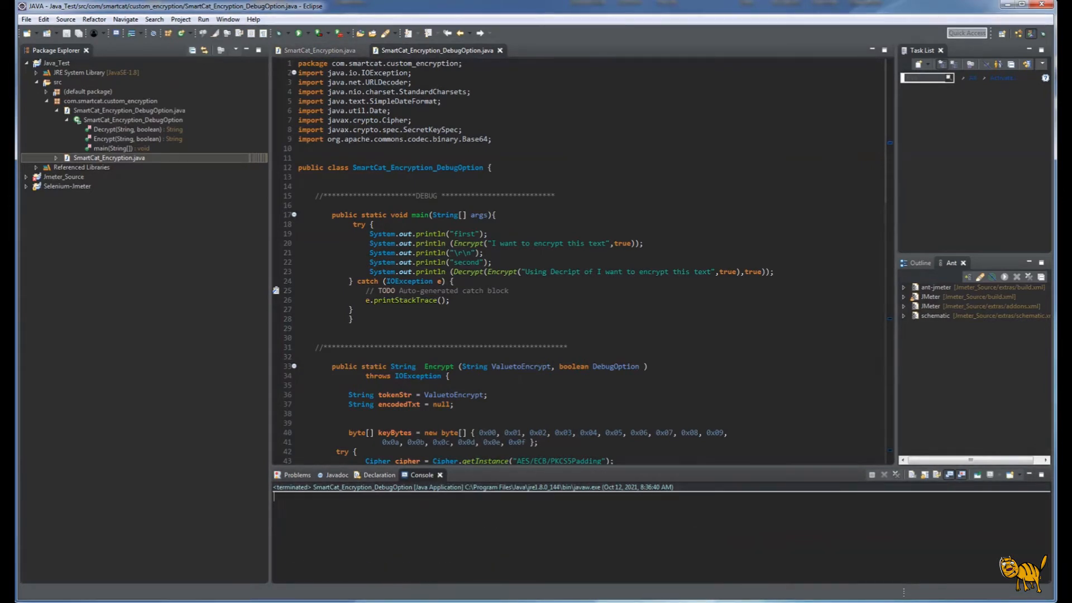
click(567, 195)
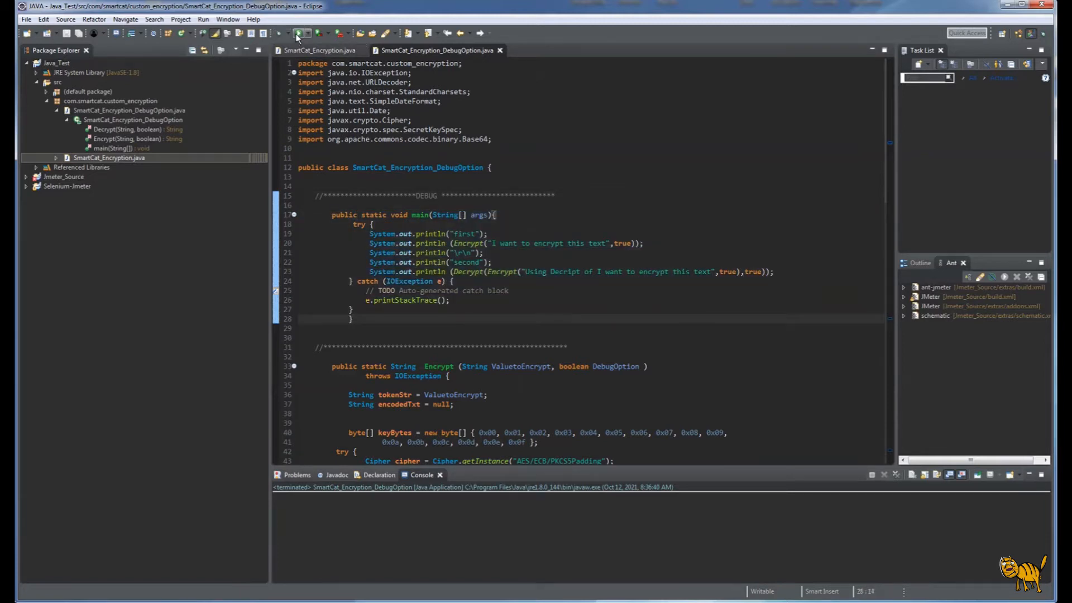
click(299, 33)
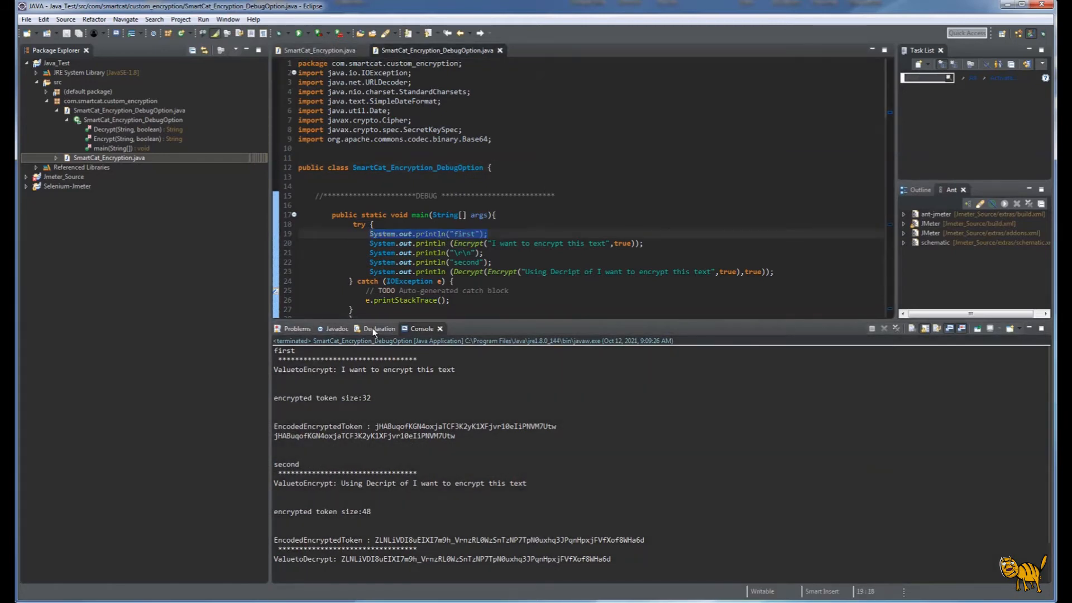
double_click(284, 350)
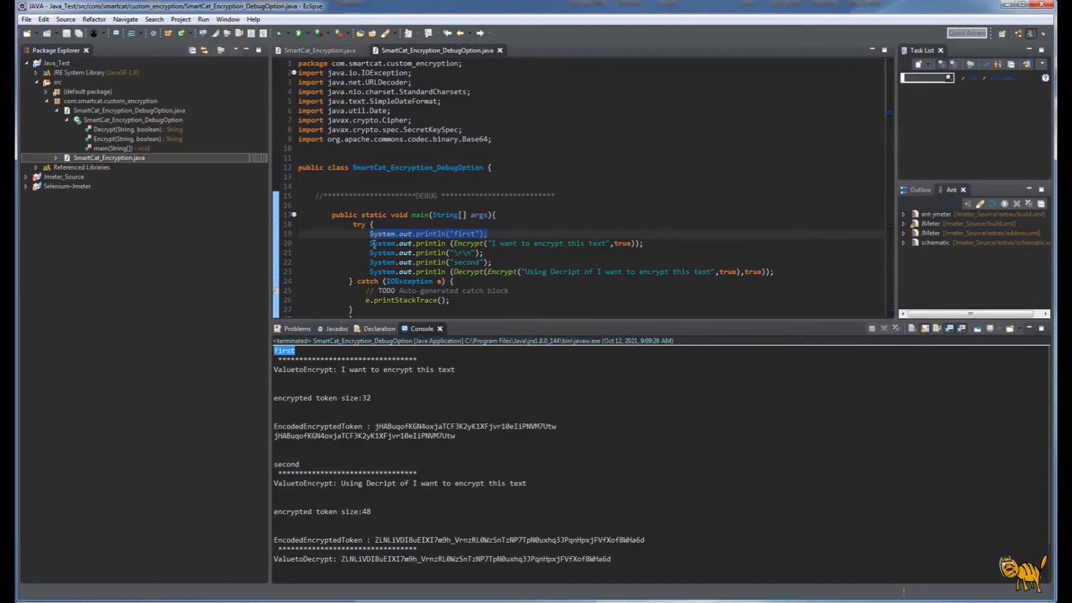
mouse_move(431, 243)
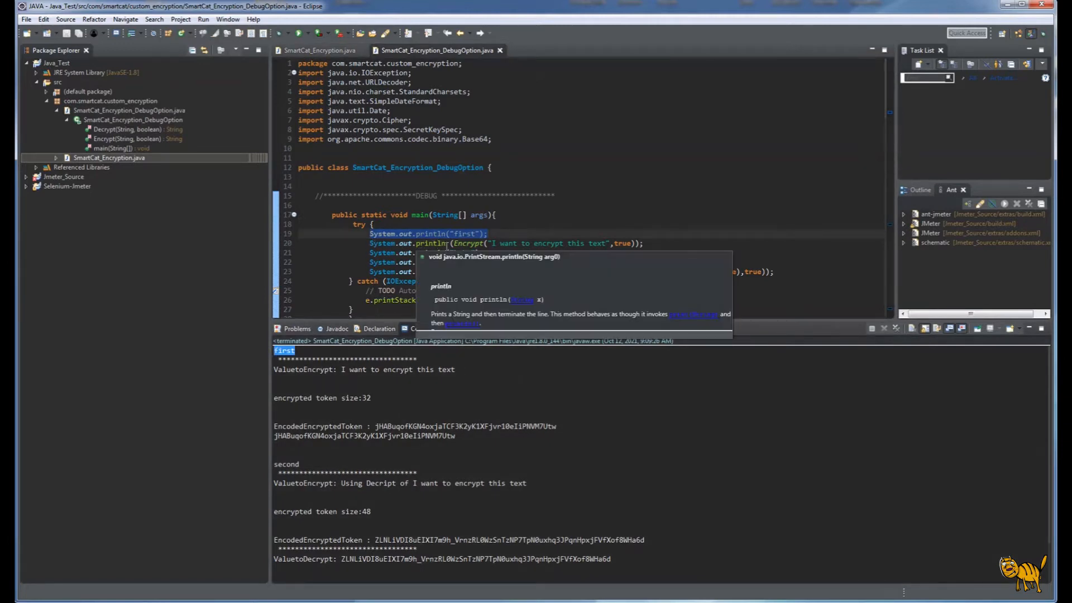
mouse_move(476, 245)
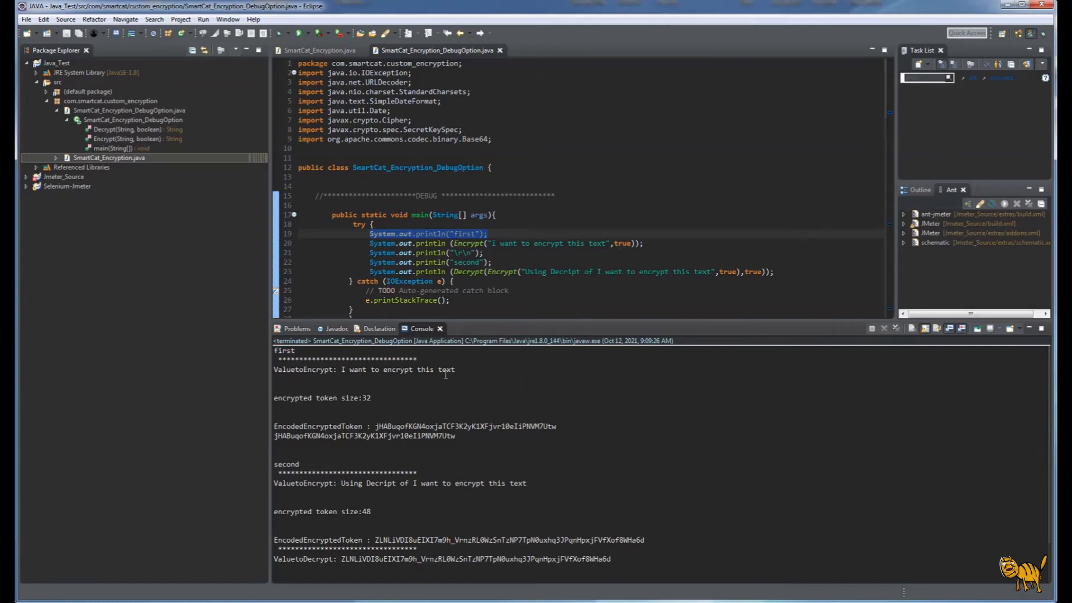
drag(342, 370, 455, 369)
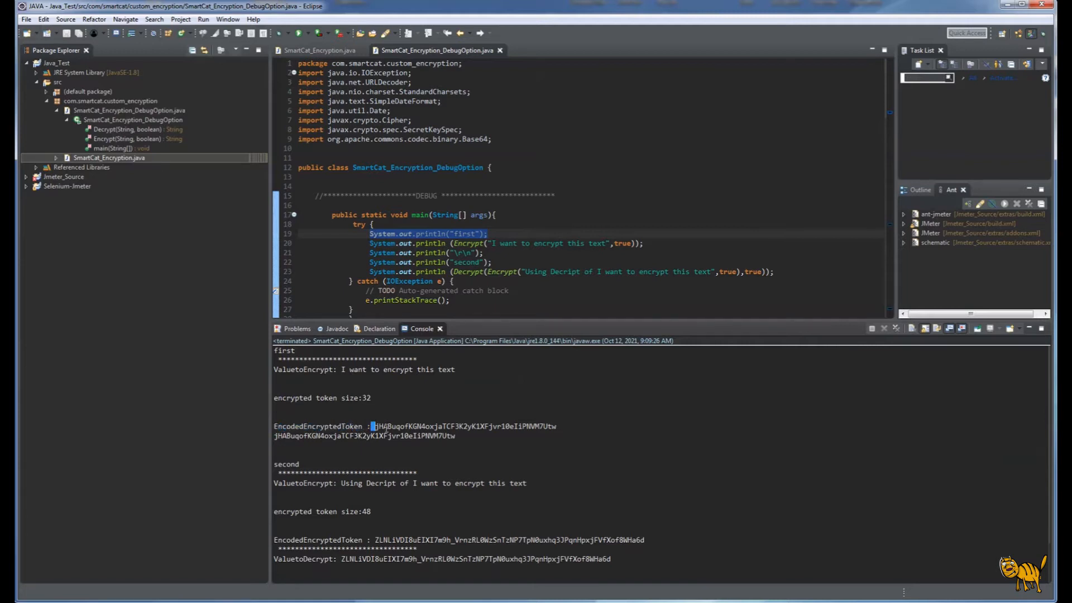
drag(375, 426, 557, 425)
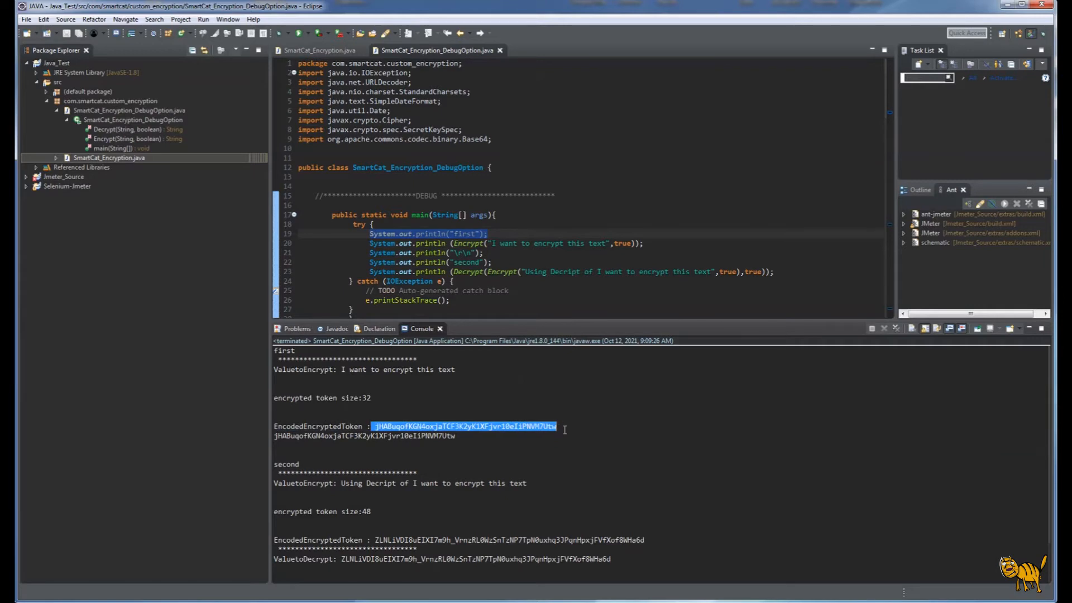
mouse_move(472, 442)
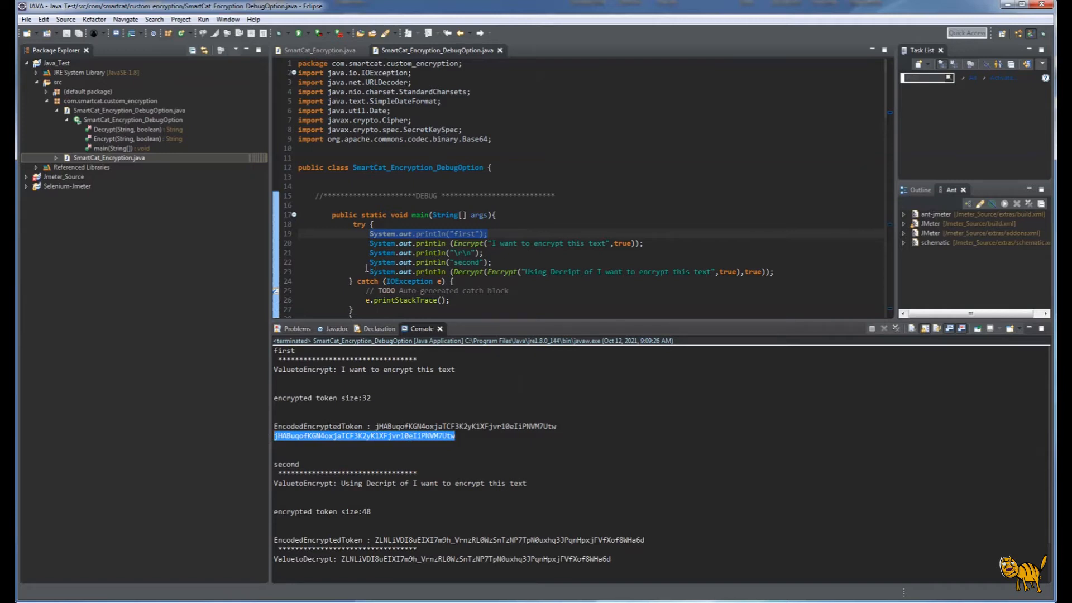
click(471, 261)
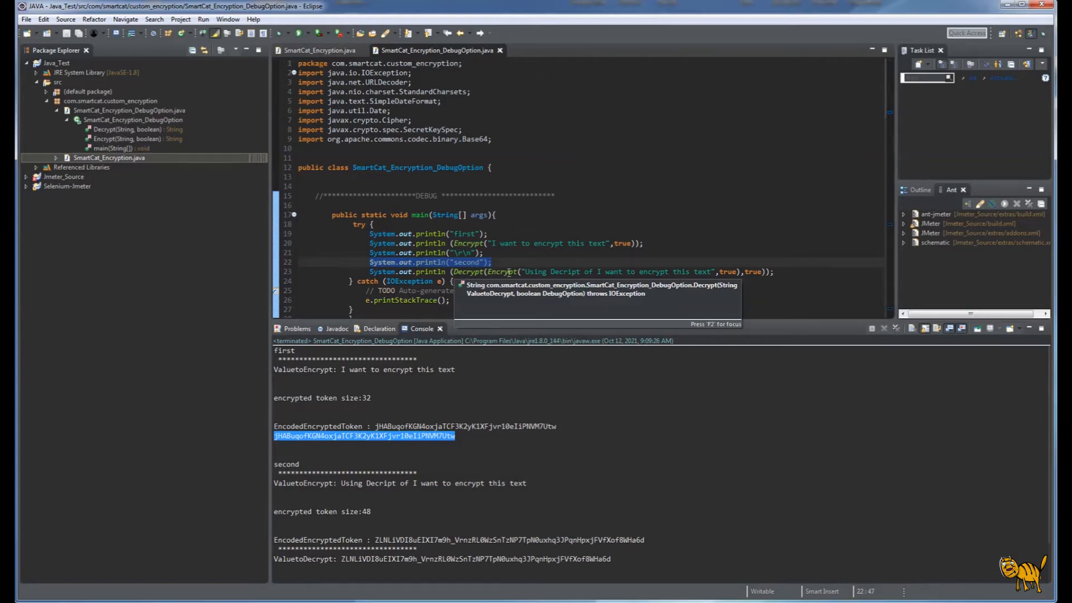
mouse_move(501, 272)
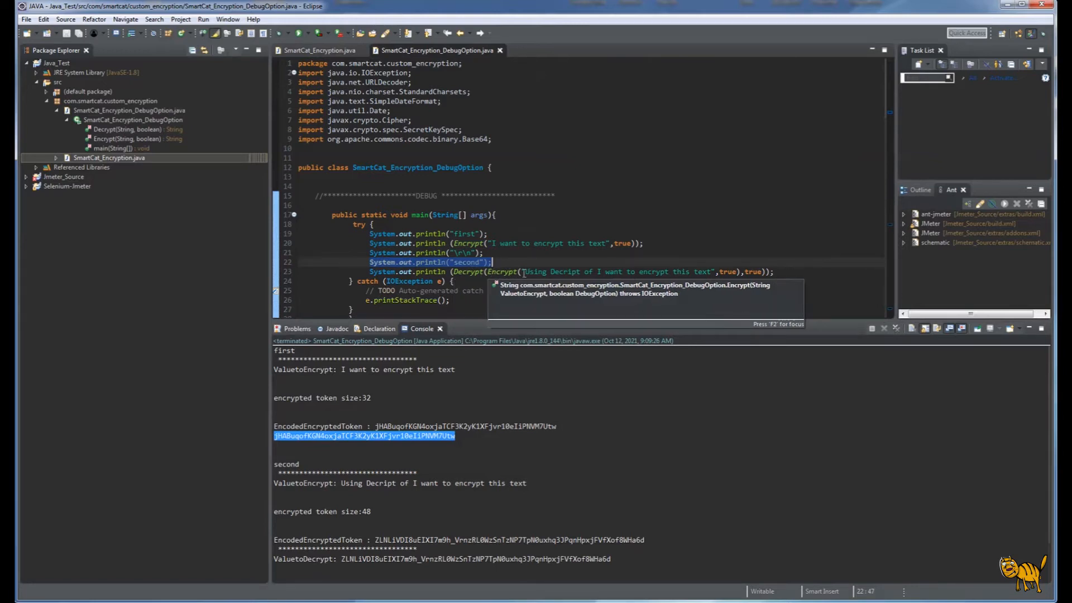
mouse_move(710, 273)
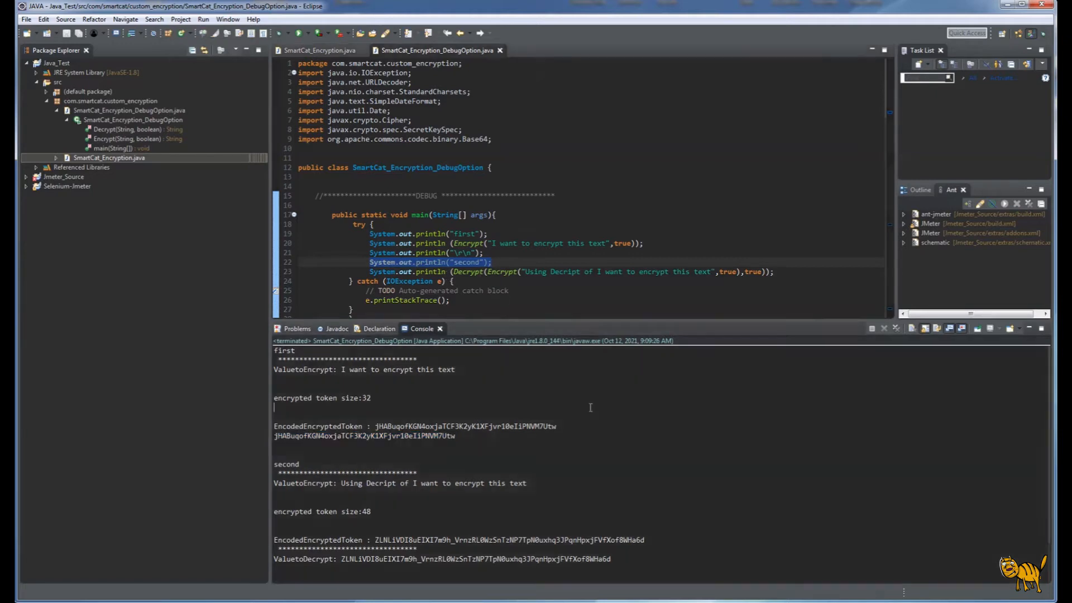
scroll(down, 3)
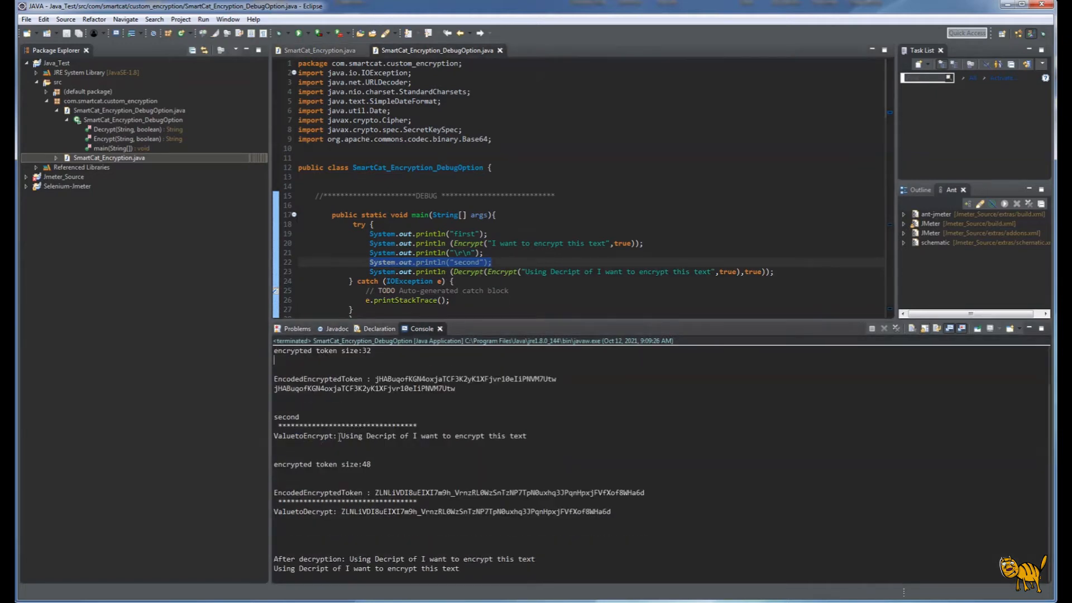
drag(340, 436, 526, 435)
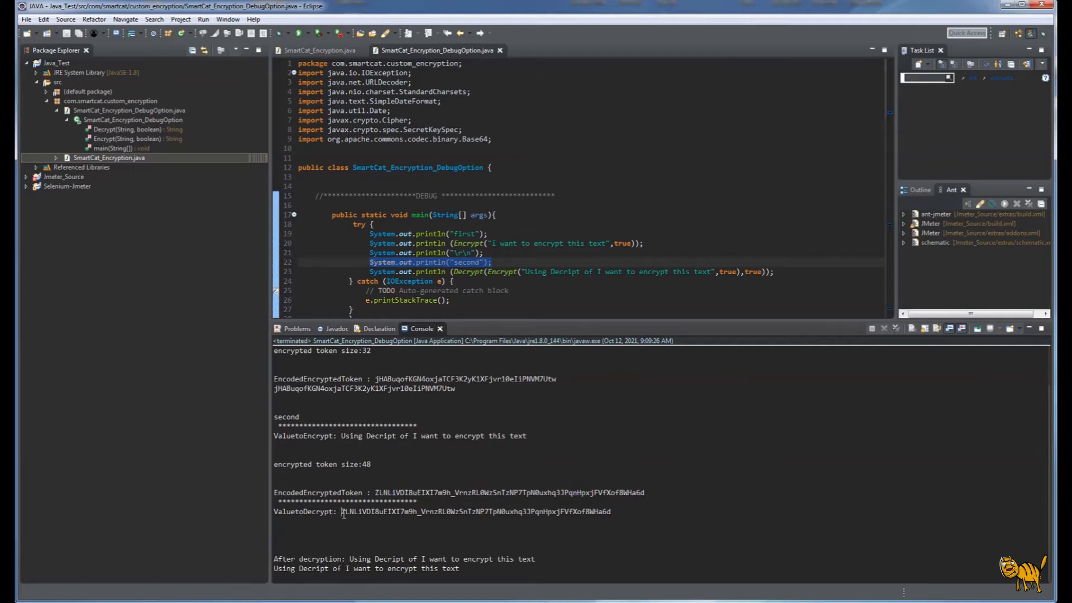
drag(342, 511, 609, 511)
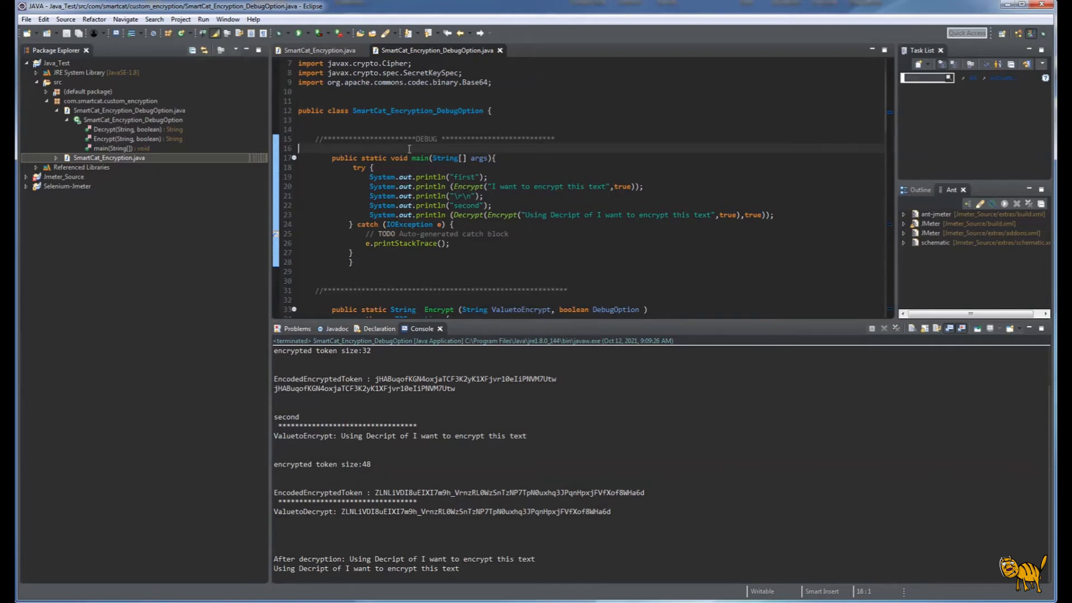
Step: Wrap the main method in /* */ comments, save, and select SmartCat_Encryption_DebugOption.java in Package Explorer
text(/*)
click(591, 270)
text(*/)
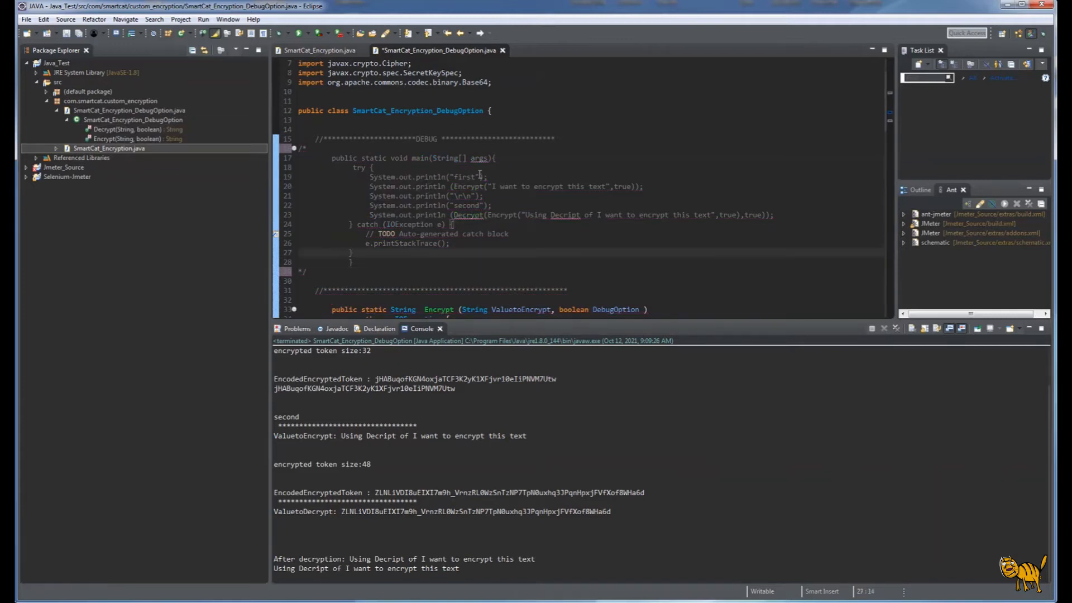
mouse_move(520, 201)
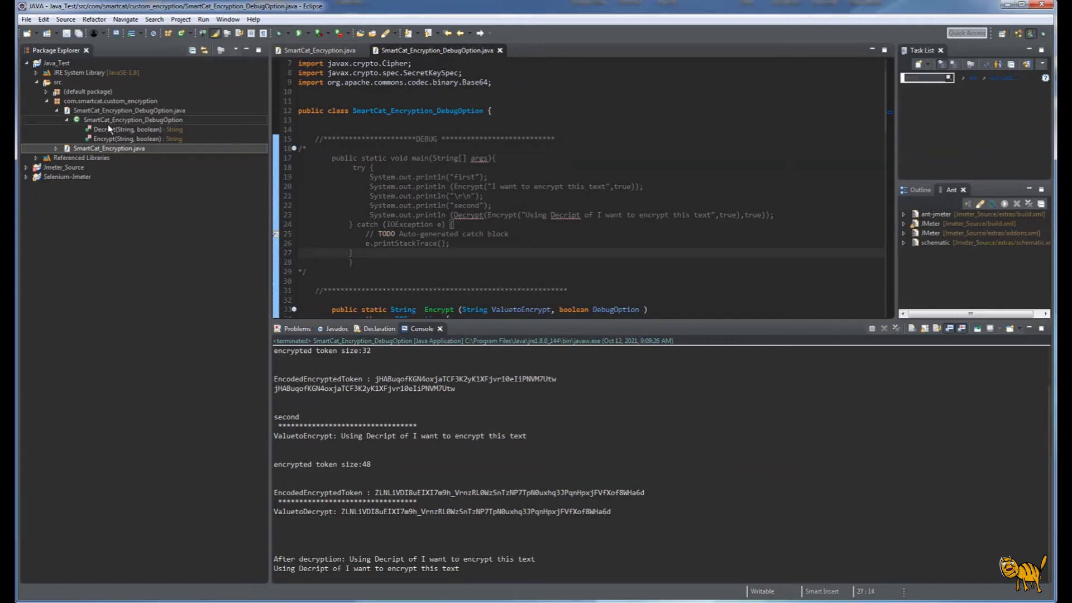
click(132, 120)
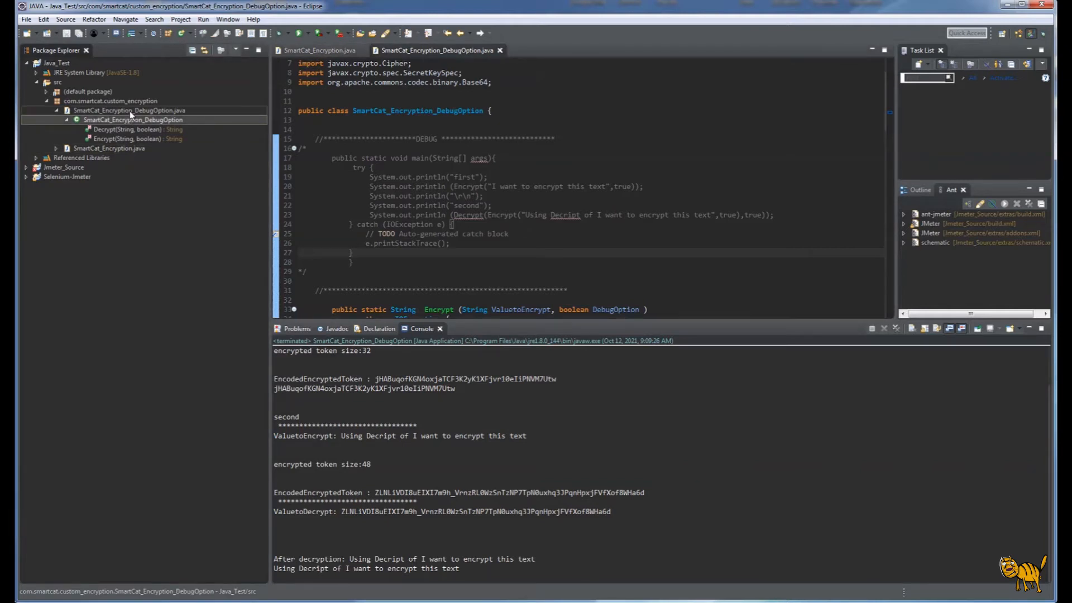
click(133, 109)
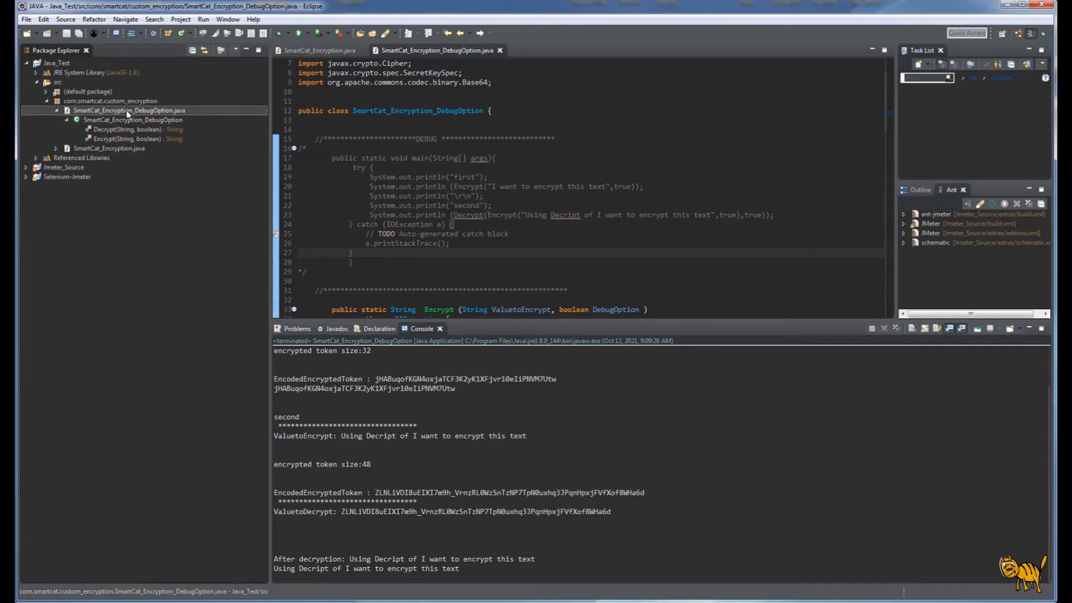
Step: Start an Export of the class file as a JAR file
right_click(129, 110)
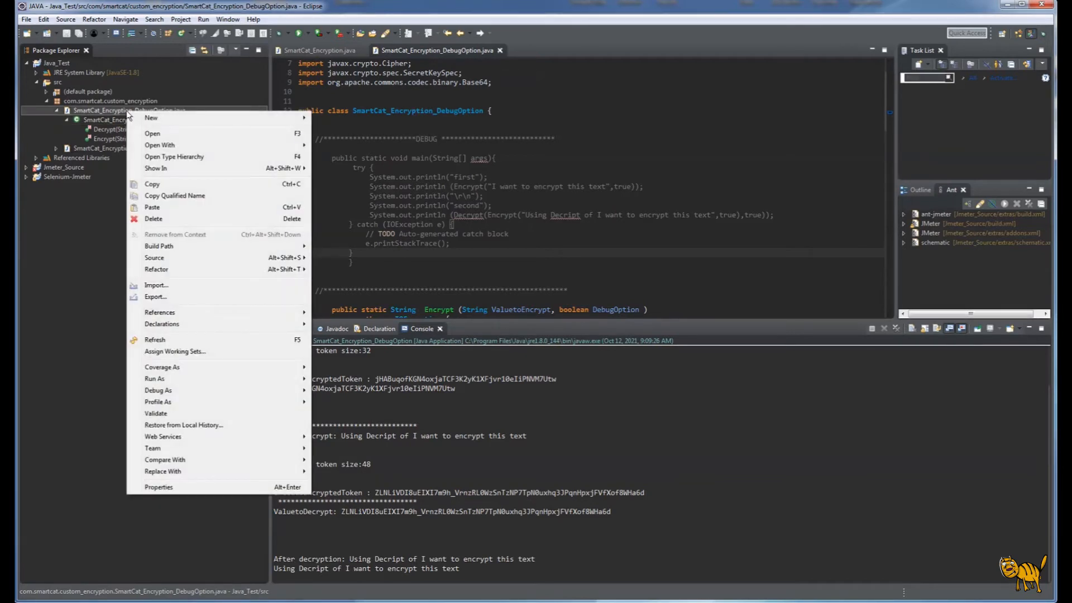
click(155, 297)
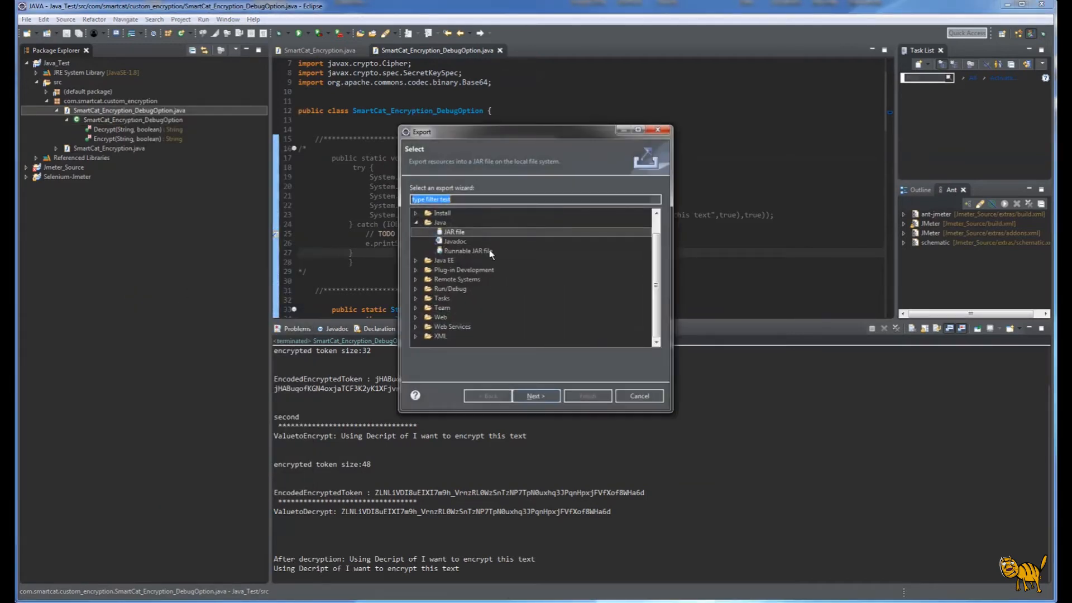
click(454, 232)
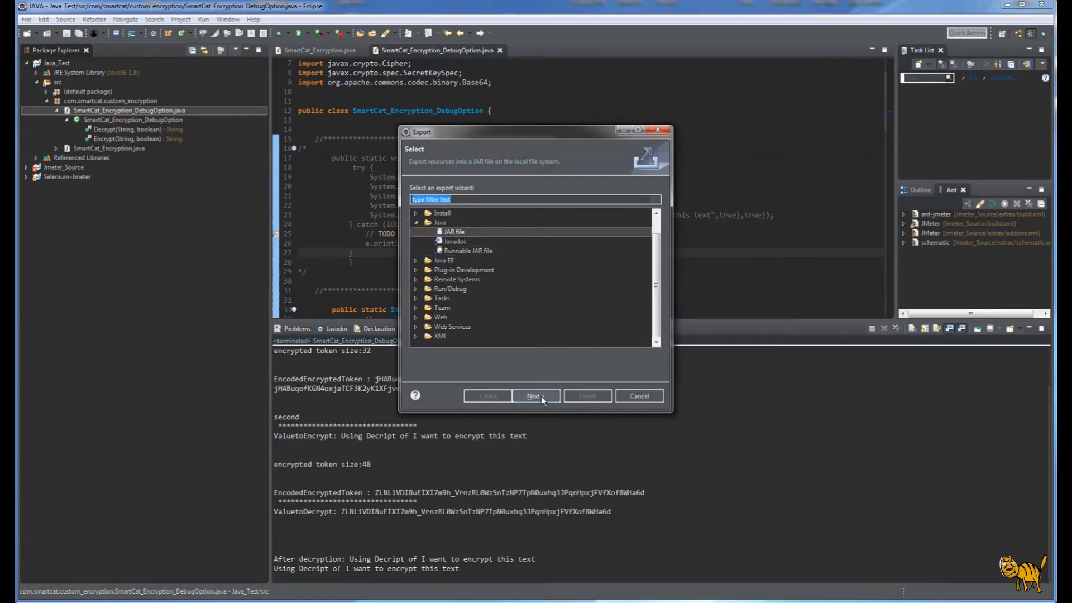
Step: Expand Java_Test > src, select the com.smartcat.custom_encryption package and finish the JAR export
click(535, 395)
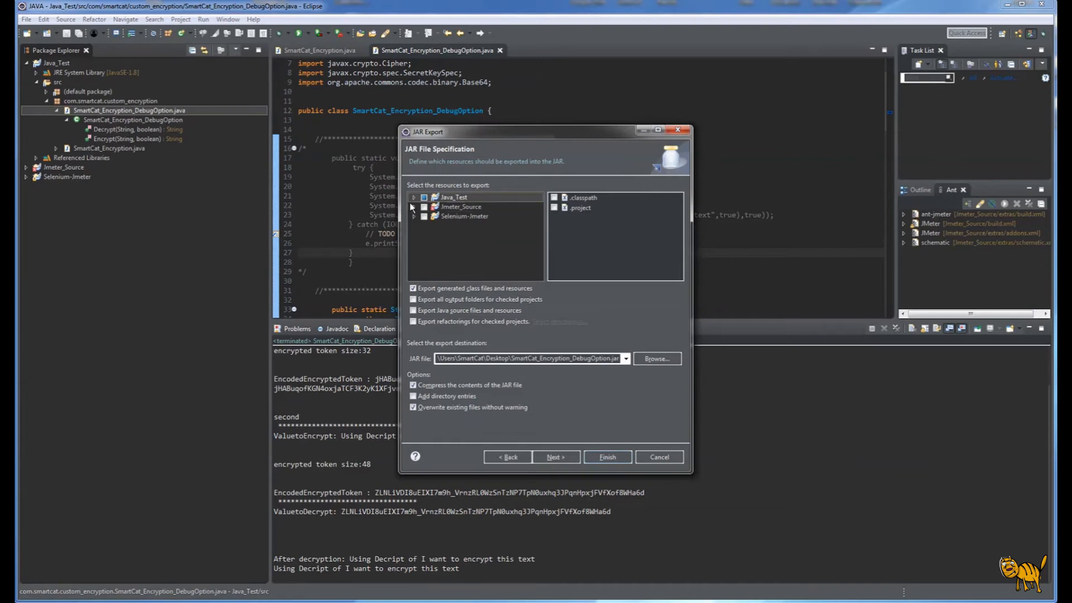
click(413, 197)
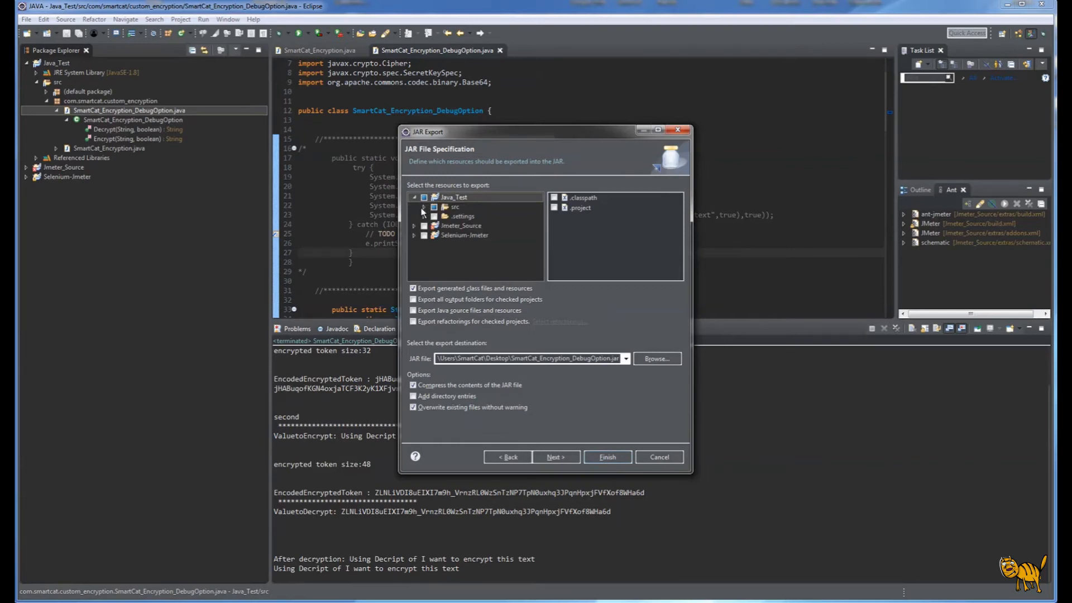
click(425, 206)
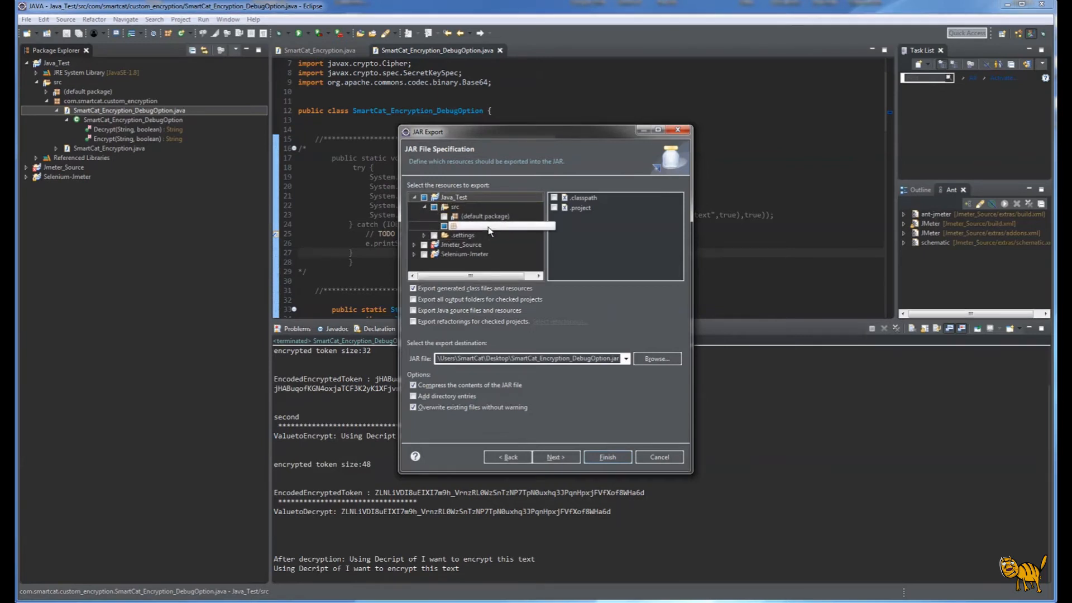
click(481, 225)
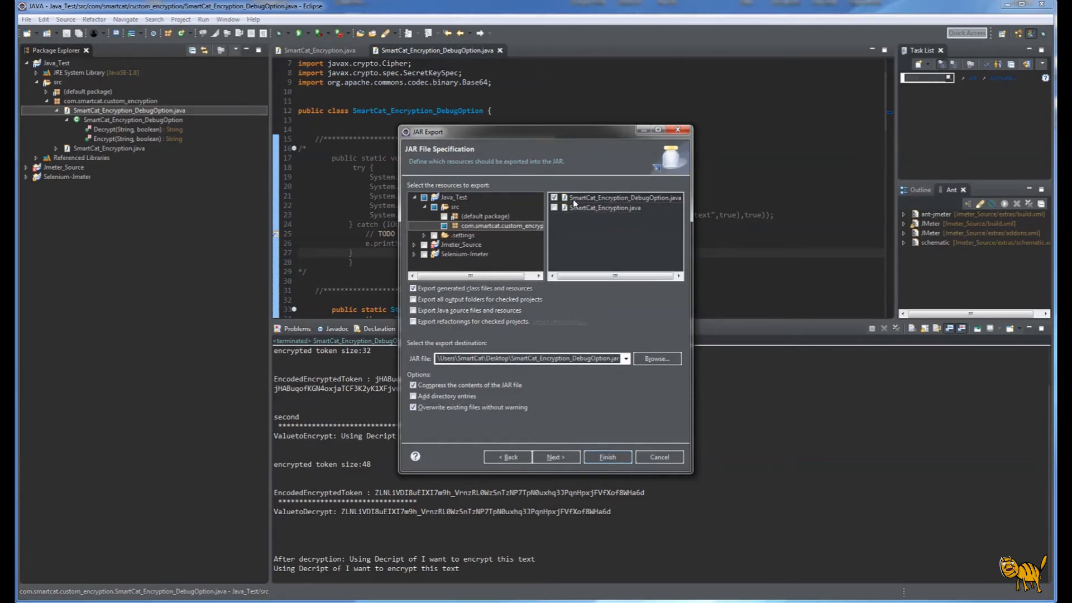
mouse_move(650, 207)
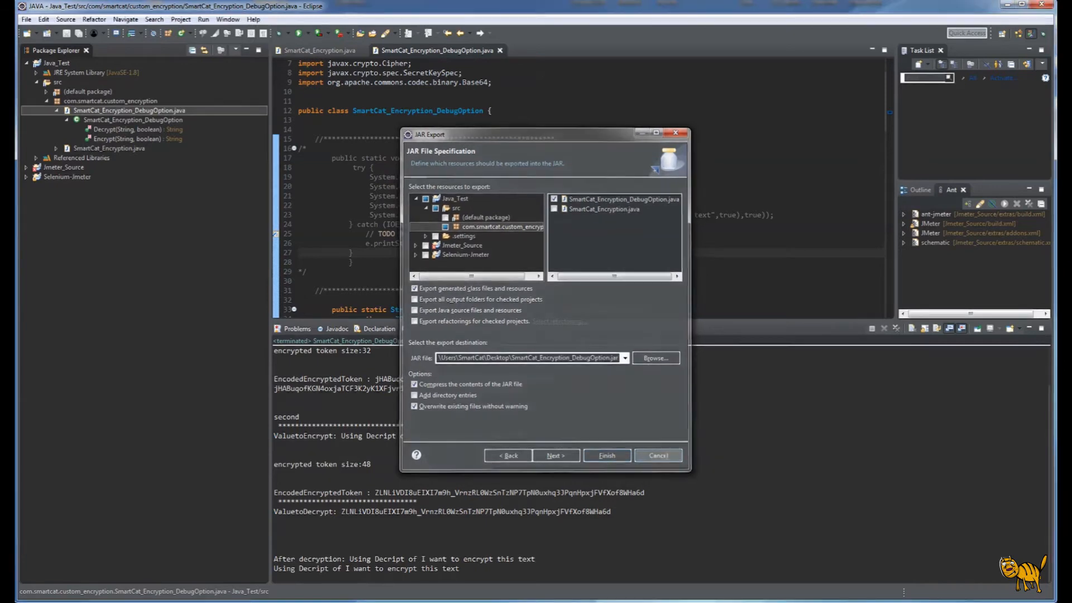
click(659, 455)
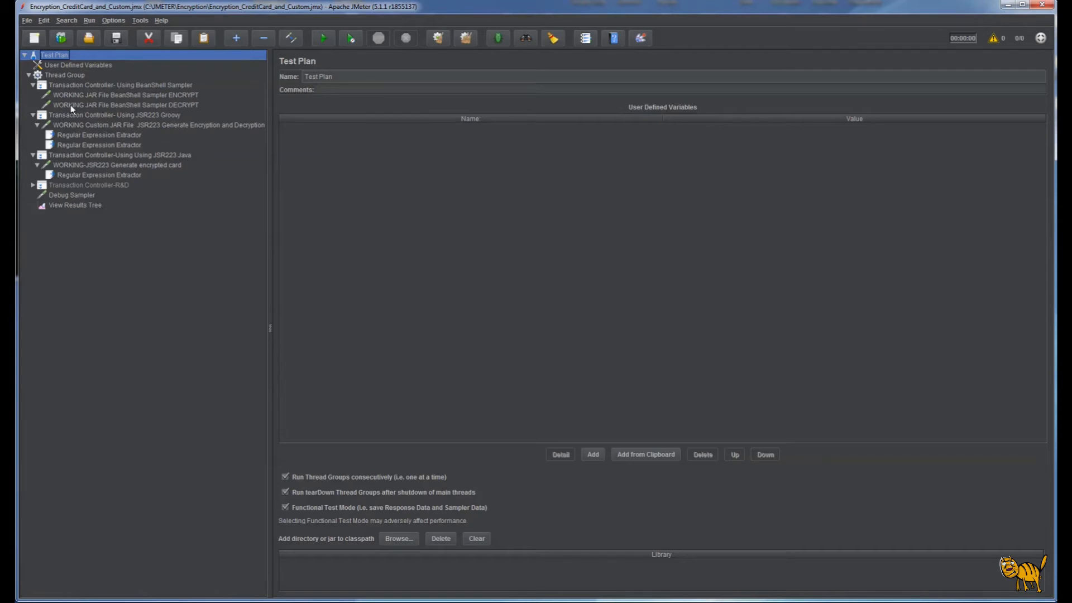
mouse_move(92, 105)
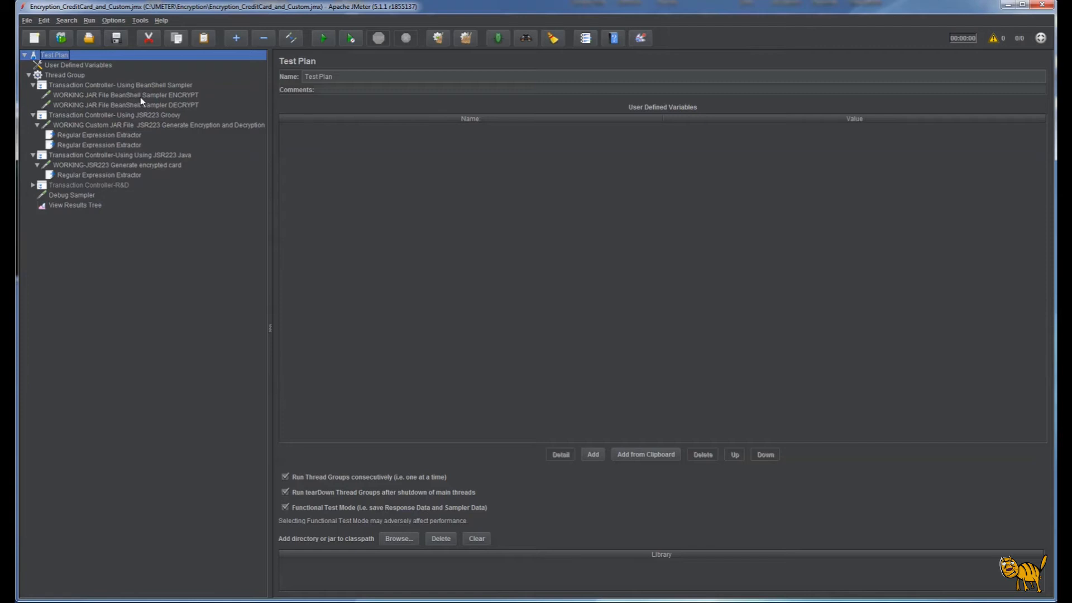
mouse_move(196, 100)
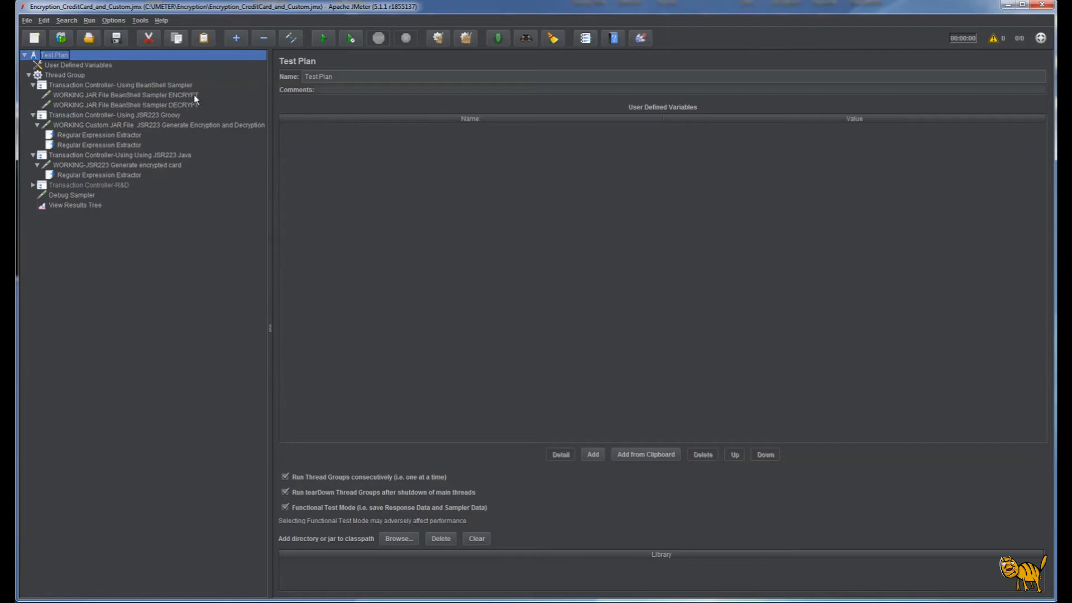
mouse_move(88, 117)
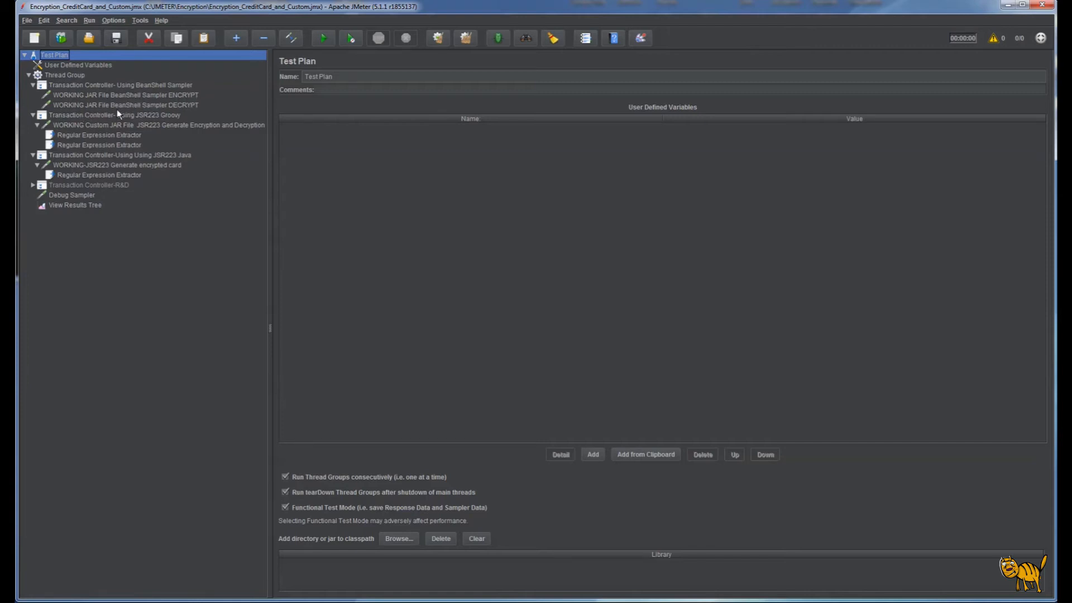
mouse_move(140, 112)
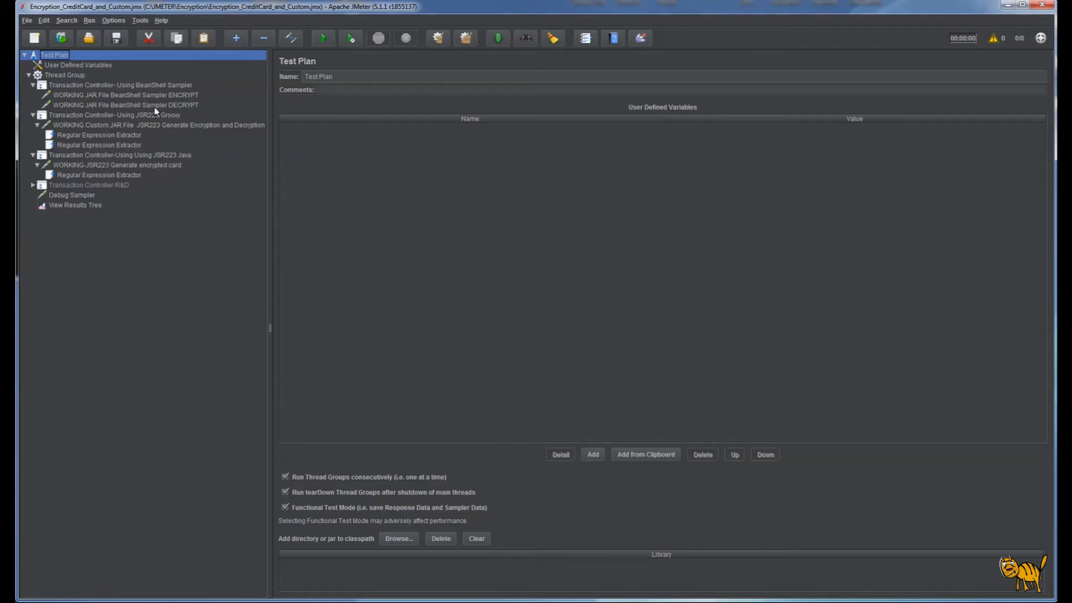
mouse_move(92, 121)
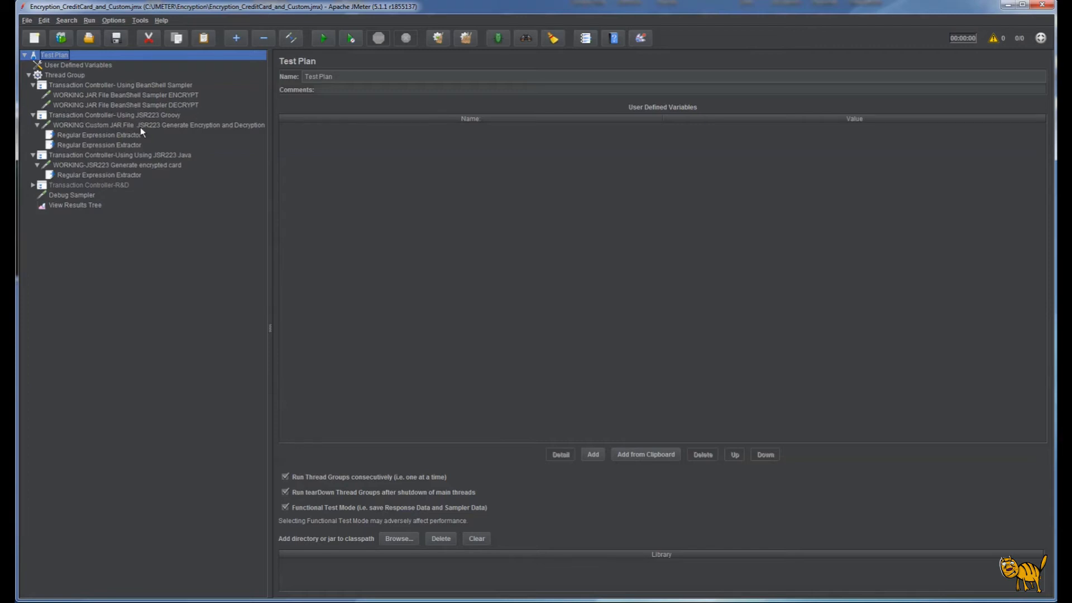
mouse_move(150, 132)
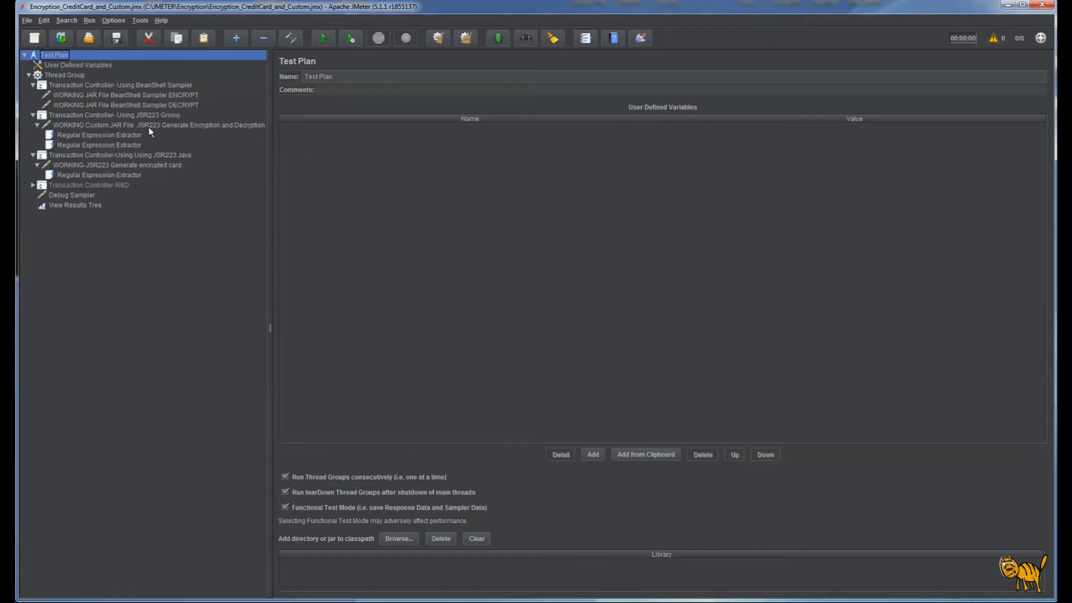
mouse_move(164, 119)
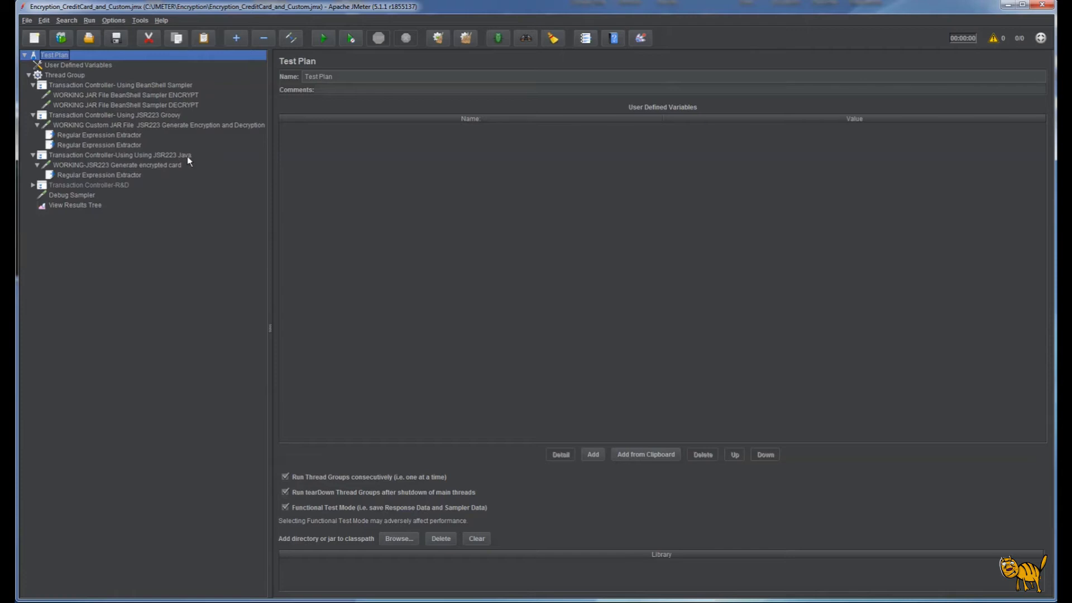
mouse_move(187, 161)
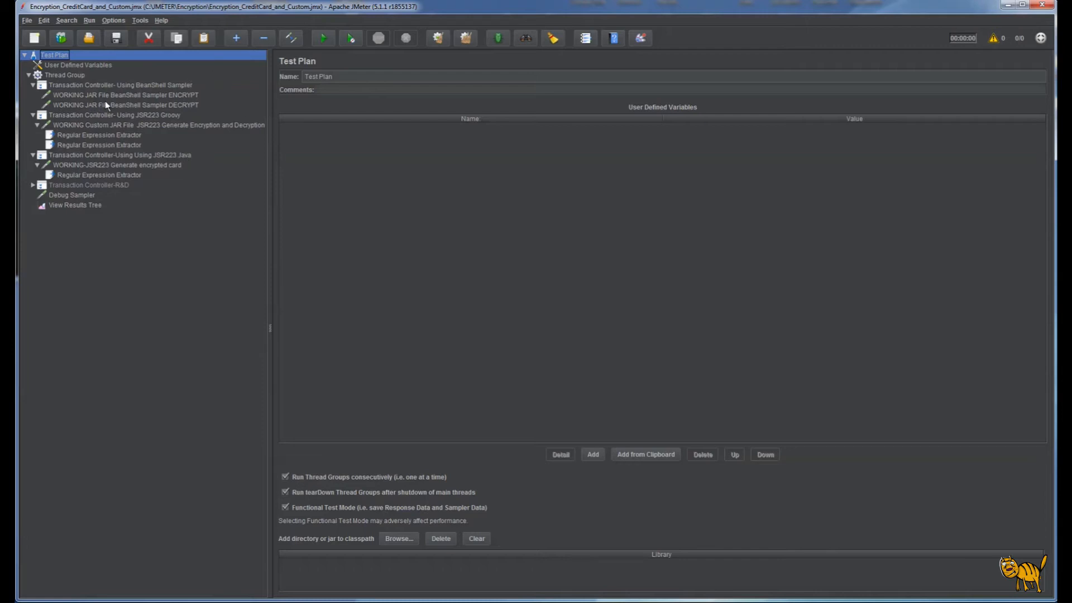
Step: Select 'WORKING JAR File BeanShell Sampler ENCRYPT' to show its BeanShell script
click(118, 95)
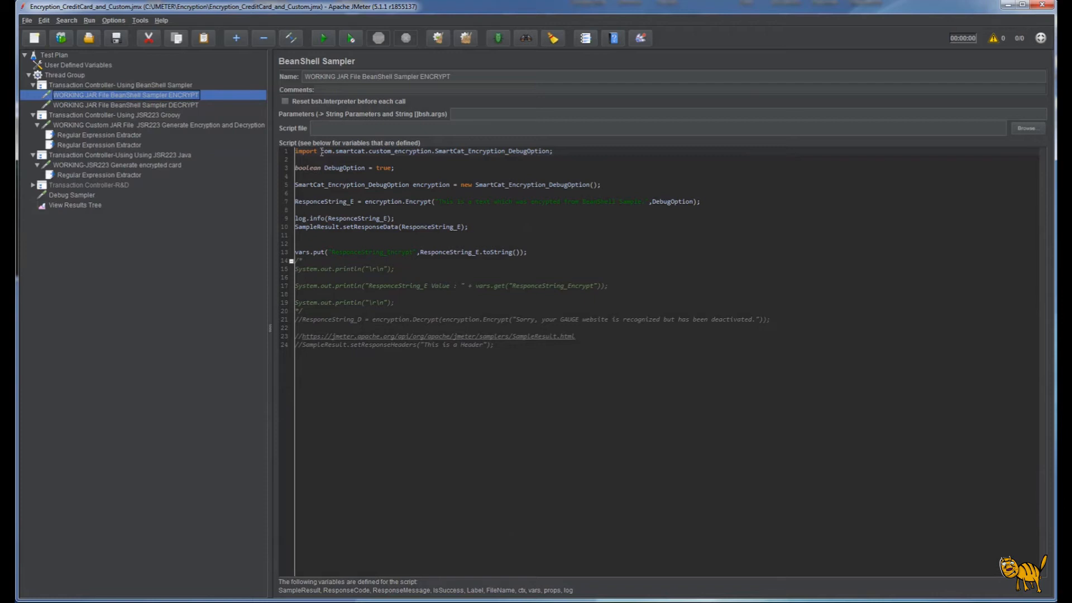
Step: Walk through the ENCRYPT script: DebugOption flag, encryption object, Encrypt call and vars.put of ResponceString_E
double_click(375, 151)
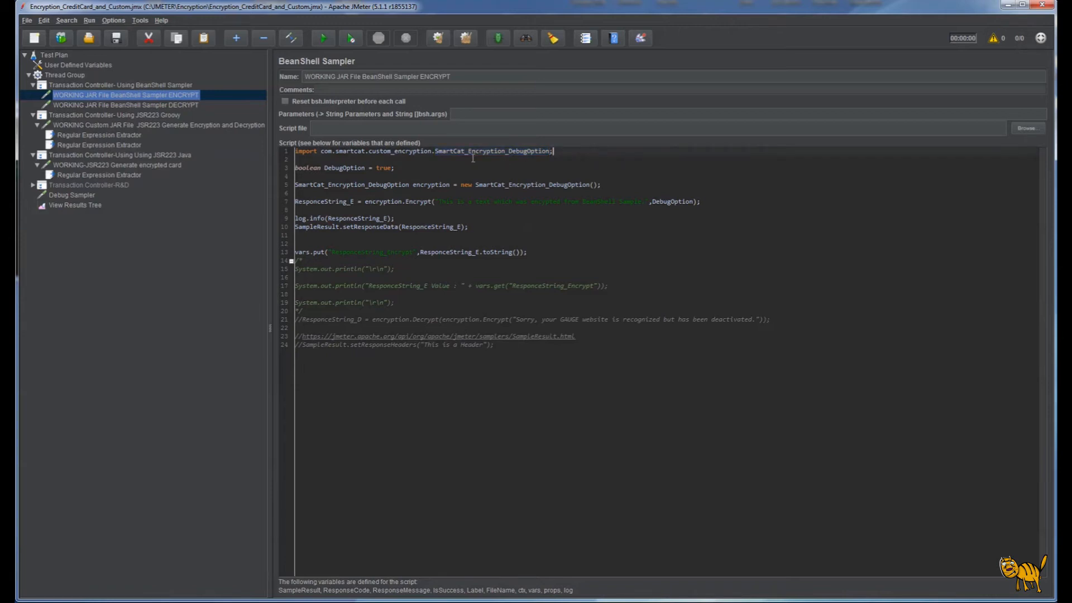
mouse_move(427, 161)
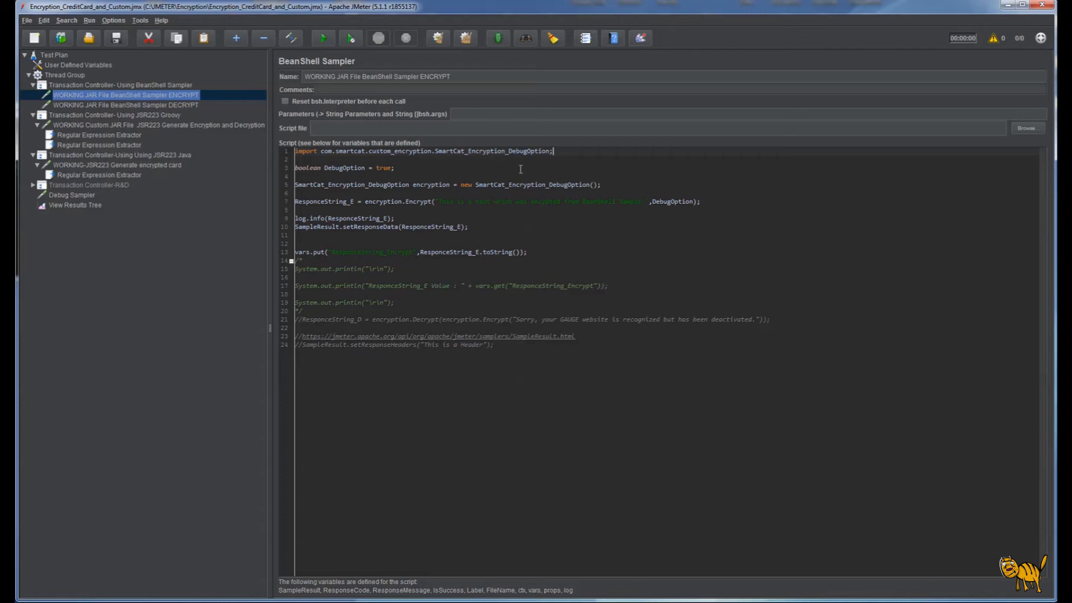
mouse_move(484, 173)
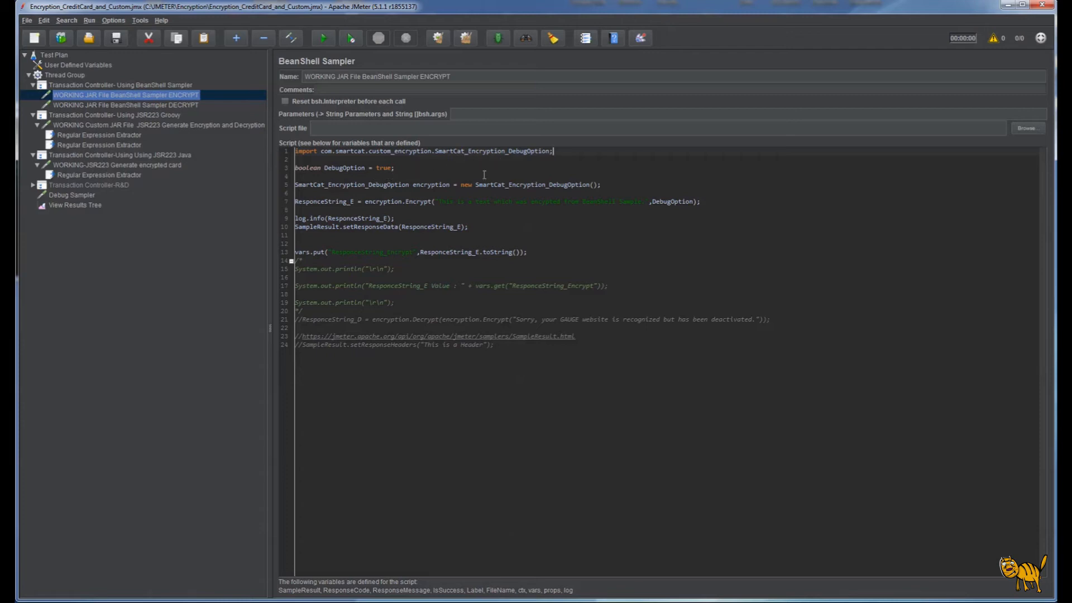
mouse_move(568, 168)
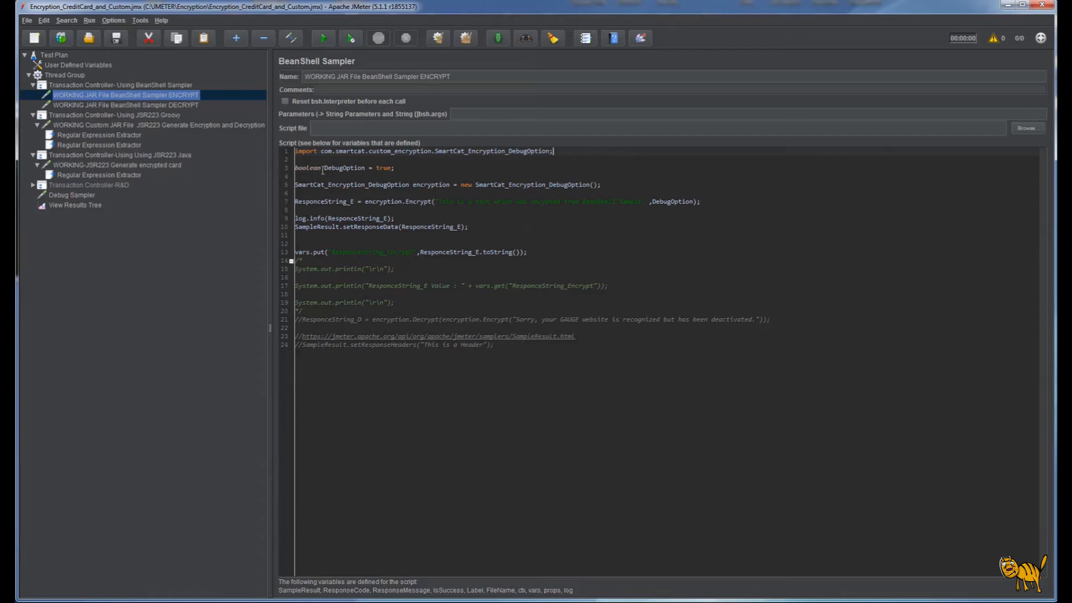
drag(323, 168, 393, 167)
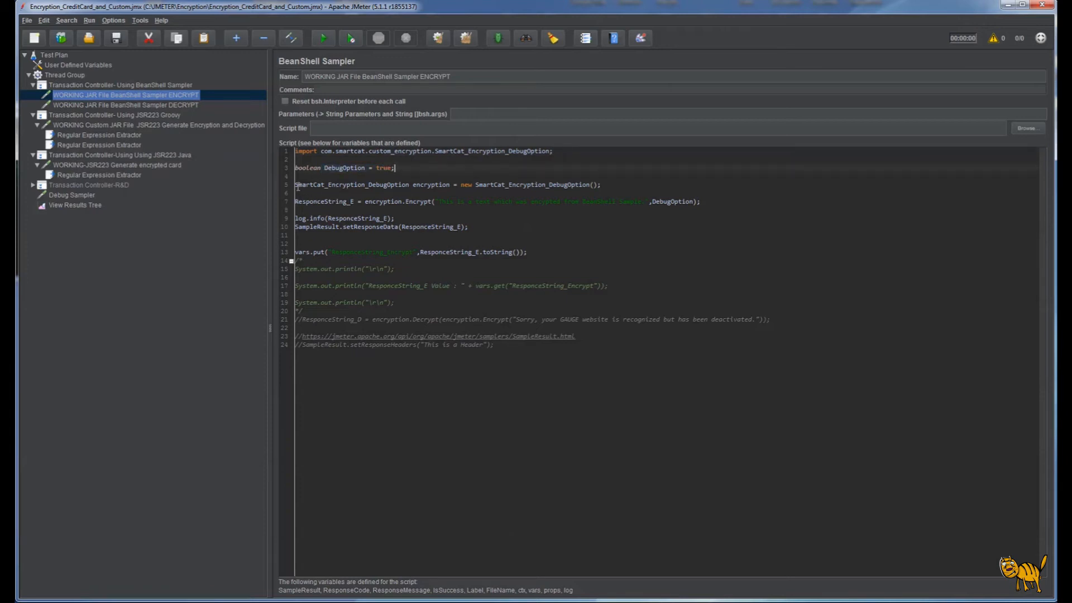
double_click(310, 186)
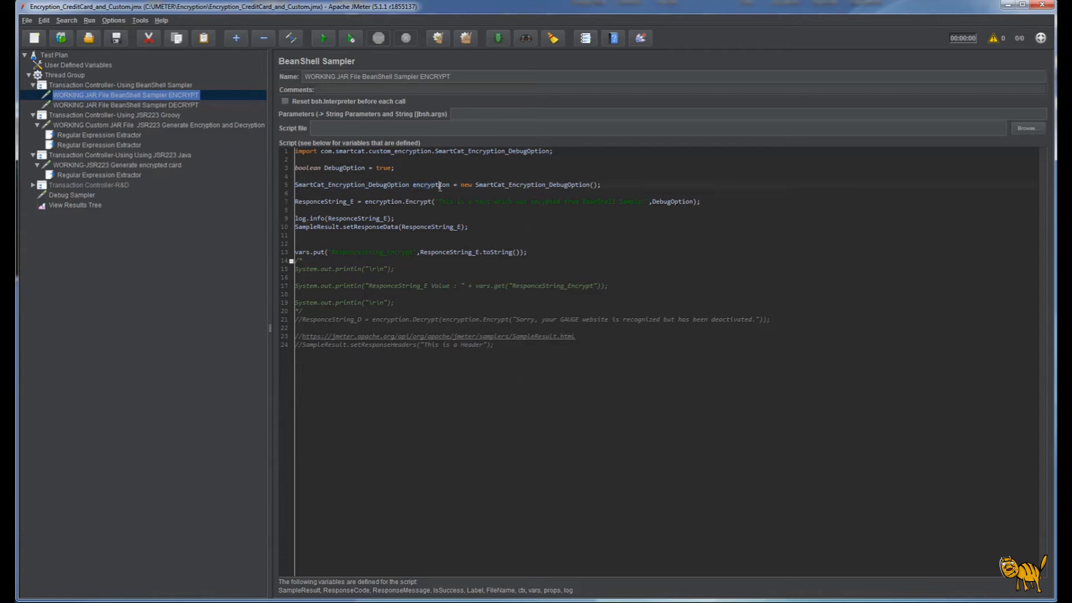
double_click(431, 184)
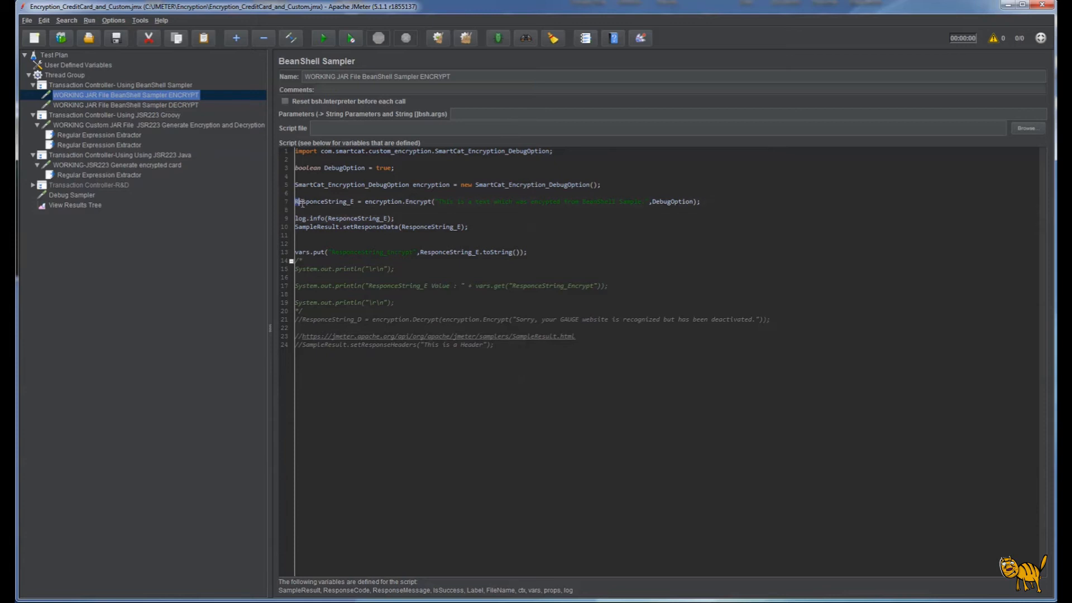
double_click(323, 201)
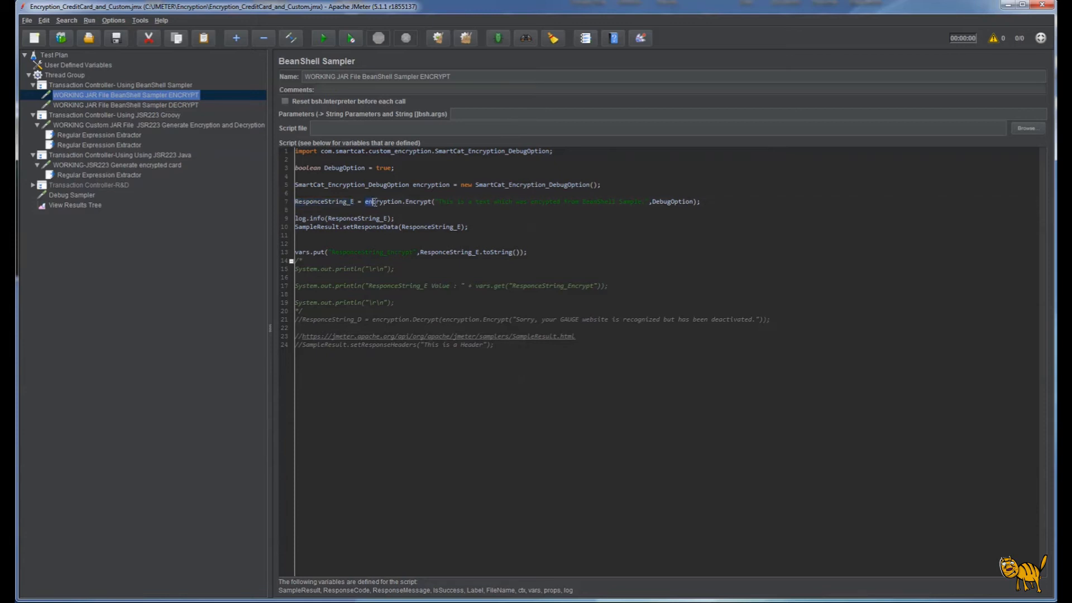
double_click(383, 201)
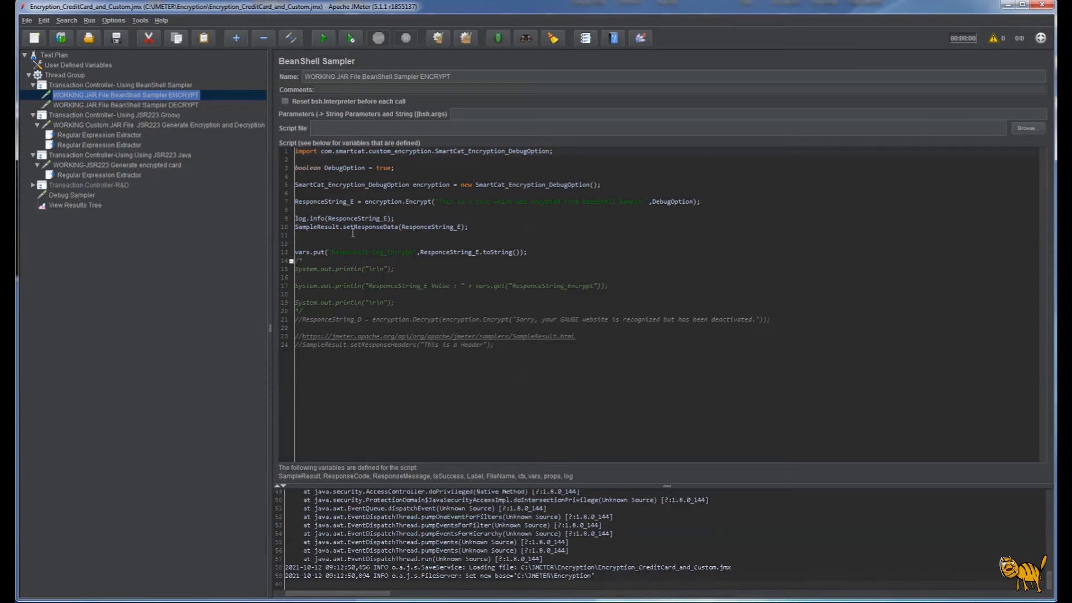
mouse_move(344, 241)
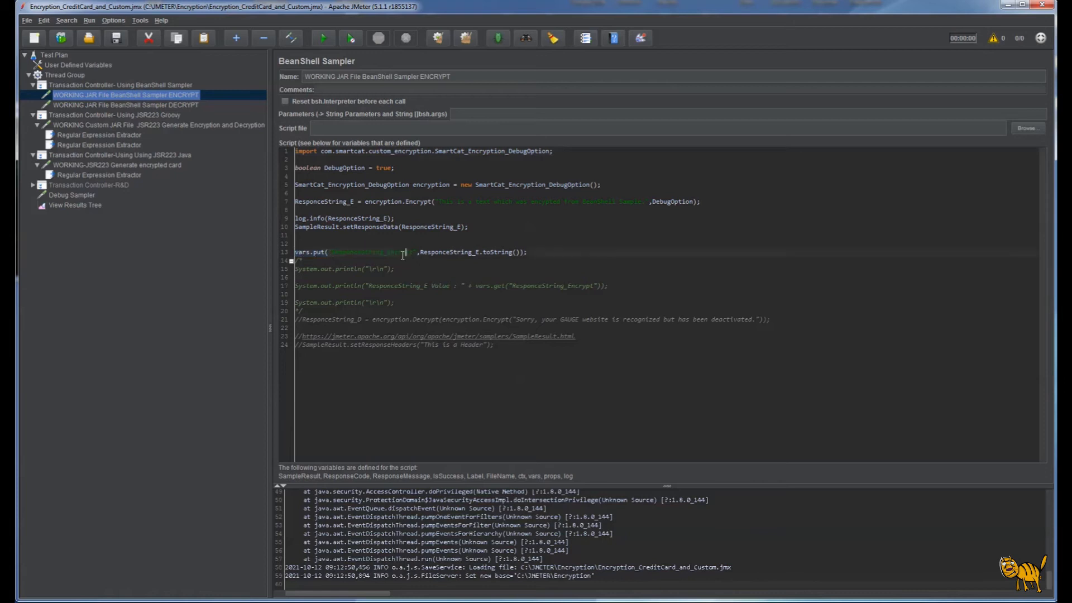
double_click(368, 253)
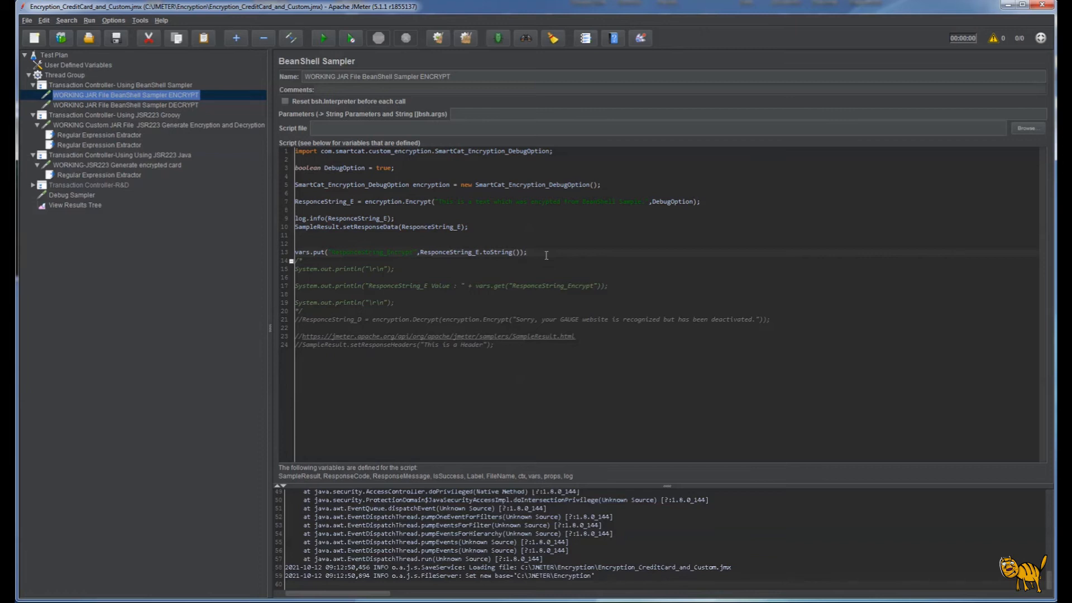
mouse_move(172, 109)
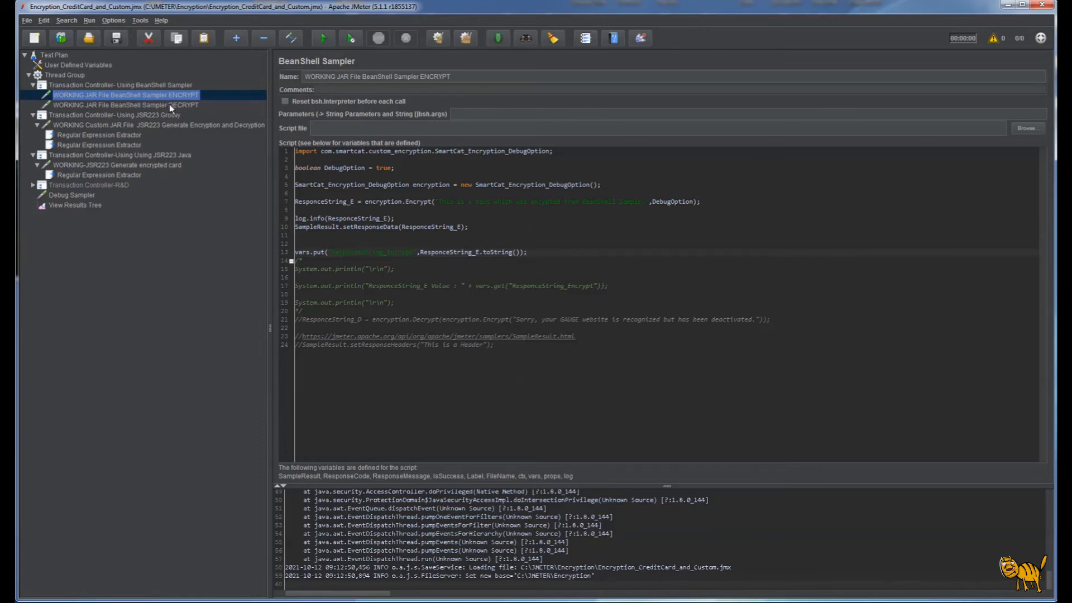
Step: Select 'WORKING JAR File BeanShell Sampler DECRYPT' to show its script
click(117, 105)
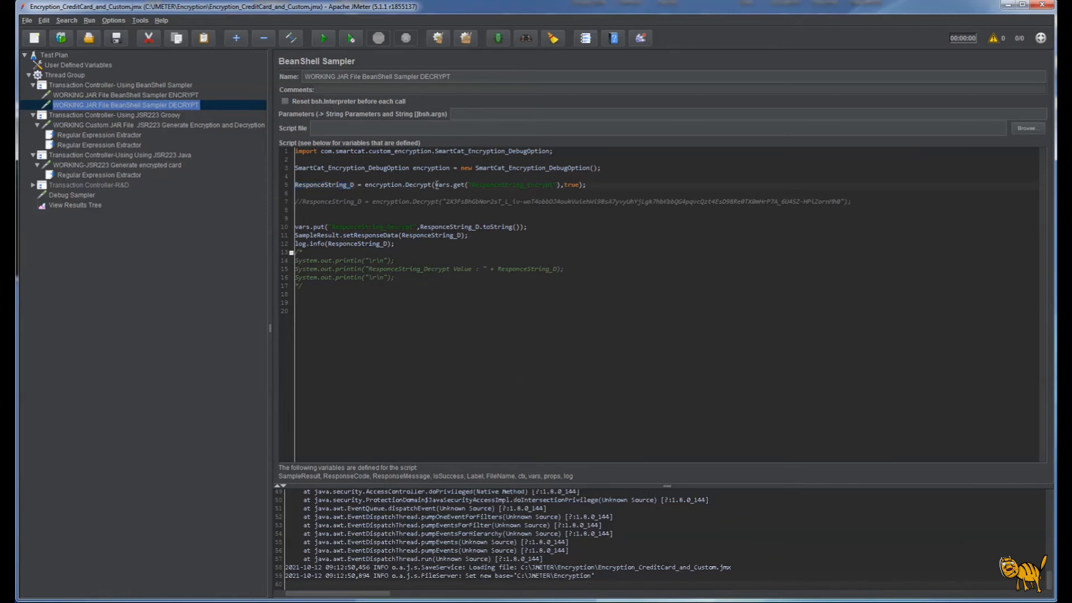
Step: Compare the stored ResponceString_Encrypt variable between the ENCRYPT and DECRYPT scripts, noting the commented hardcoded string
drag(435, 185, 559, 184)
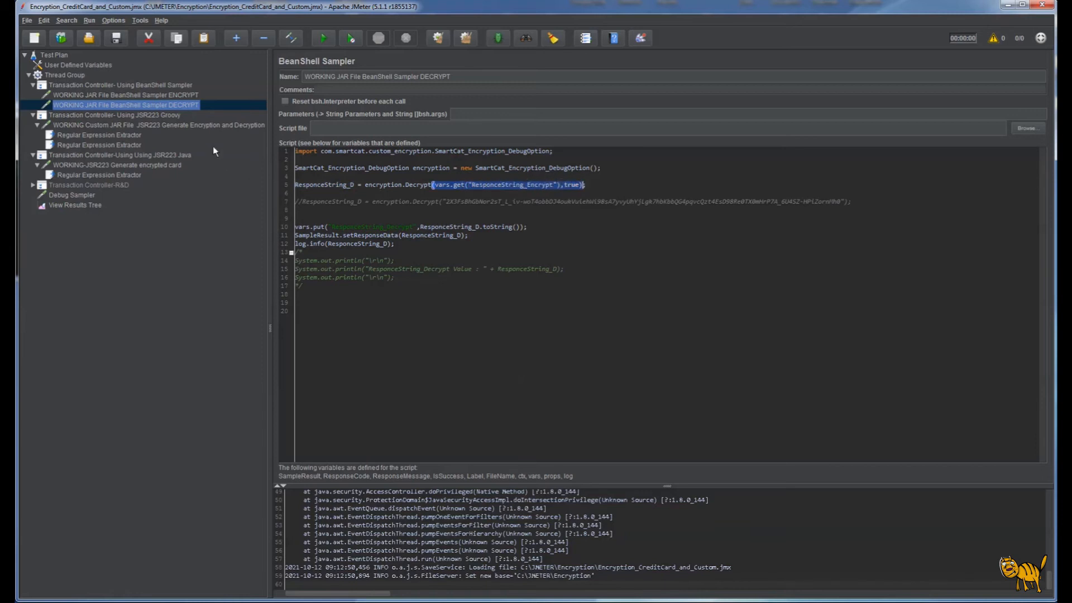
click(121, 95)
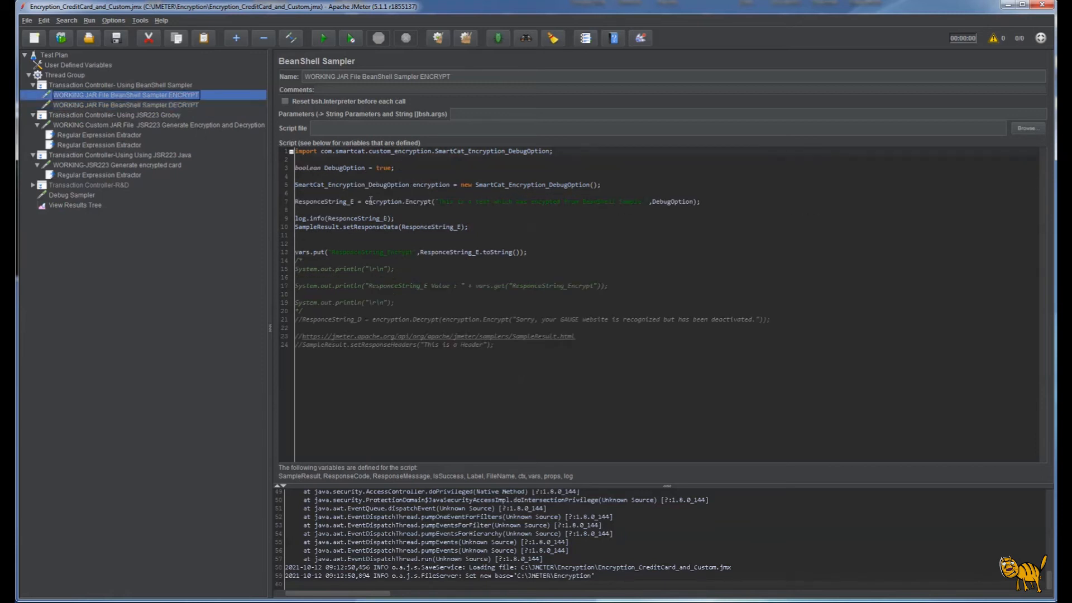
double_click(371, 253)
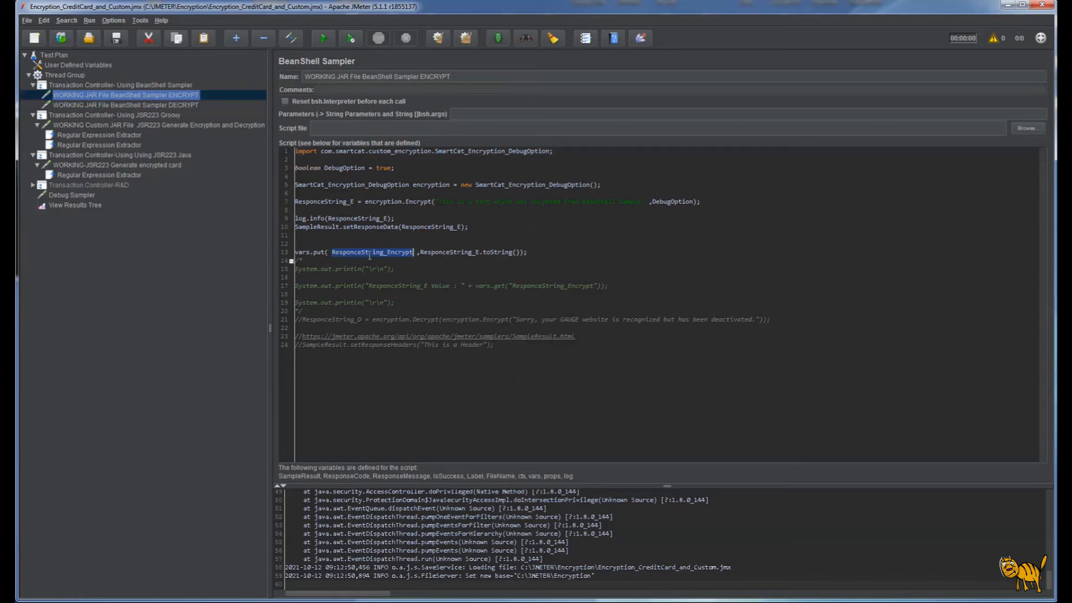
click(112, 105)
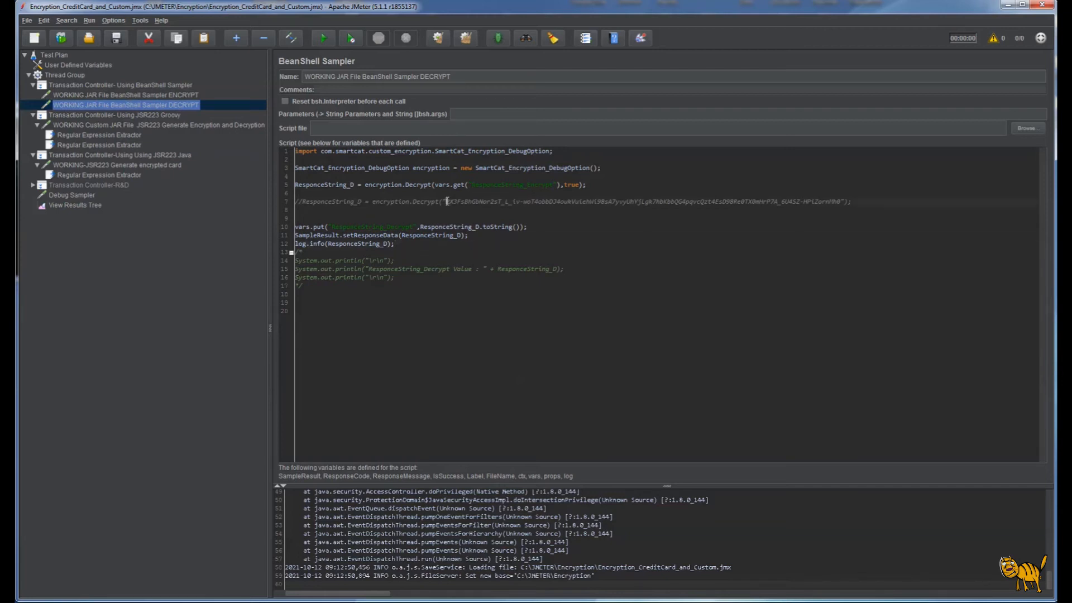
drag(448, 201, 841, 201)
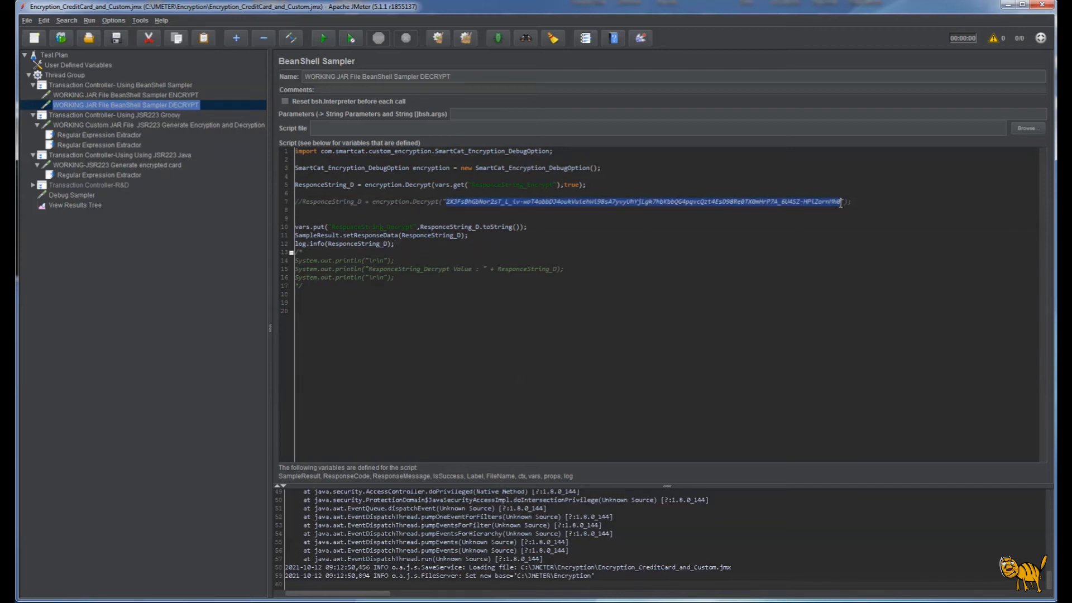
mouse_move(760, 252)
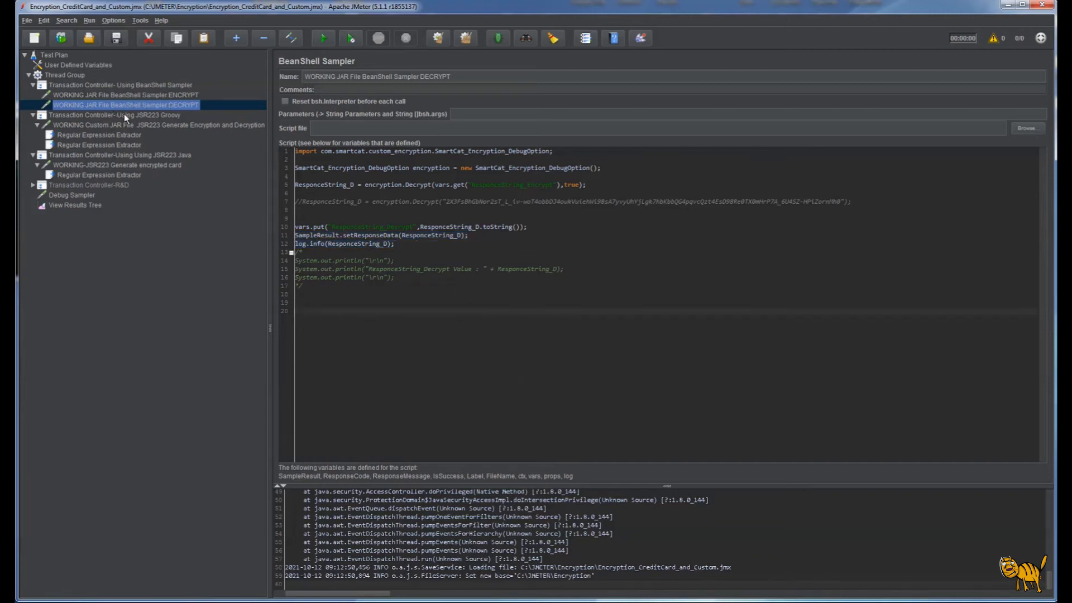
Step: Select the Groovy JSR223 encryption and decryption sampler
click(139, 125)
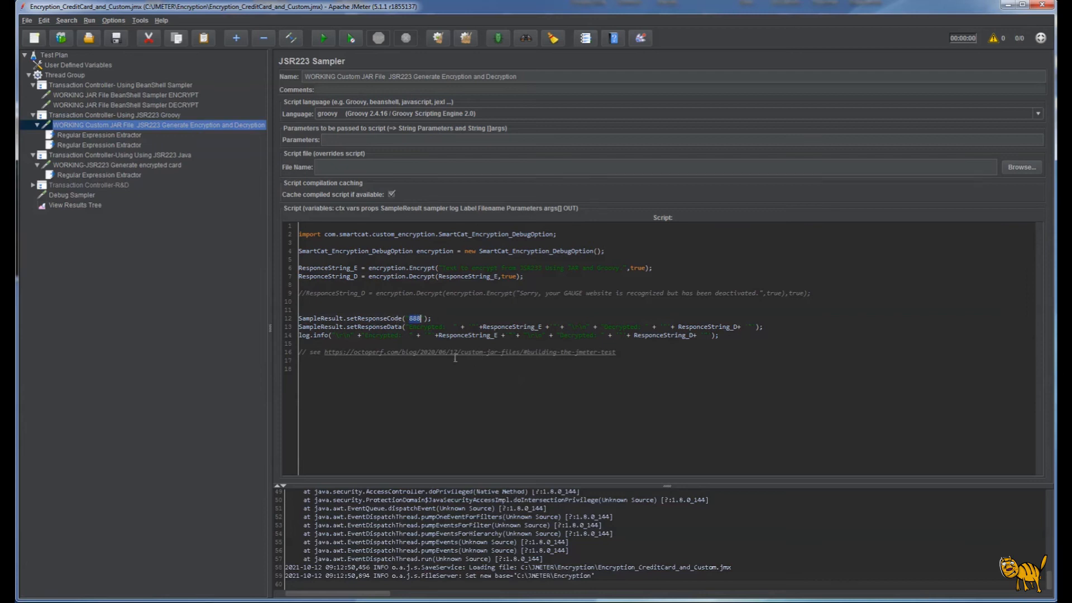
mouse_move(472, 393)
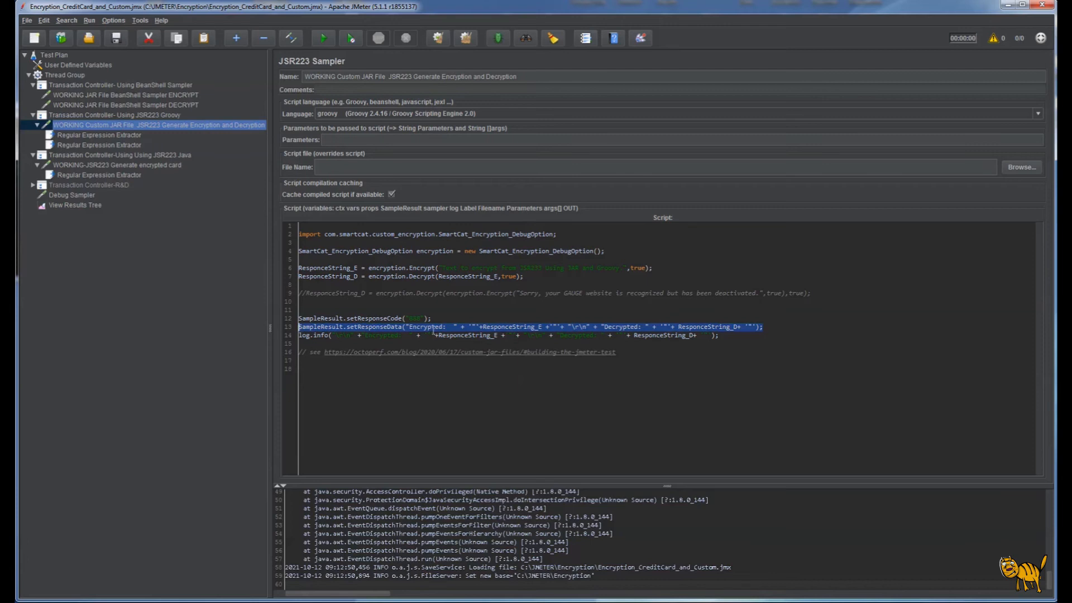
Step: Review the Regular Expression Extractors capturing the Encrypted and Decrypted values
click(518, 335)
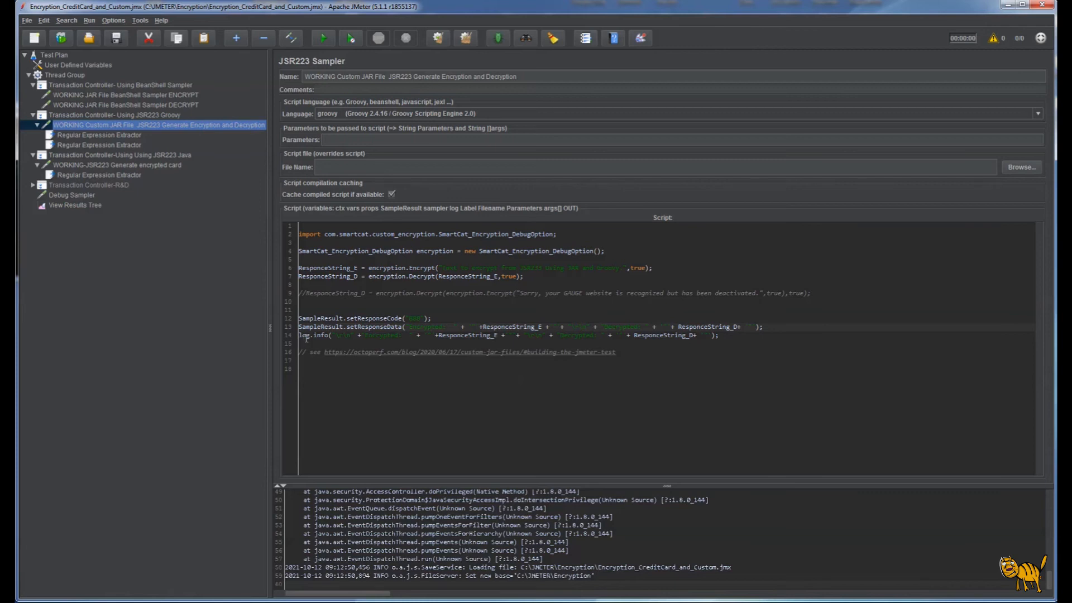
mouse_move(64, 156)
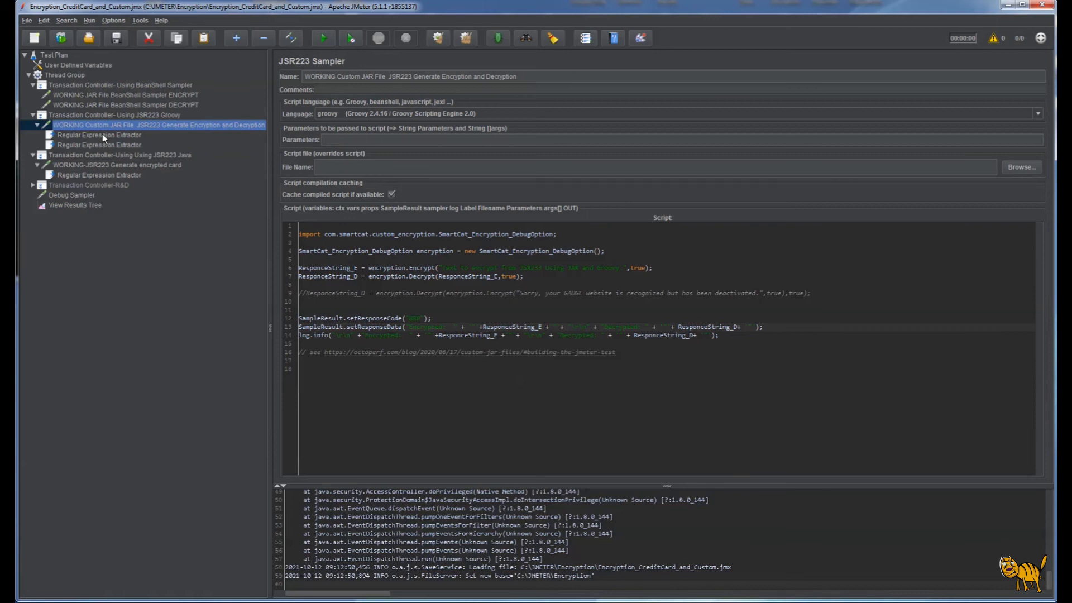
click(99, 134)
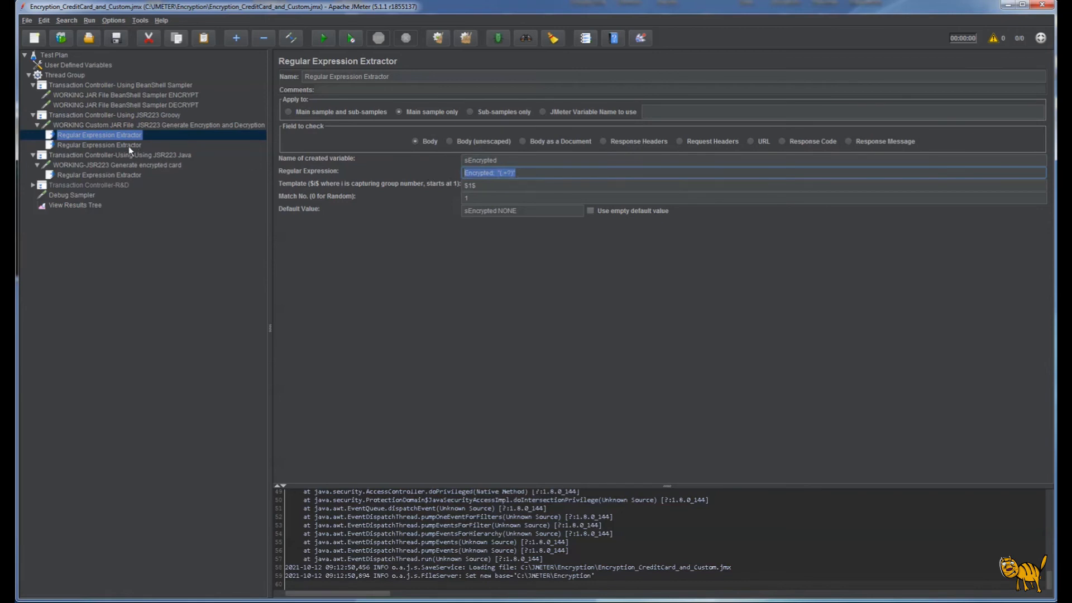
click(98, 144)
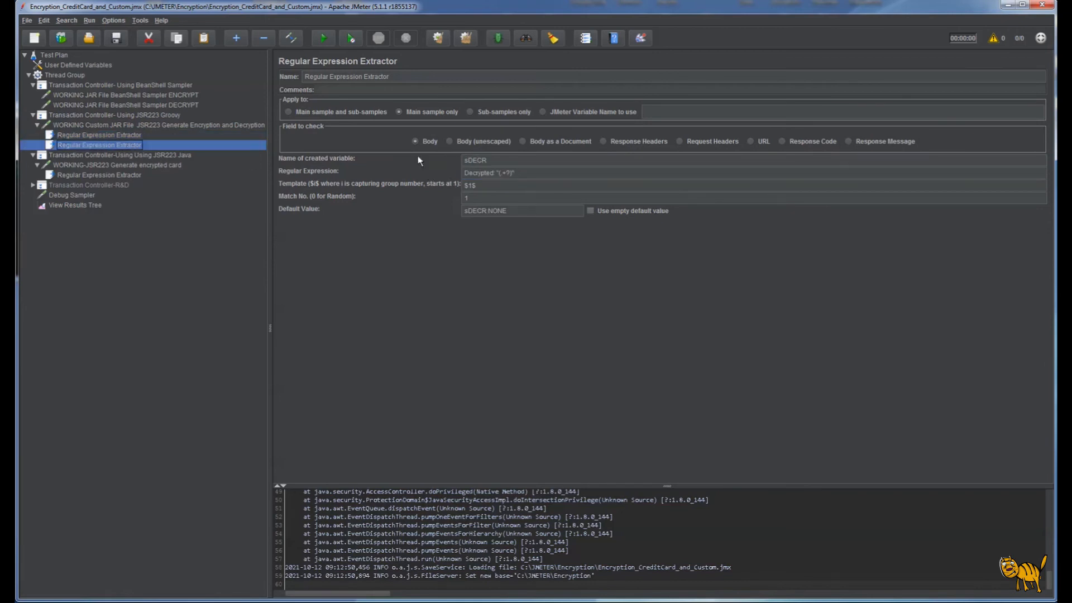
click(98, 135)
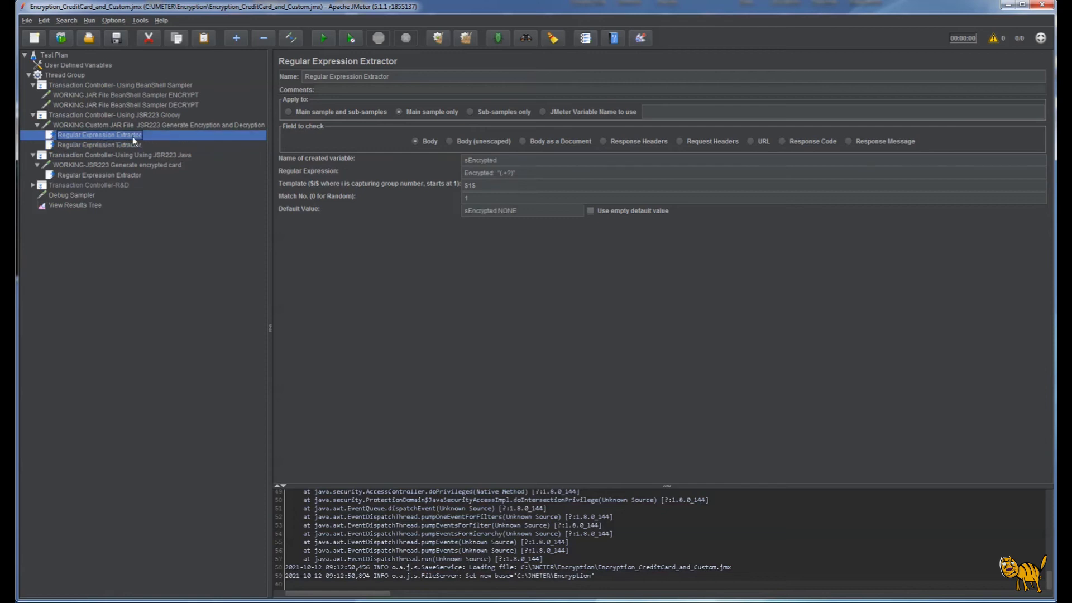
Step: Select the 'Using JSR223 Java' controller and its 'WORKING-JSR223 Generate encrypted card' sampler
click(111, 154)
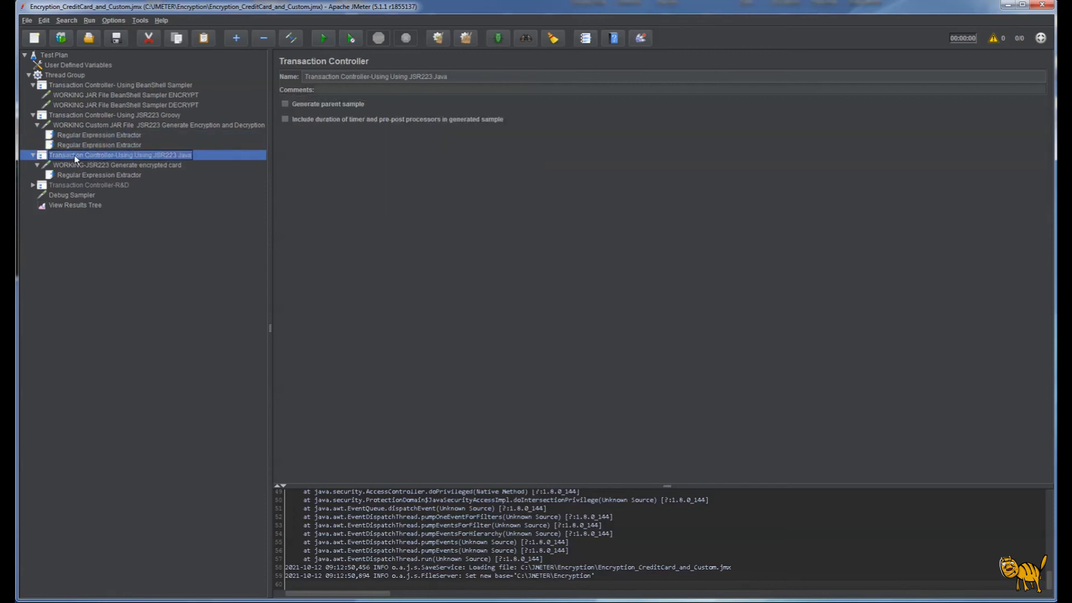
mouse_move(172, 164)
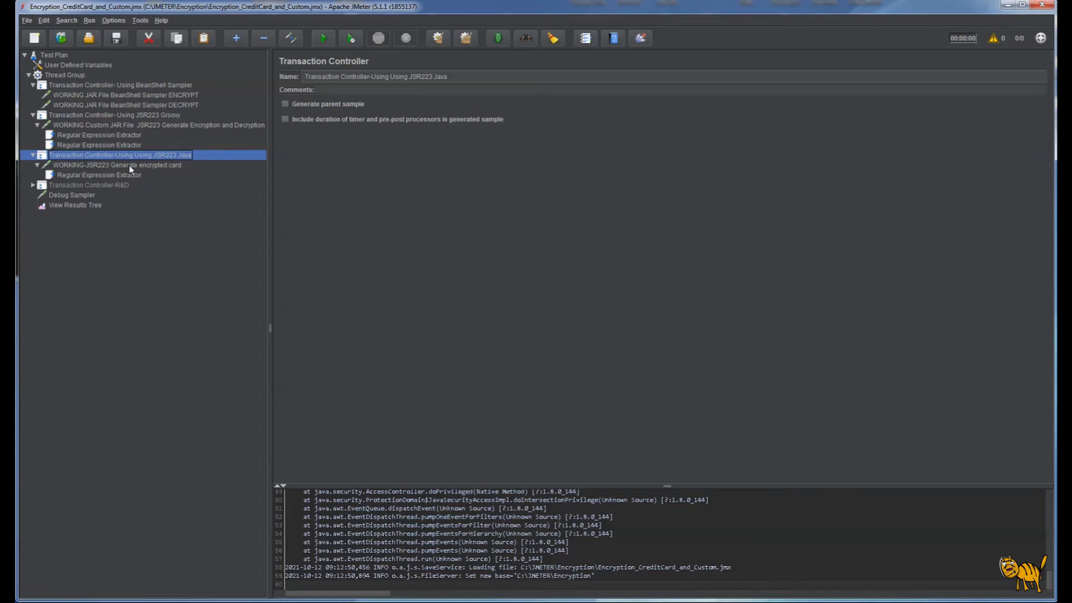
click(109, 165)
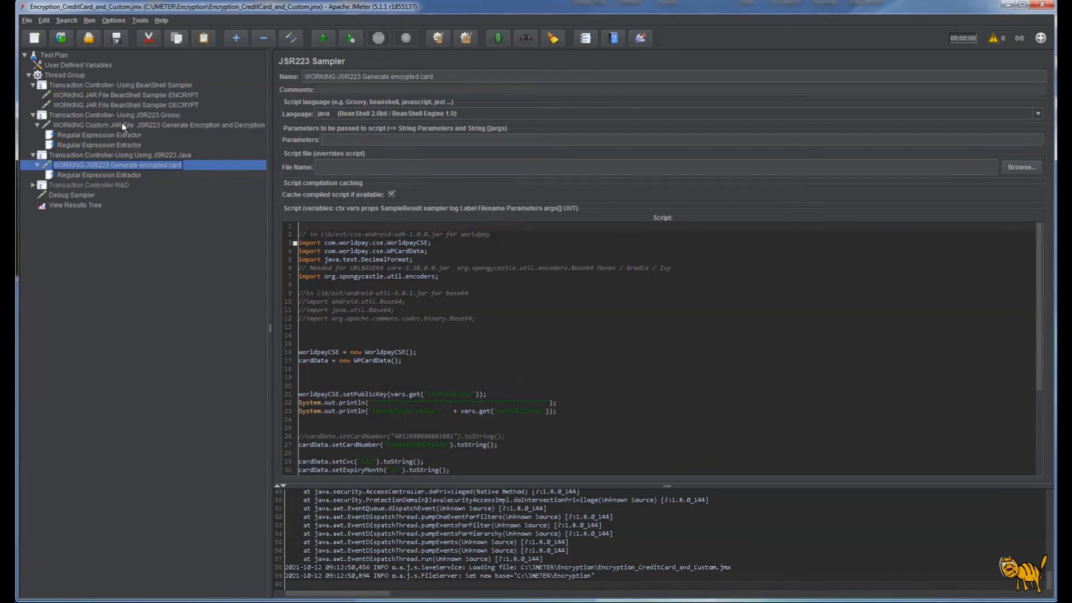
click(140, 126)
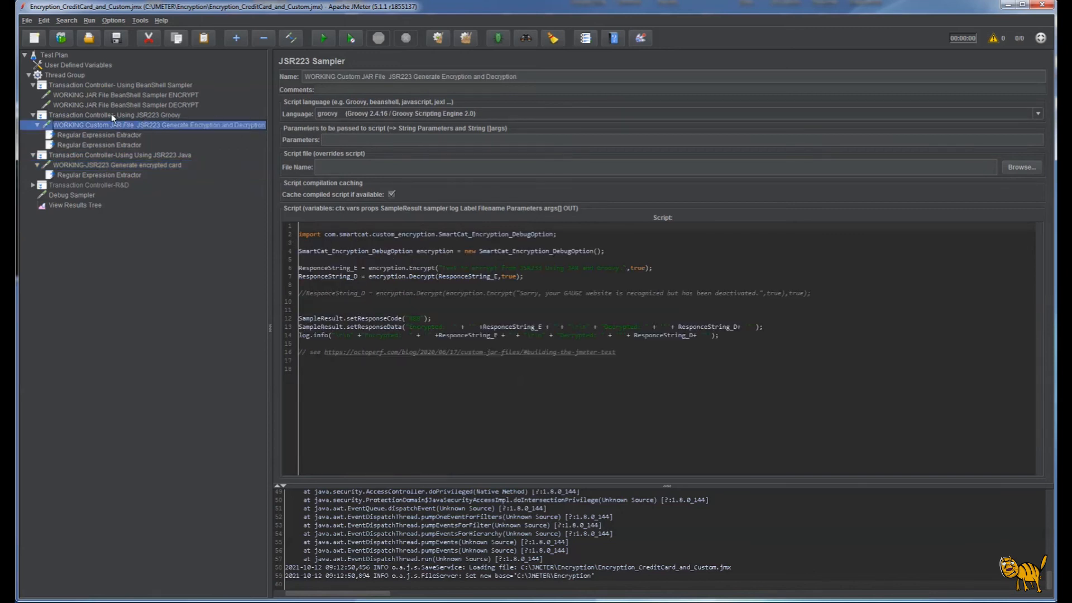
mouse_move(115, 167)
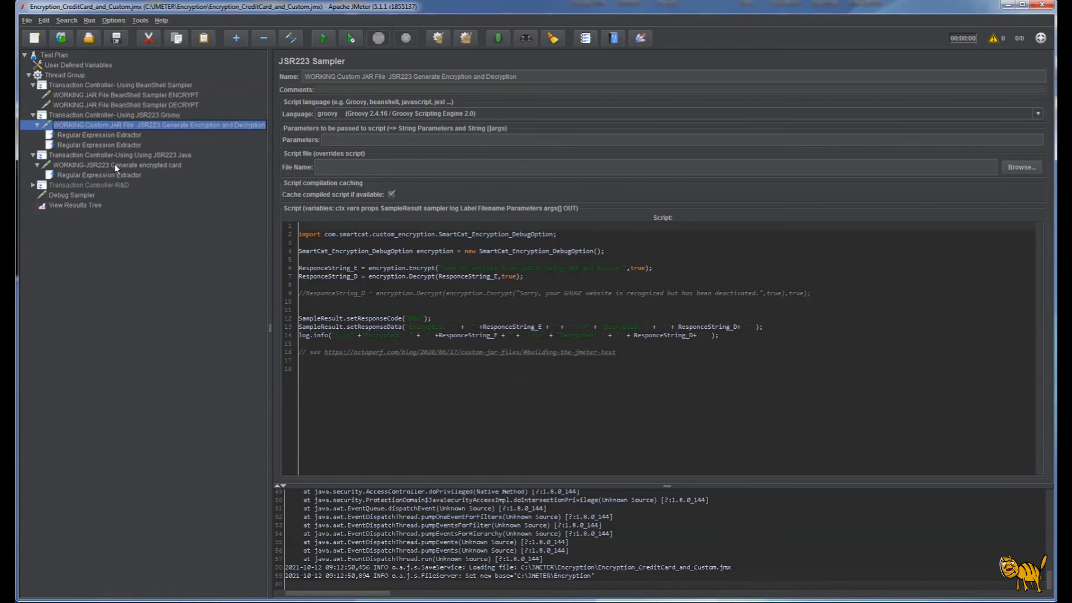
click(112, 165)
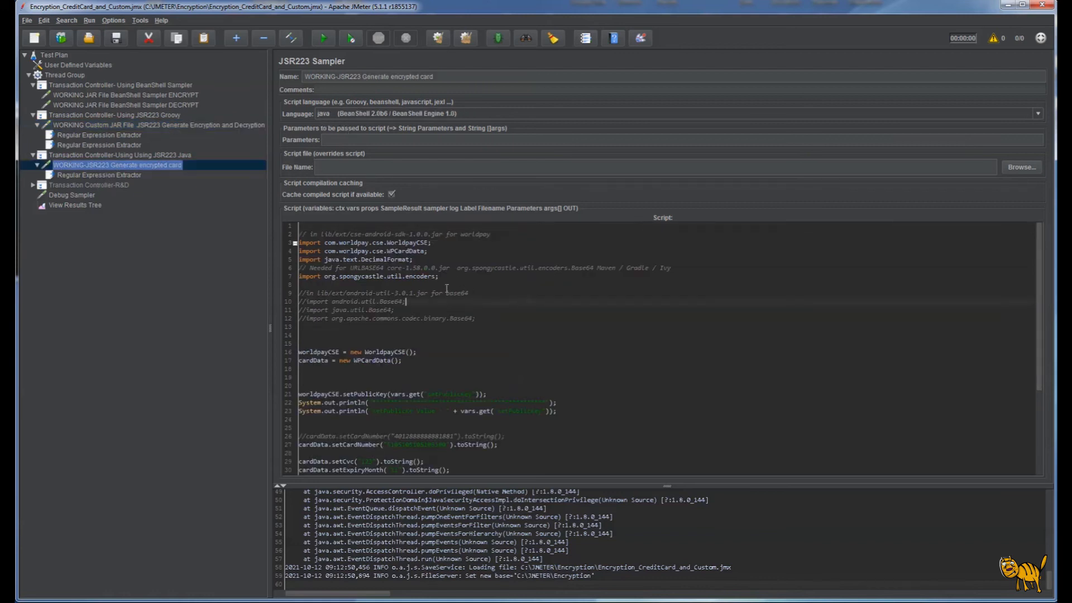
mouse_move(514, 280)
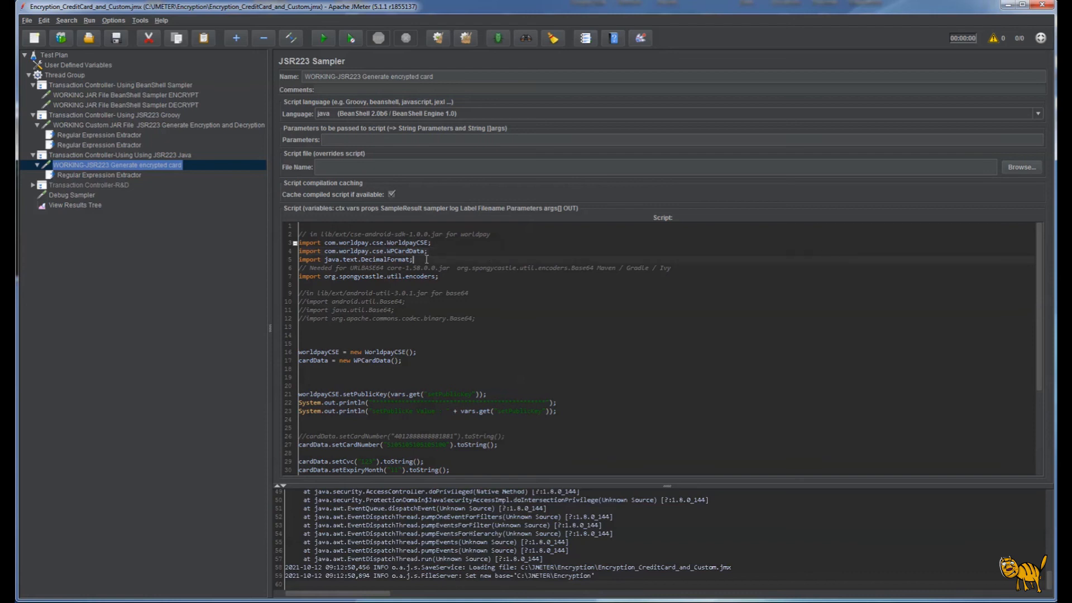
mouse_move(503, 290)
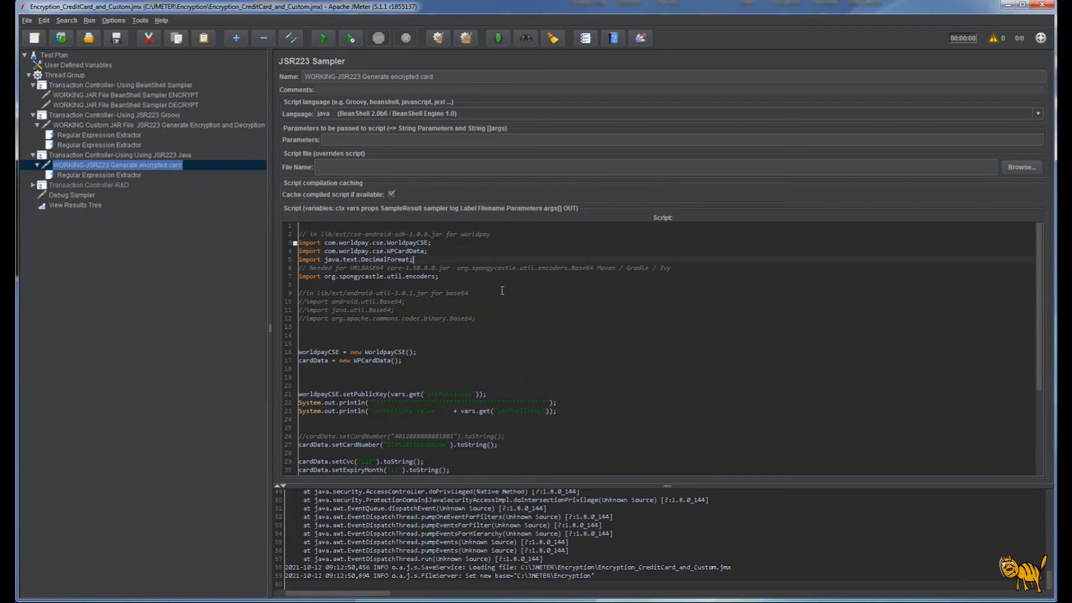
scroll(down, 3)
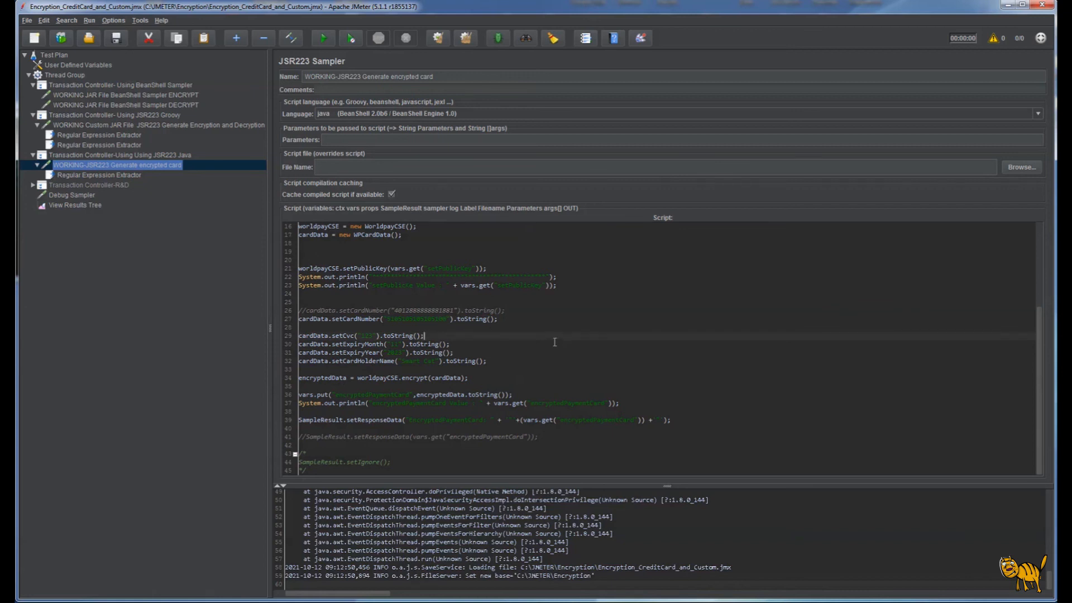
mouse_move(531, 328)
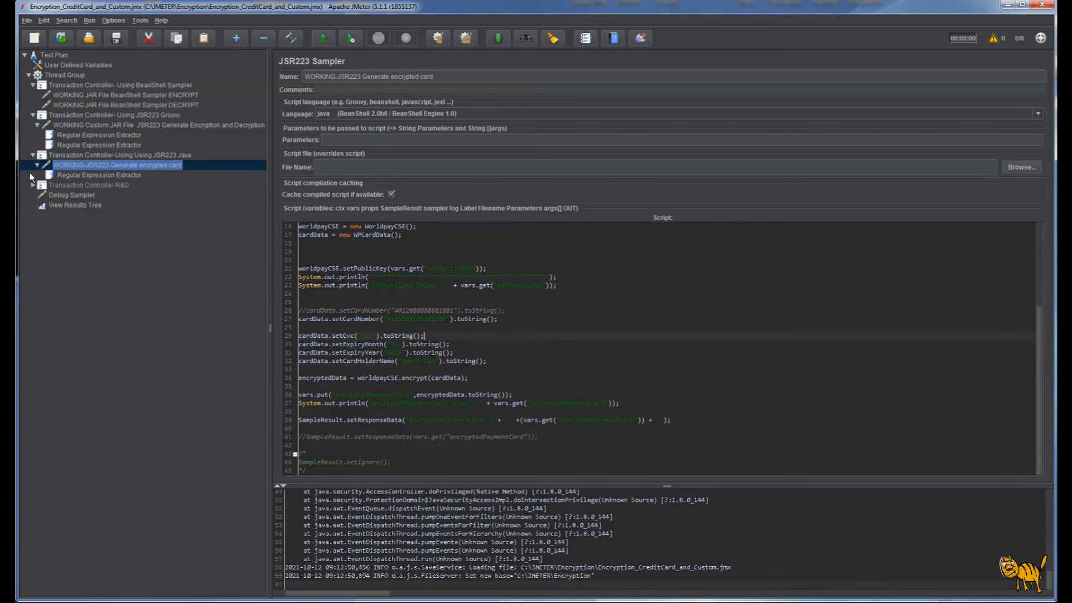
mouse_move(85, 210)
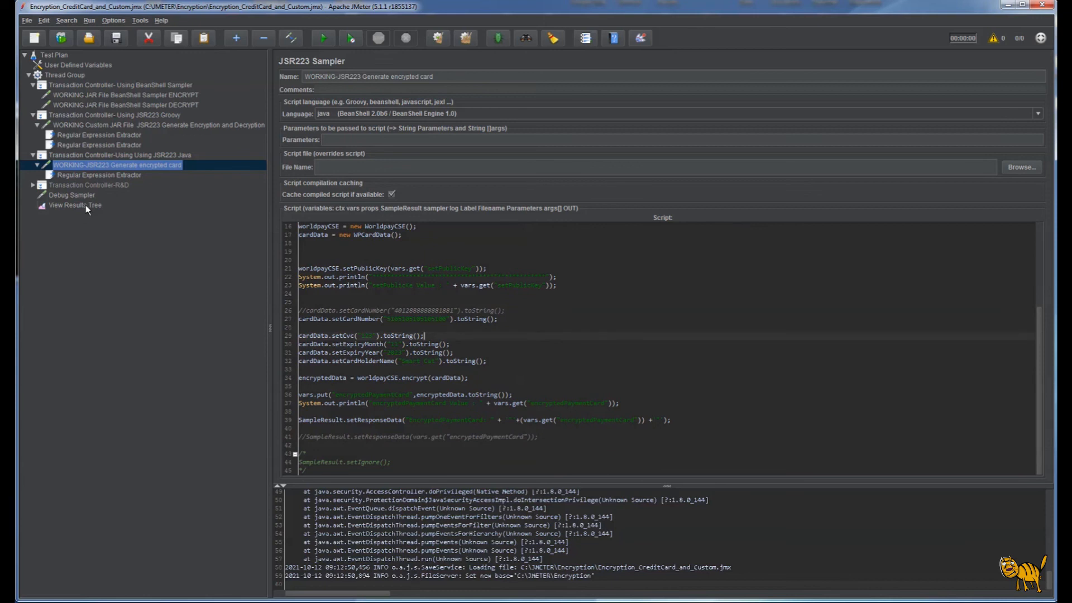
click(73, 205)
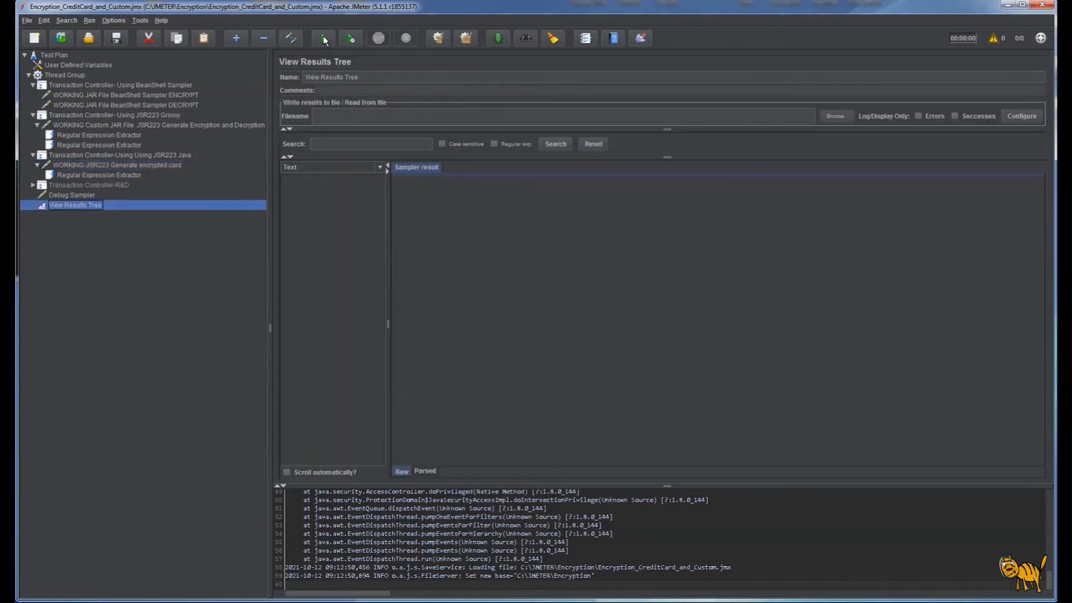
Step: Run the test plan and check the ENCRYPT sampler's request and encrypted response, then the DECRYPT result
click(323, 38)
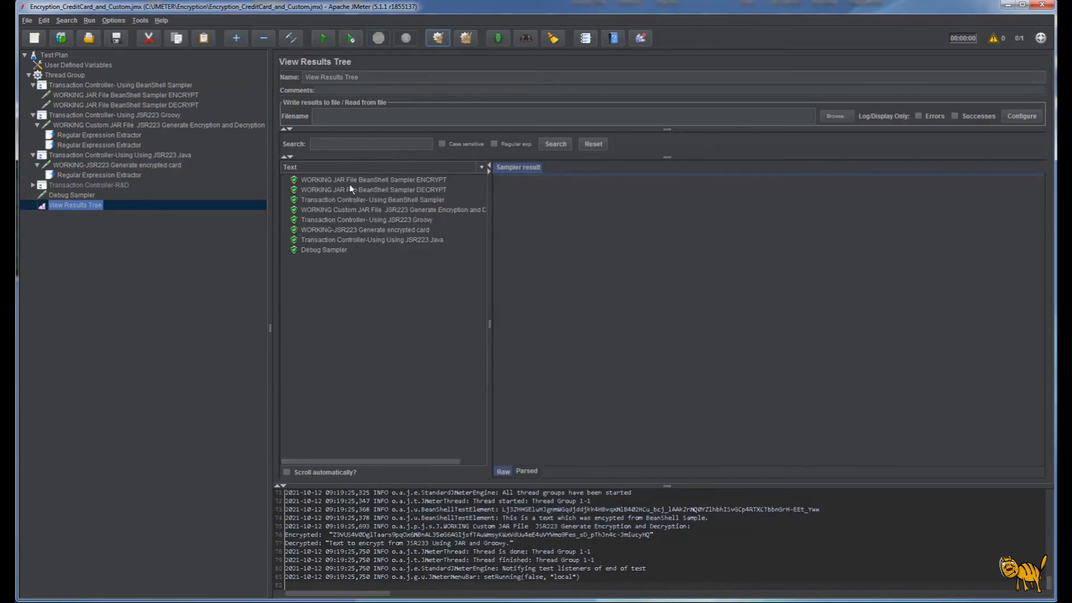
click(371, 179)
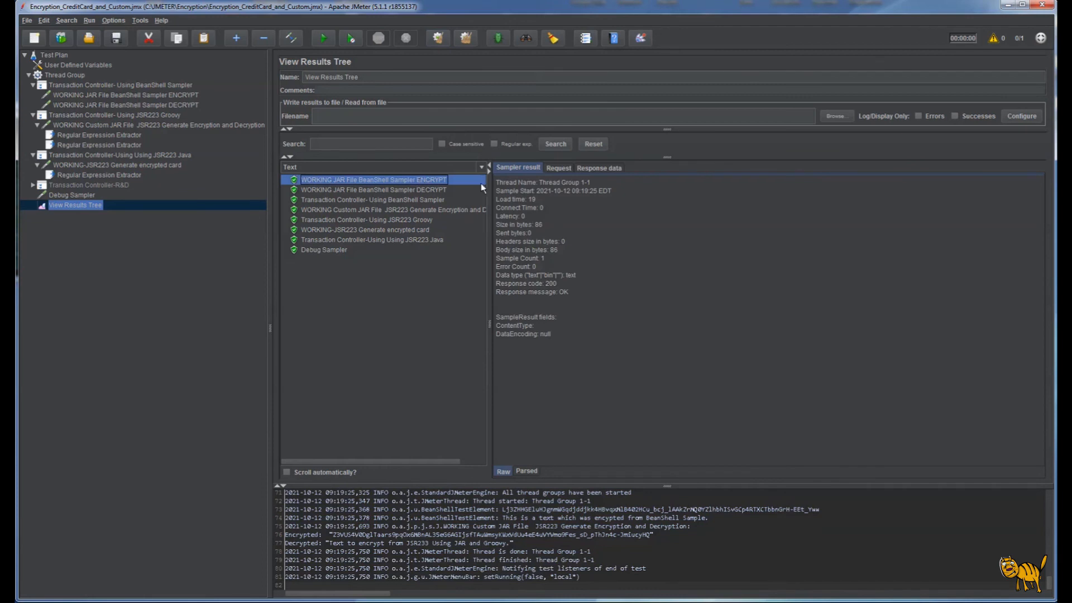
click(559, 167)
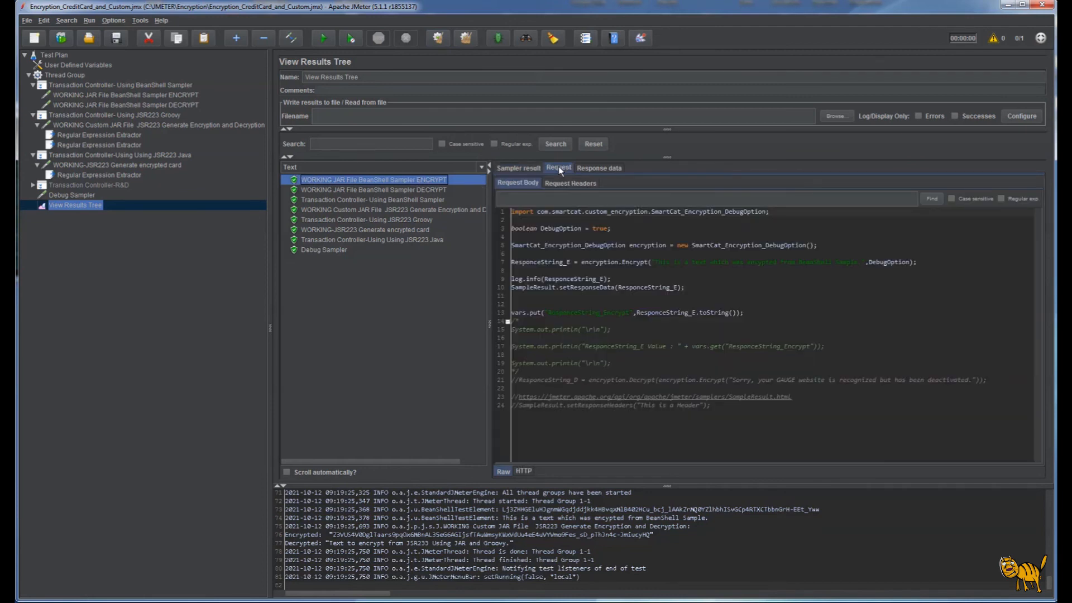
mouse_move(600, 169)
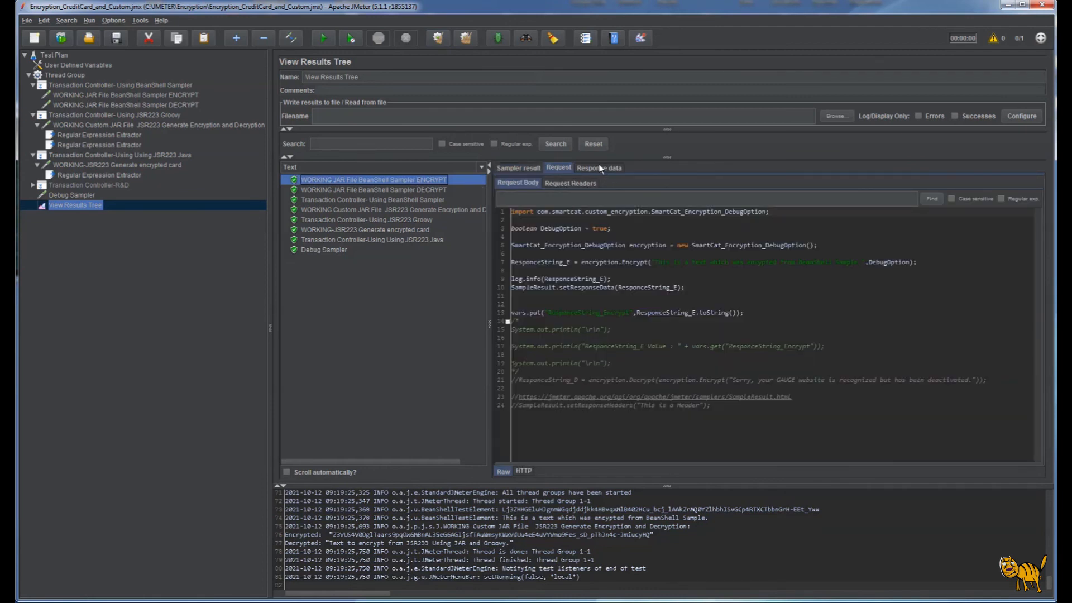
click(599, 167)
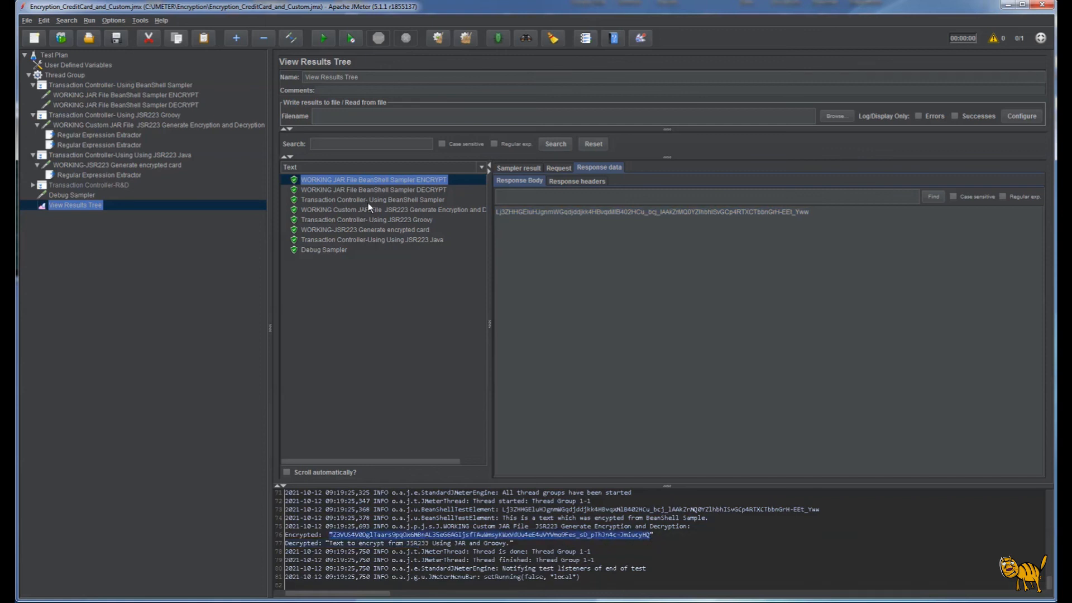
click(373, 189)
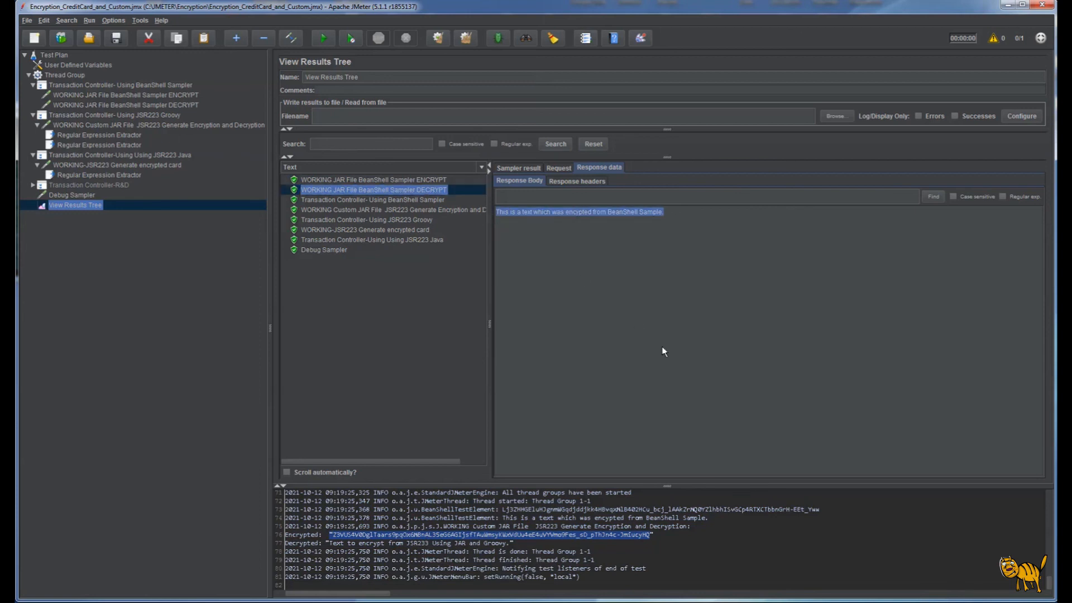
mouse_move(529, 500)
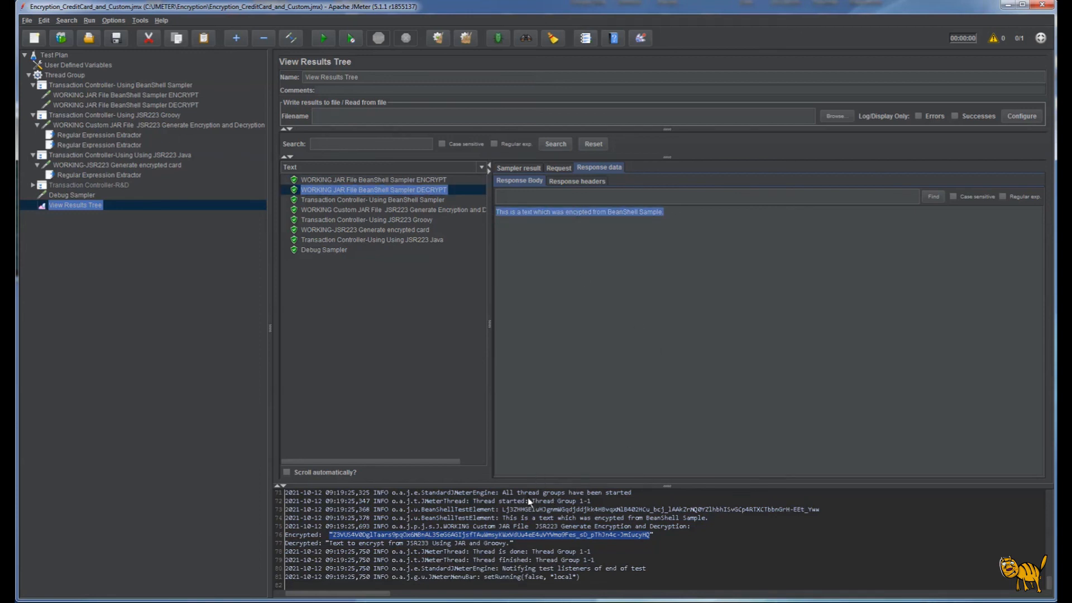
mouse_move(710, 526)
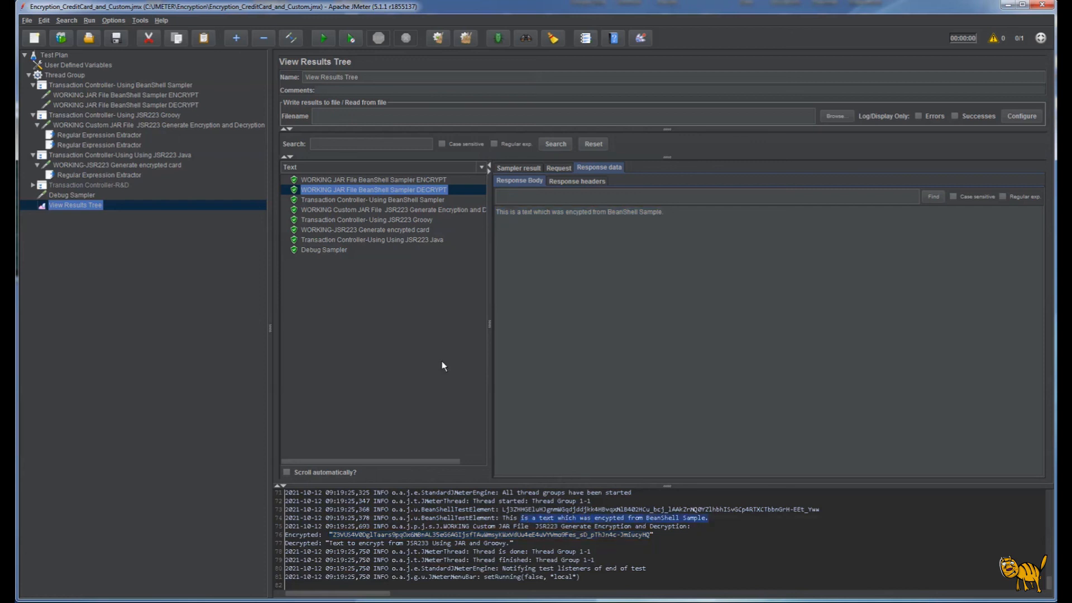
mouse_move(390, 201)
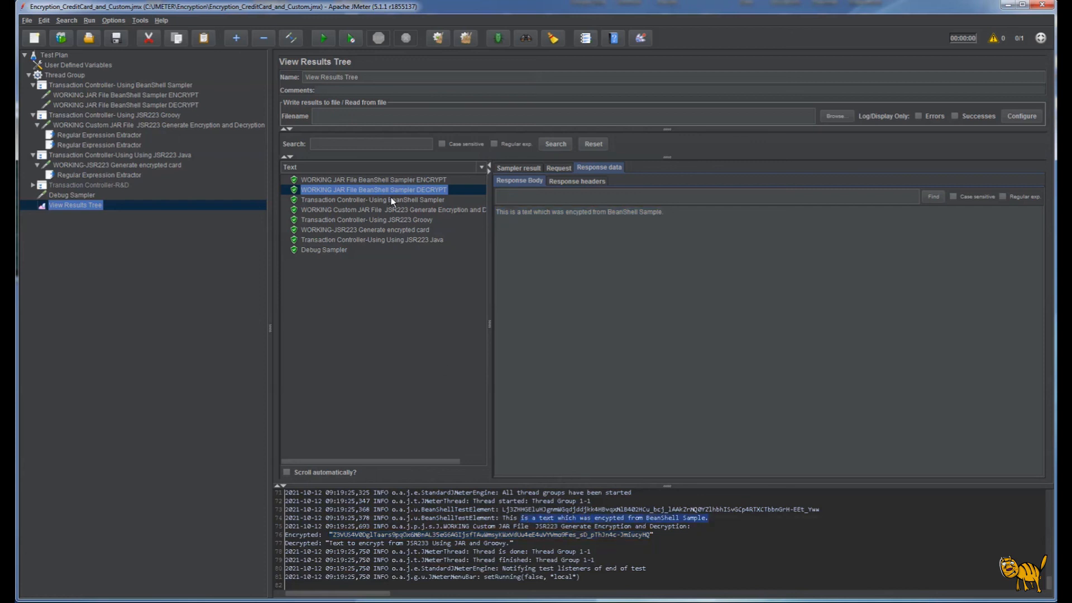
Step: Review the JSR223 sampler's encrypted and decrypted lines, ending on the generated encrypted payment card response
click(387, 210)
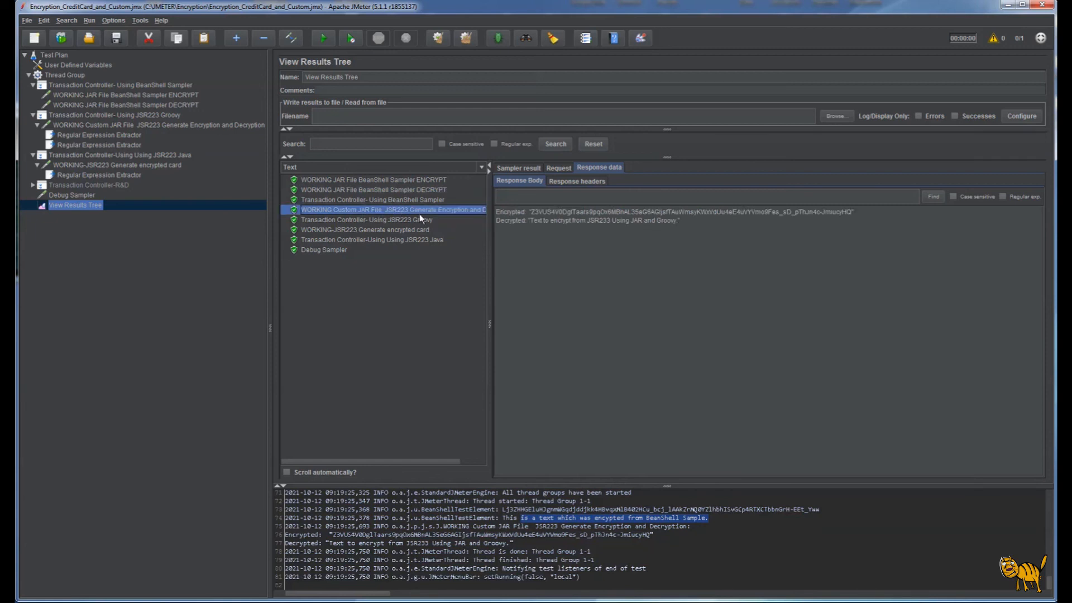
mouse_move(562, 242)
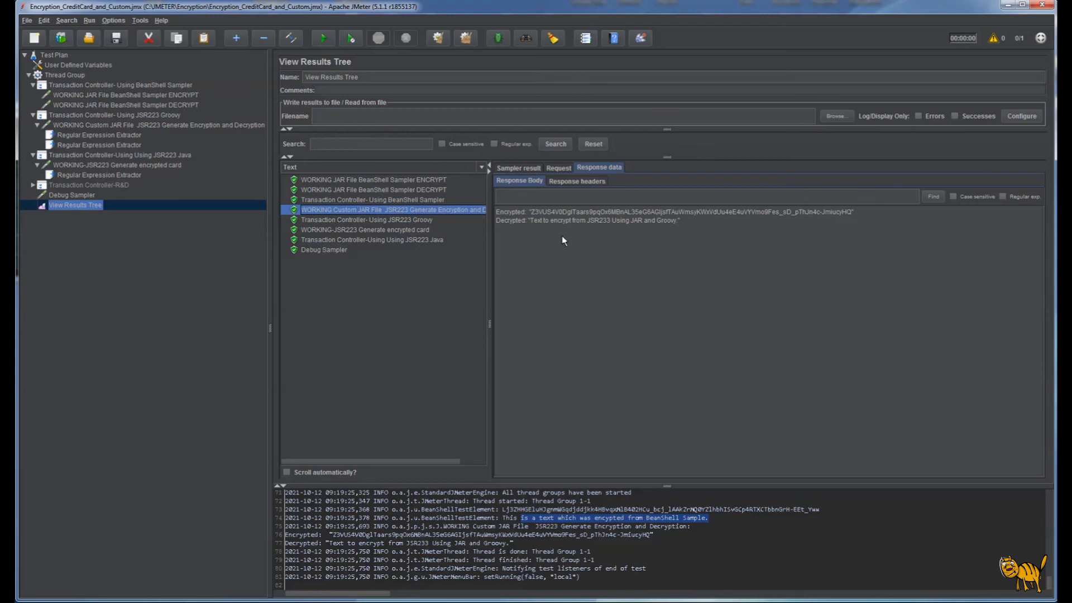
drag(499, 211, 680, 220)
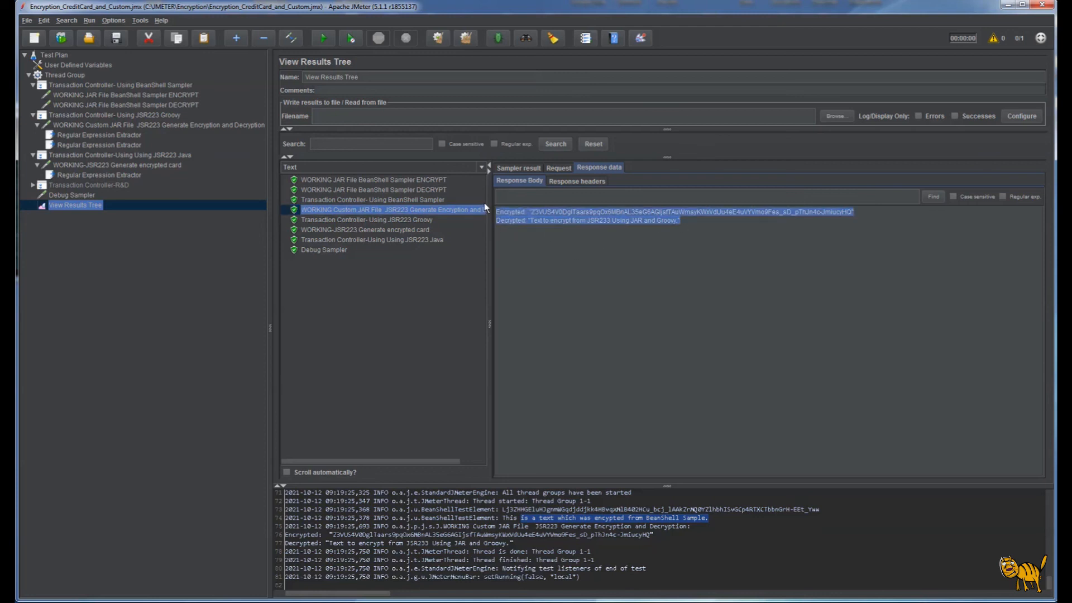
mouse_move(553, 234)
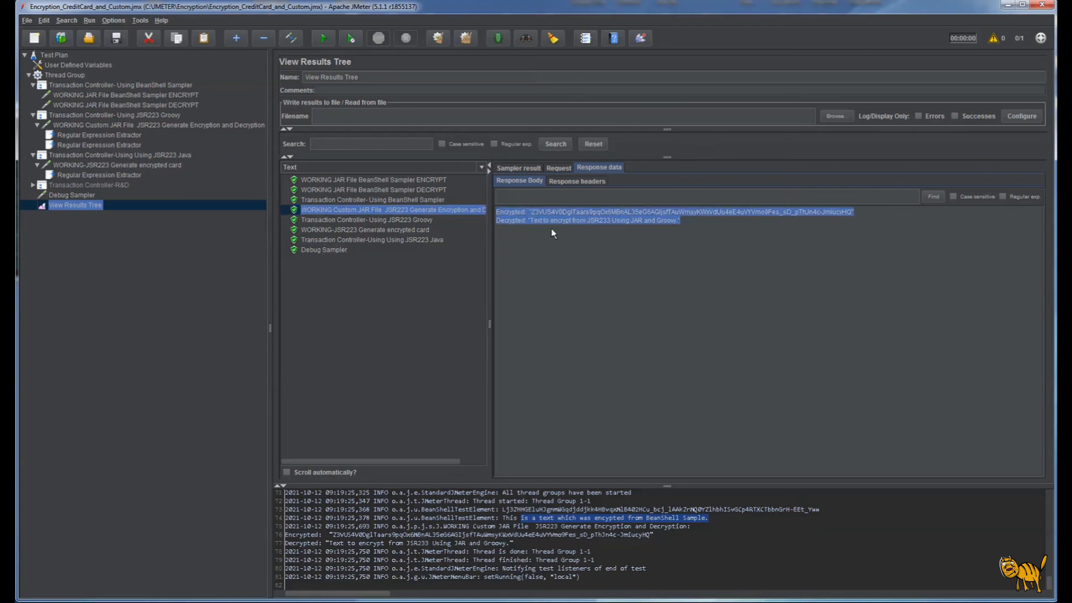
mouse_move(591, 406)
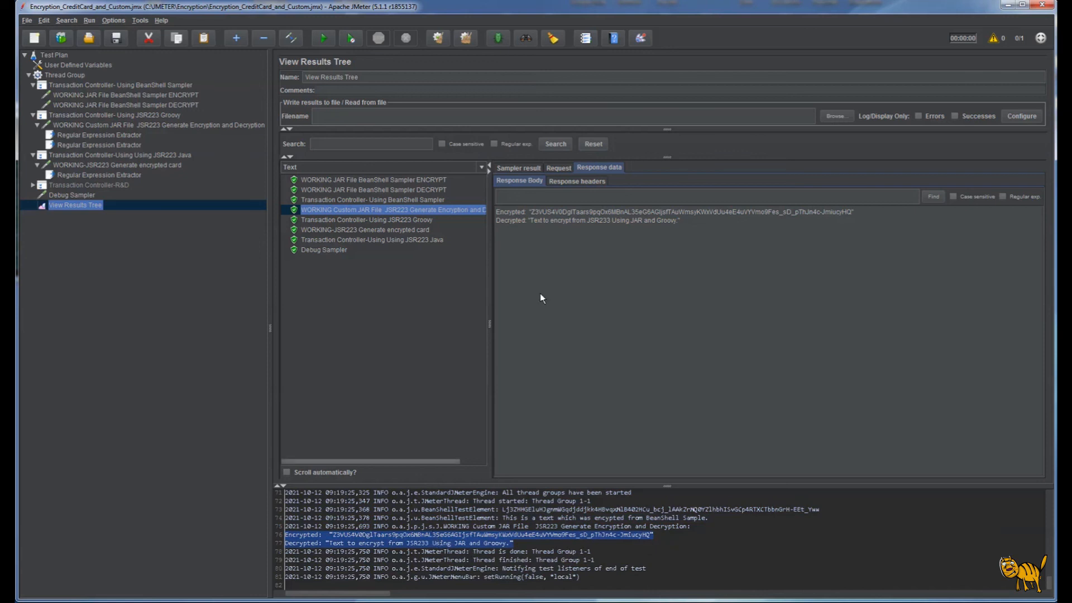
mouse_move(509, 248)
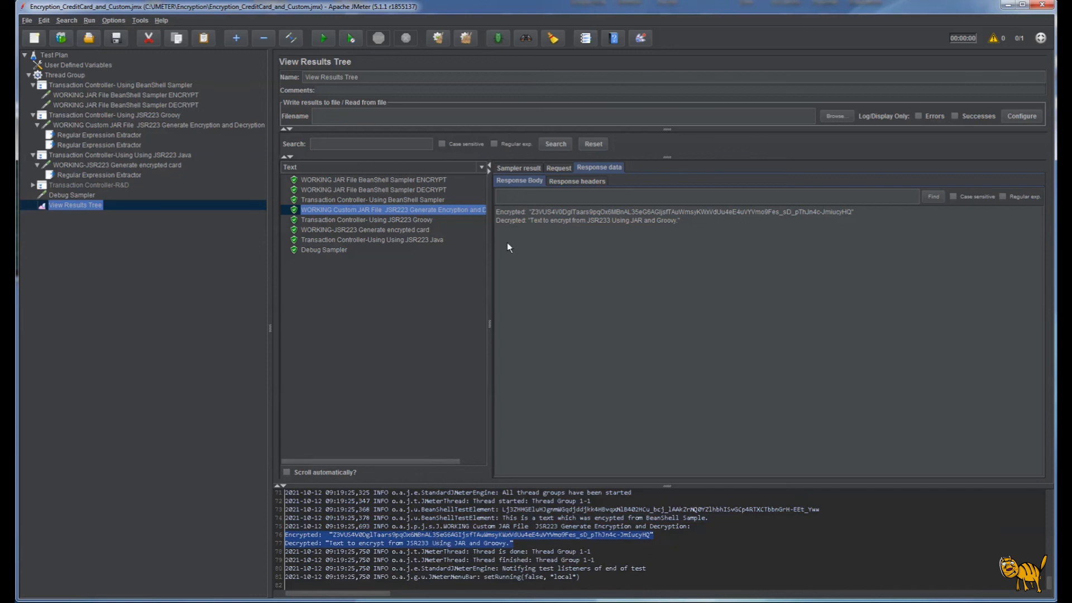
mouse_move(396, 240)
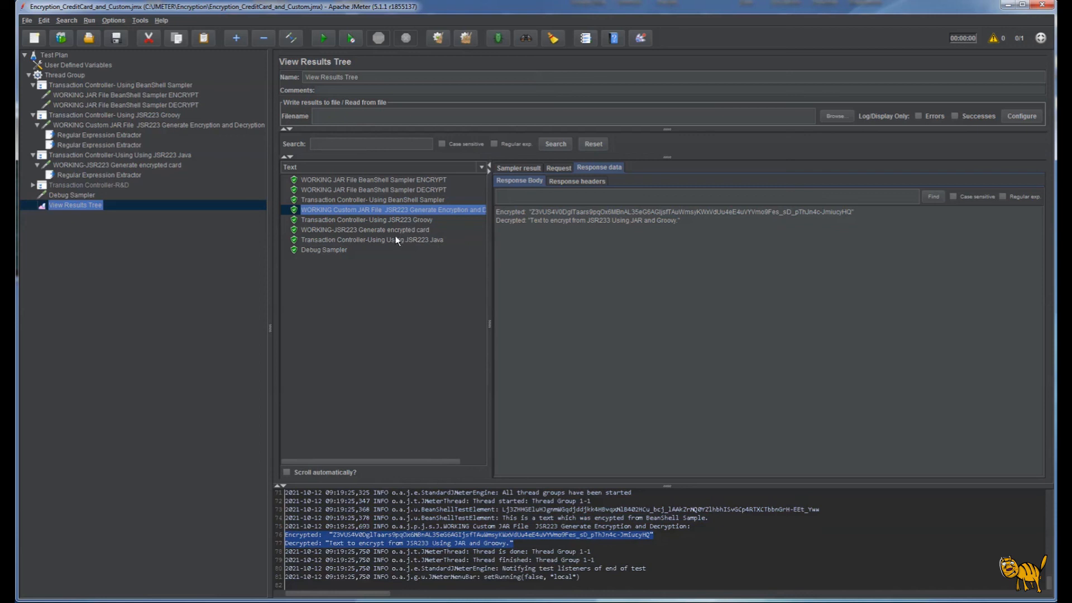
mouse_move(407, 232)
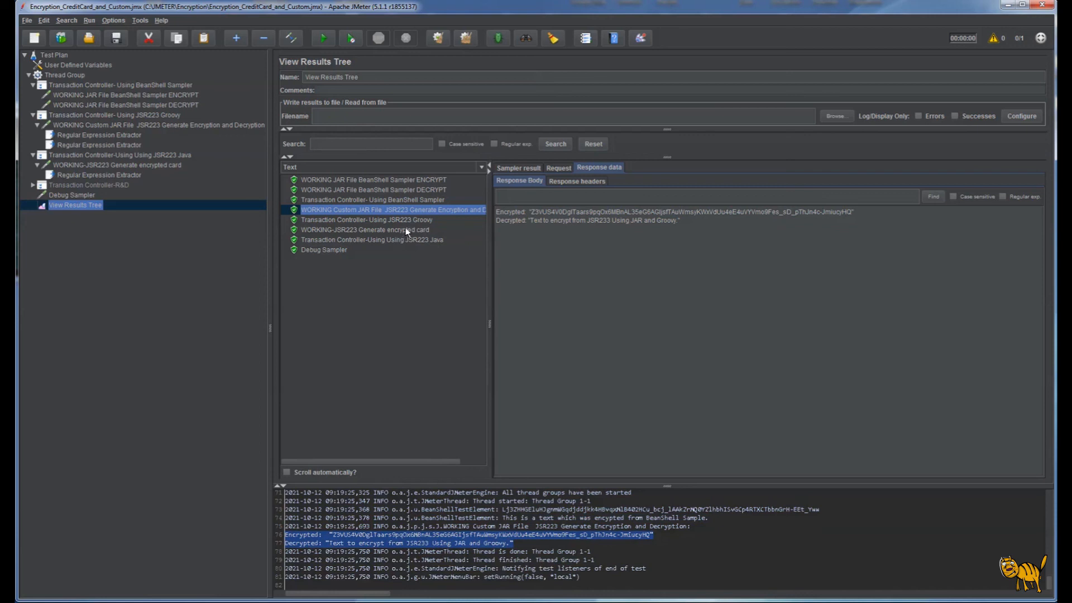
click(367, 230)
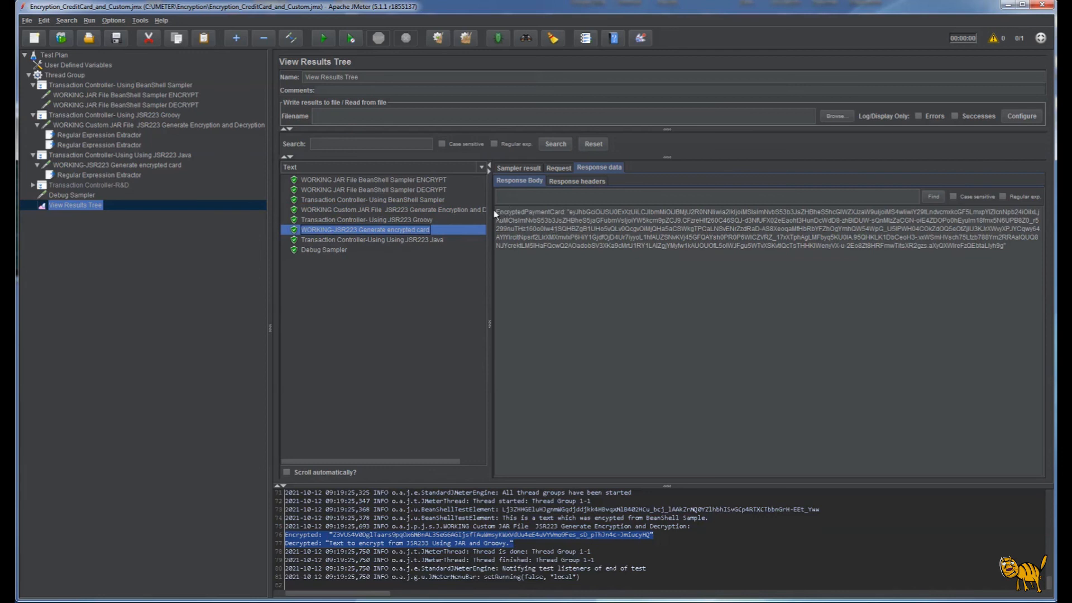
mouse_move(499, 217)
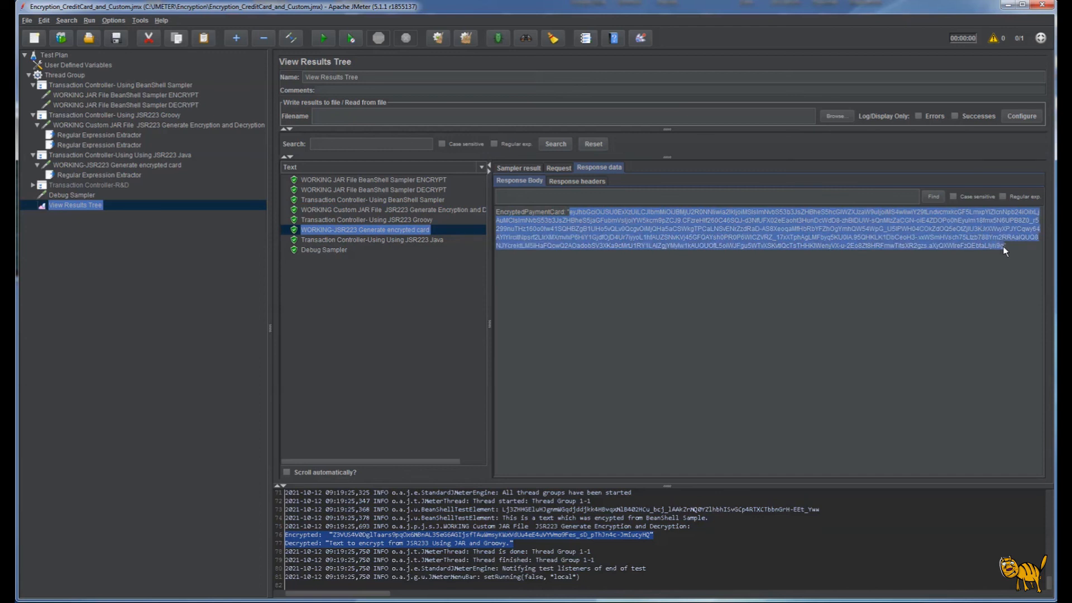
mouse_move(942, 344)
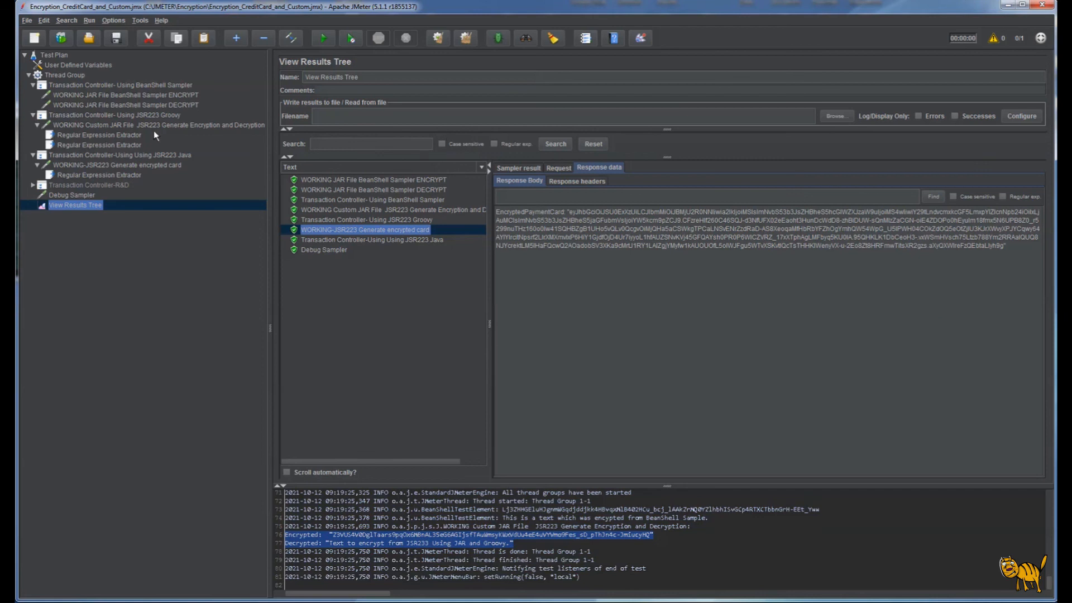
Step: Select 'WORKING JAR File BeanShell Sampler ENCRYPT' while the jmeter.bat console shows debug prints
click(106, 95)
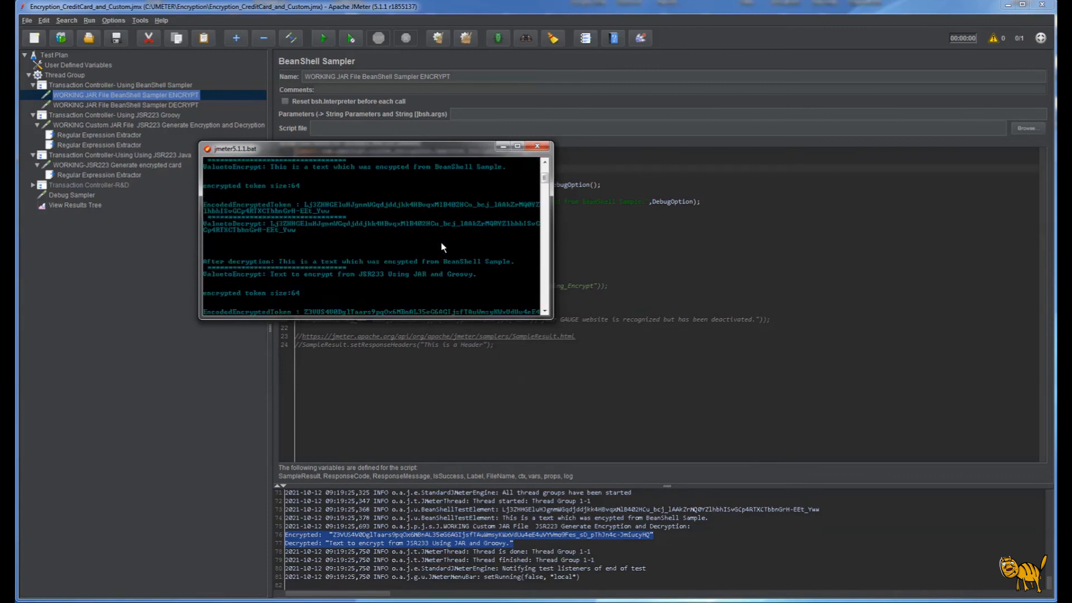
Step: Scroll the console's encrypted tokens and decrypted texts, then bring the ENCRYPT script back to the front
scroll(down, 3)
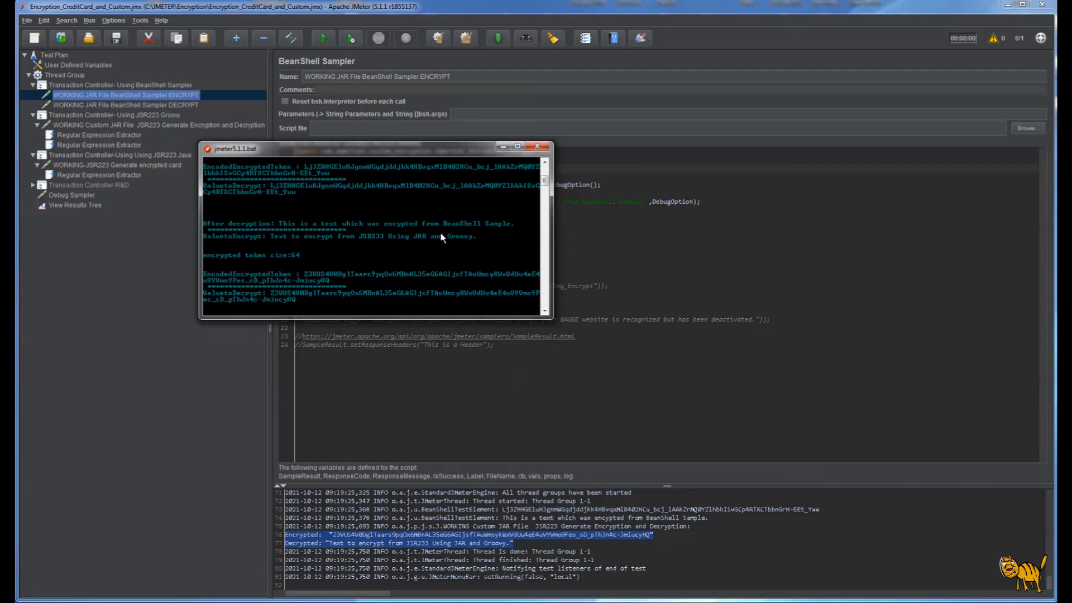
mouse_move(496, 191)
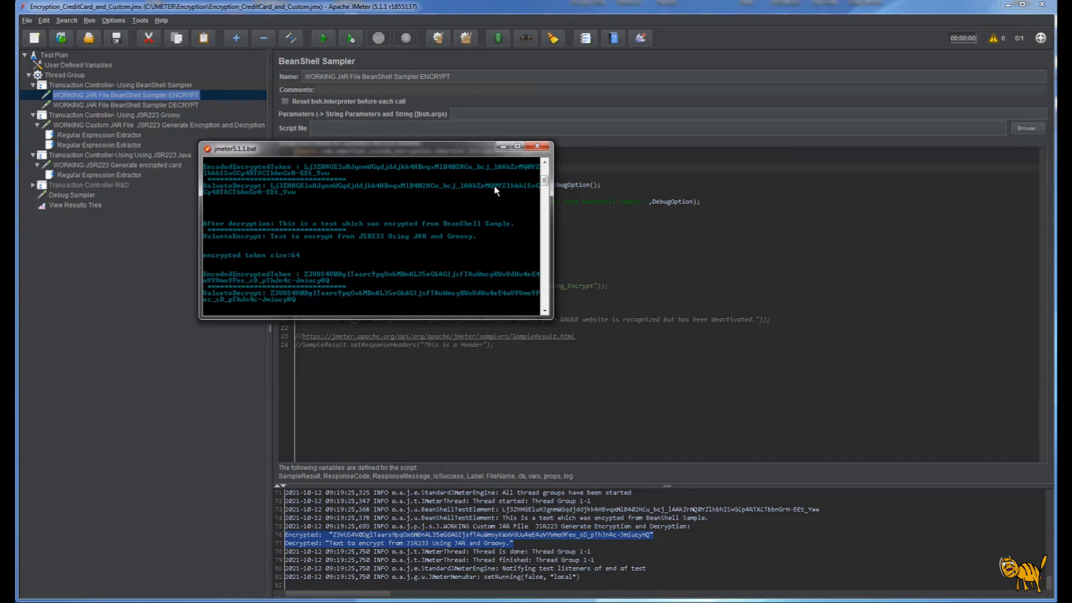
mouse_move(710, 281)
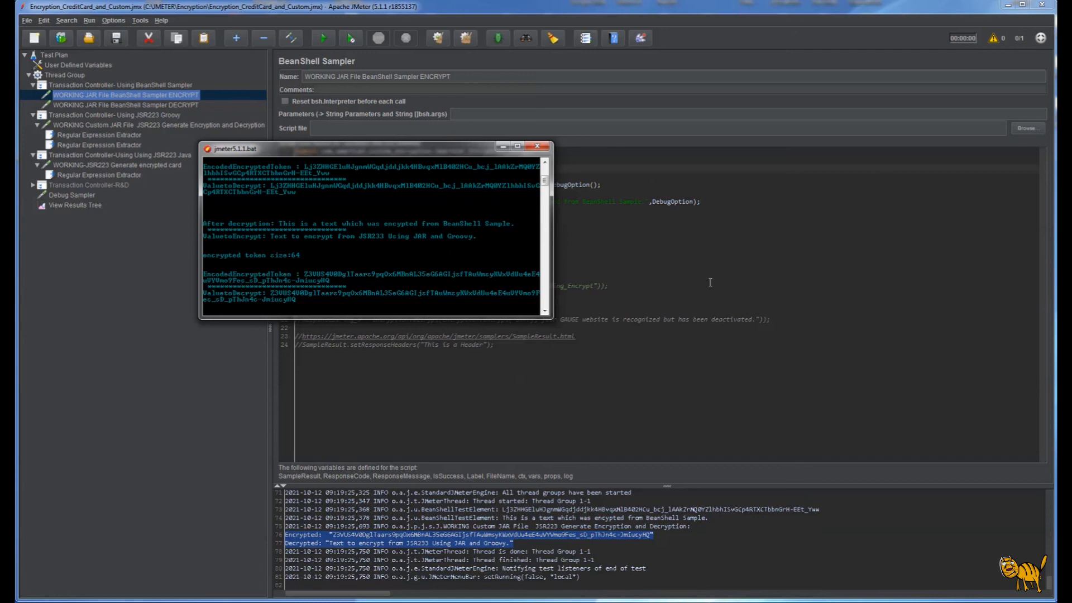
click(537, 145)
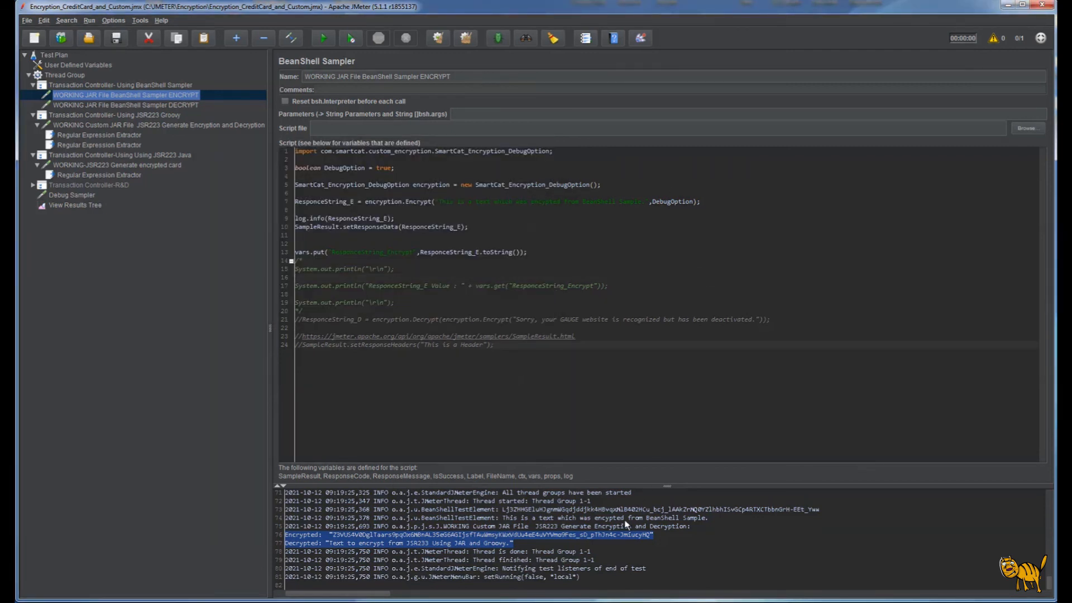